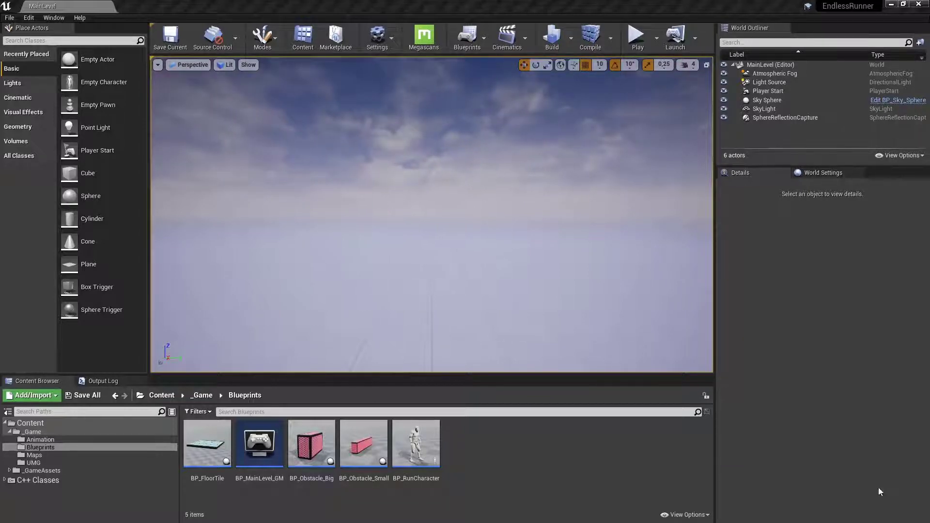
Create a new Actor-based C++ class named CoinItem in the EndlessRunner C++ Classes folder
{"action": "left_click", "coordinate": [11, 479]}
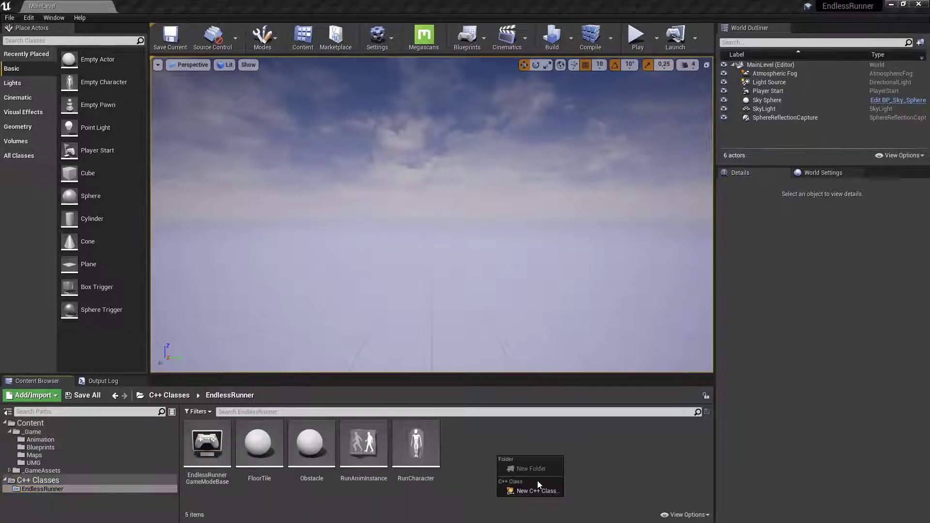
{"action": "mouse_move", "coordinate": [536, 491]}
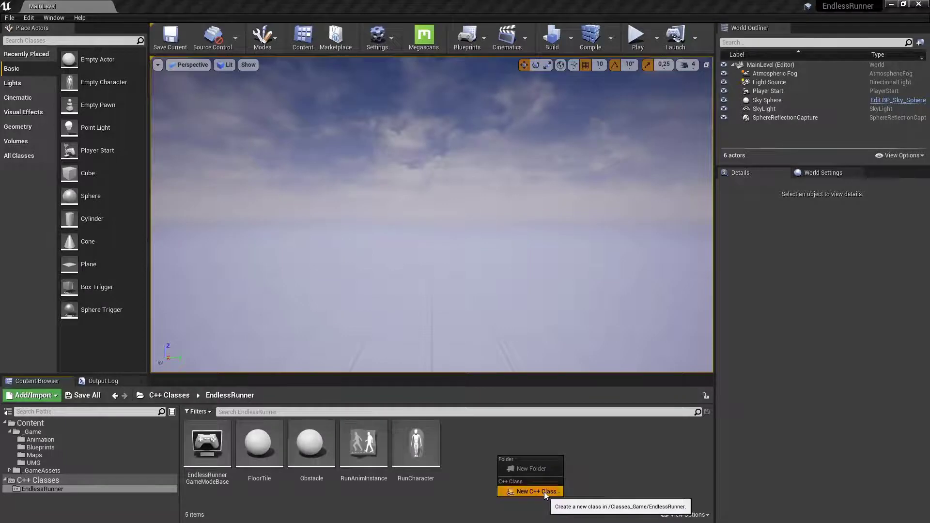
{"action": "left_click", "coordinate": [536, 491]}
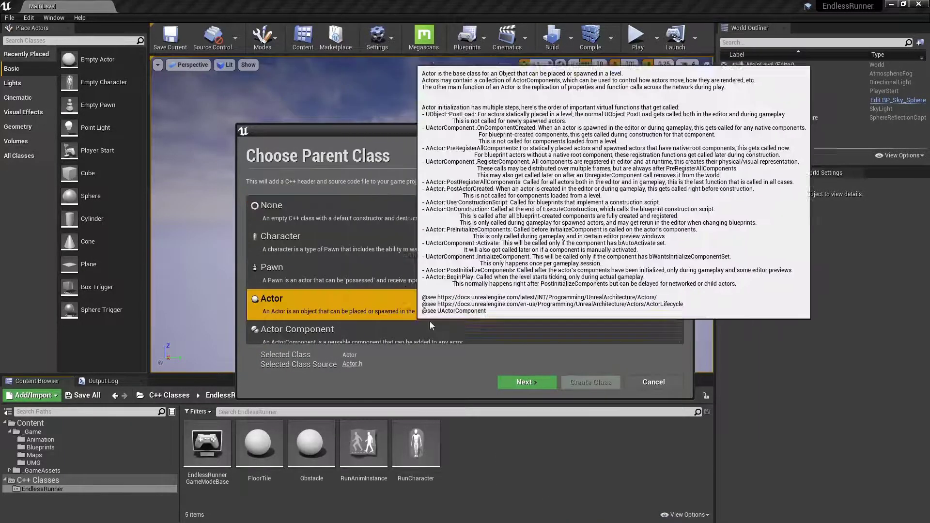
{"action": "left_click", "coordinate": [525, 381]}
{"action": "type", "text": "CoinI"}
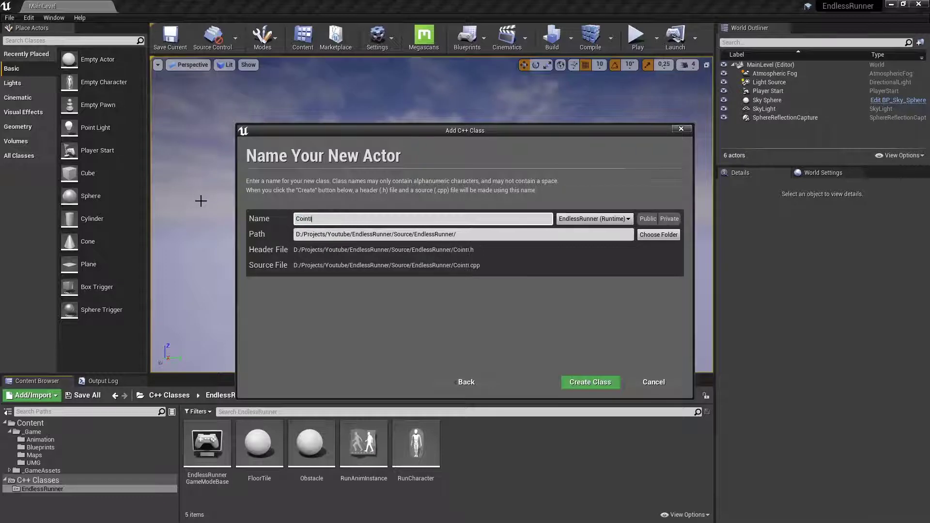
{"action": "left_click", "coordinate": [590, 382]}
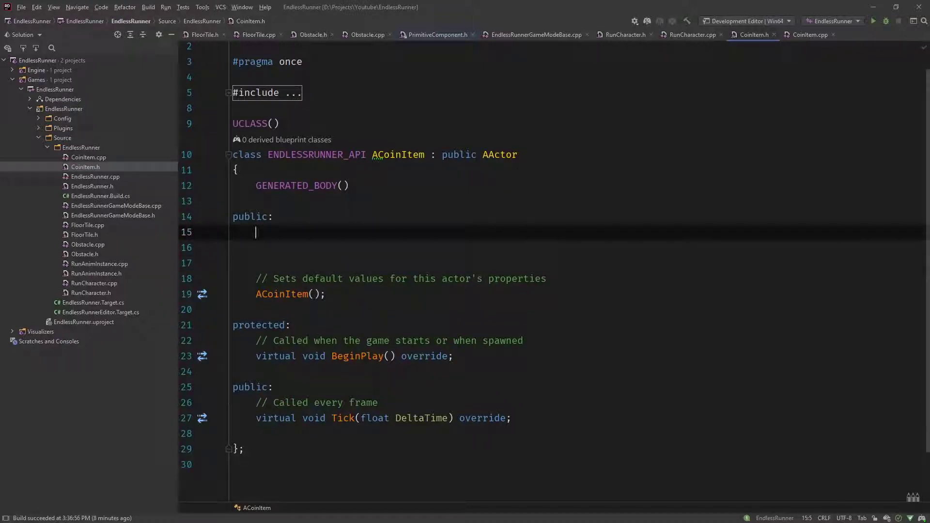
Declare USceneComponent* SceneComponent as a VisibleAnywhere, BlueprintReadOnly UPROPERTY in the "Components" category
{"action": "type", "text": "UPROPERTY("}
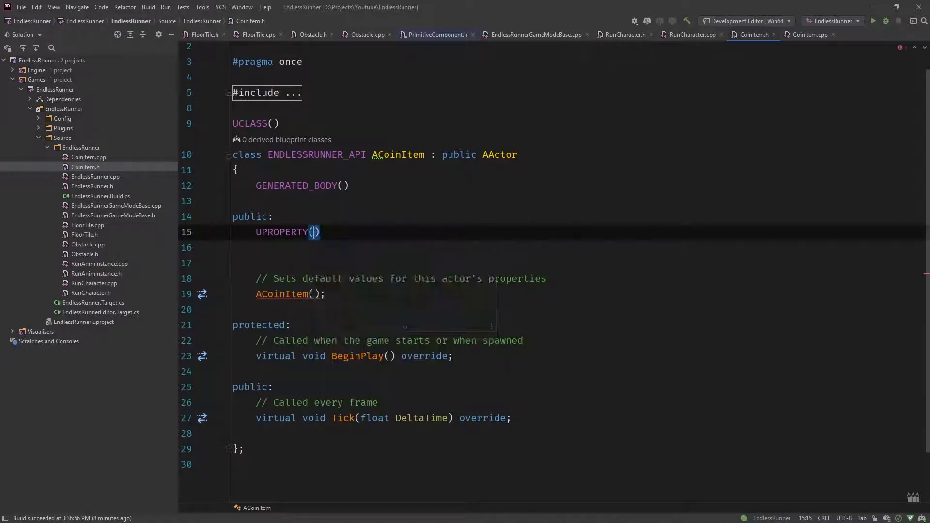
{"action": "type", "text": "VisibleAnywhere"}
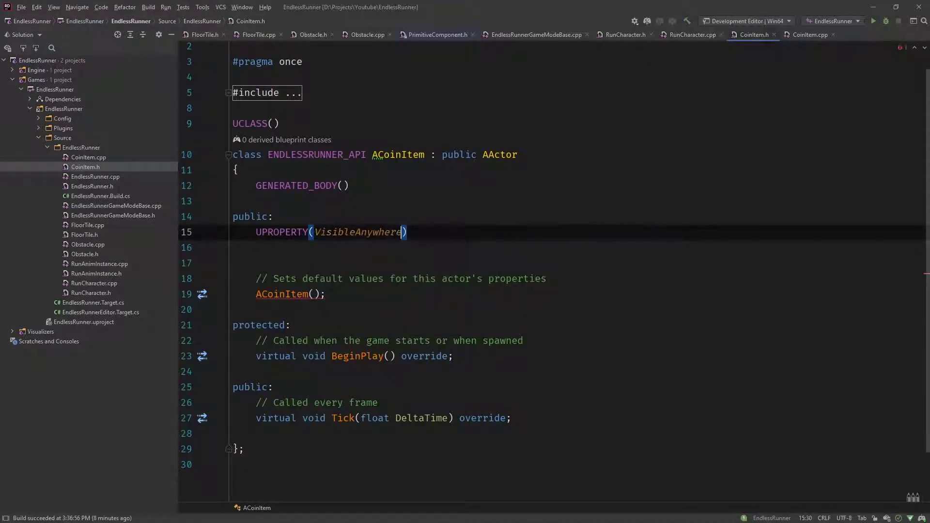
{"action": "type", "text": ",BlueprintReadOnly,Category="}
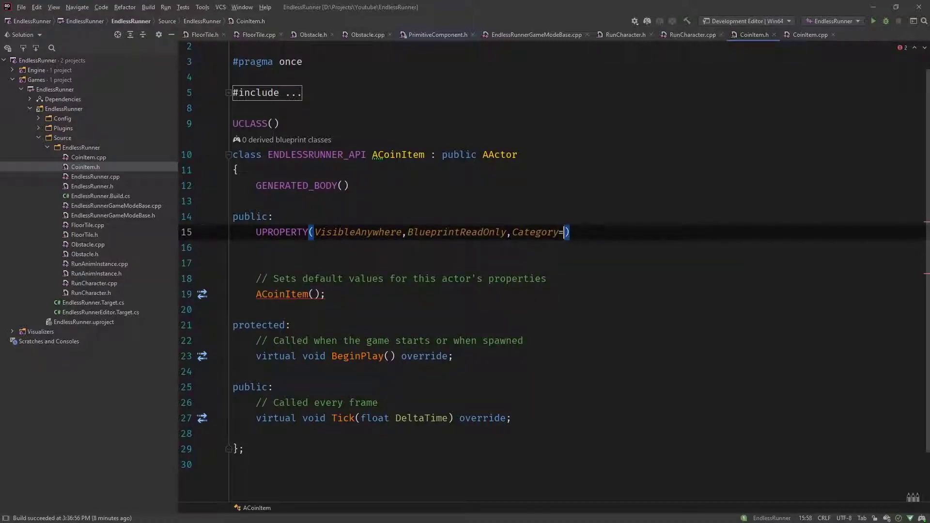
{"action": "type", "text": "\"COMP\""}
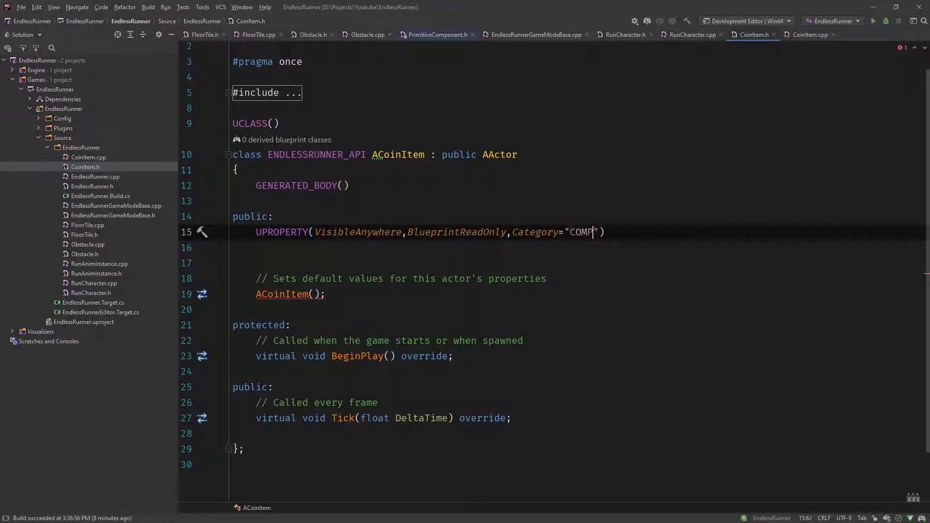
{"action": "type", "text": "Componet"}
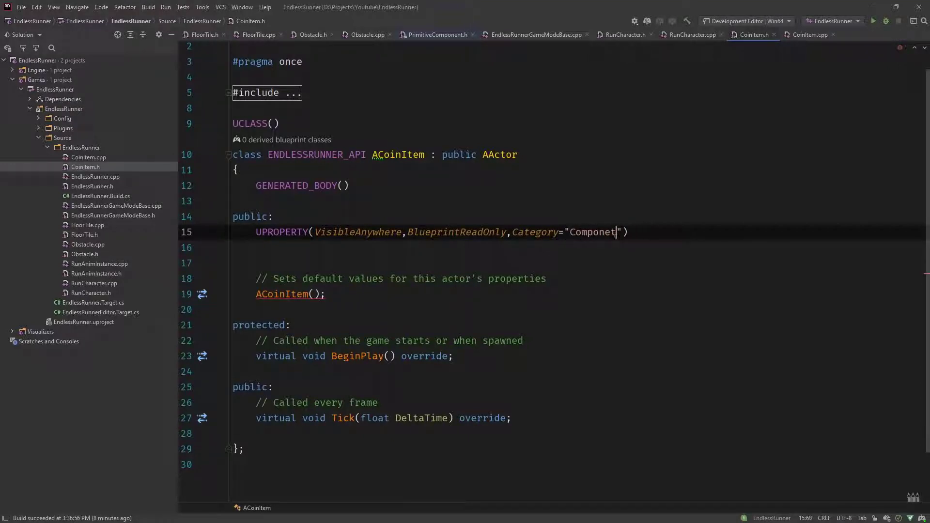
{"action": "key", "text": "Enter"}
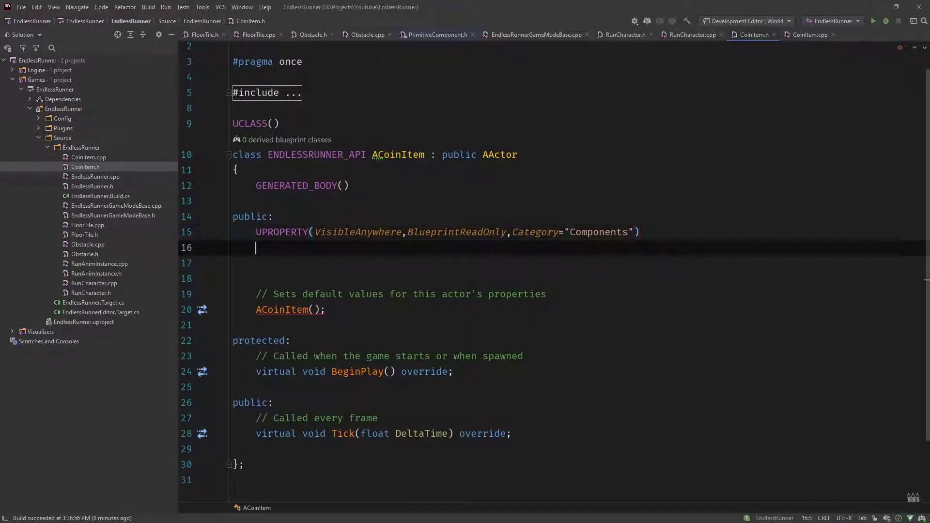
{"action": "type", "text": "class UScene"}
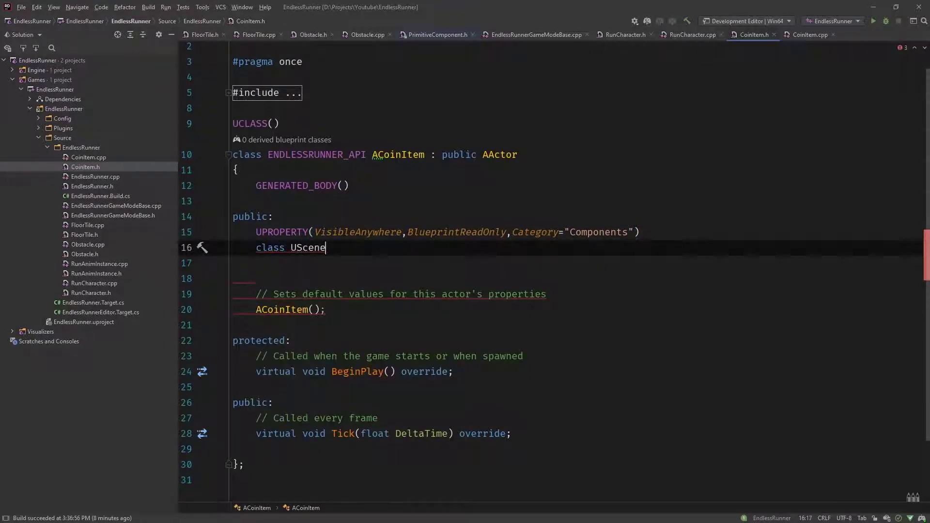
{"action": "type", "text": "Component"}
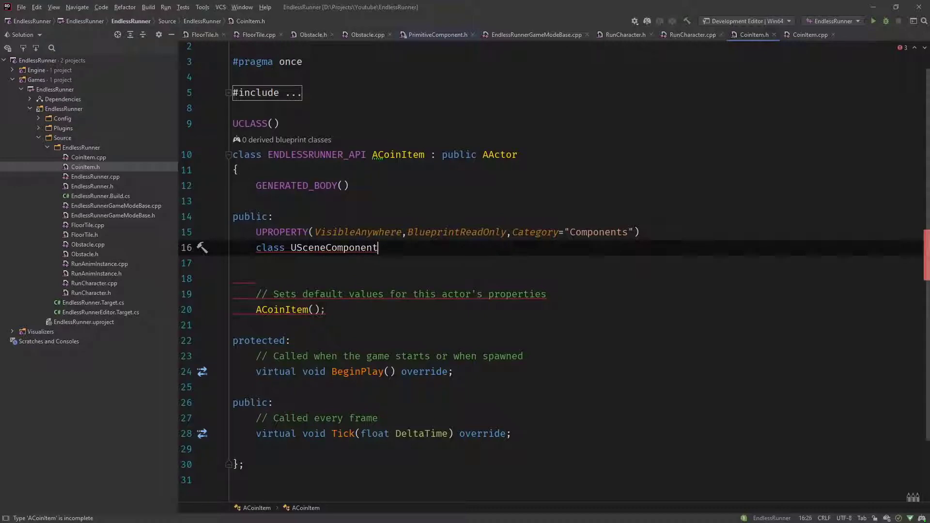
{"action": "type", "text": "*"}
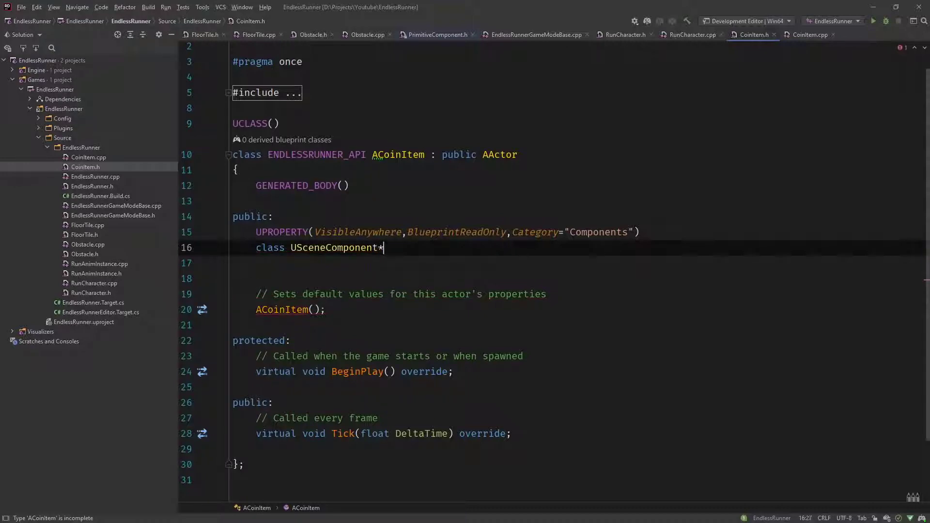
{"action": "type", "text": "SceneComponent;"}
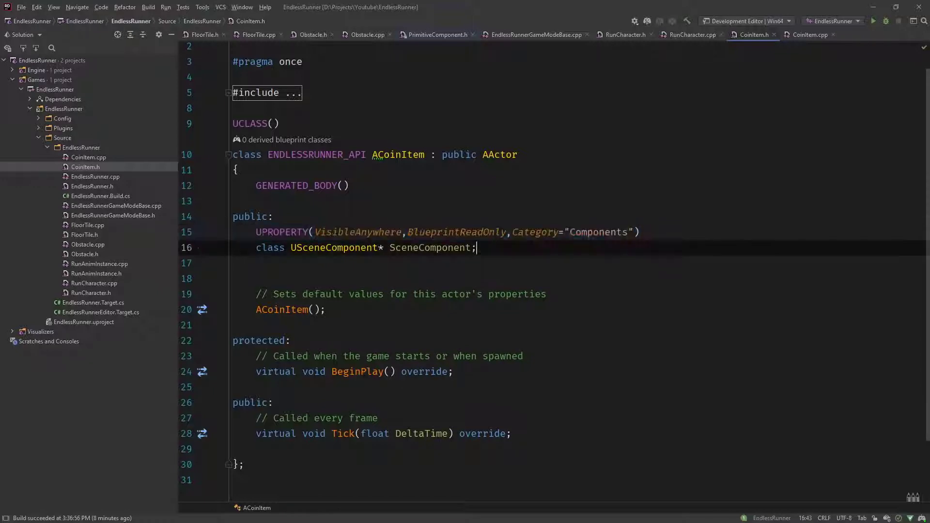
Declare UStaticMeshComponent* CoinMesh under a Components UPROPERTY and begin the next UPROPERTY line
{"action": "type", "text": "UPROPERTY(VisibleAnywhere,BlueprintReadOnly,Category=\"Components\")"}
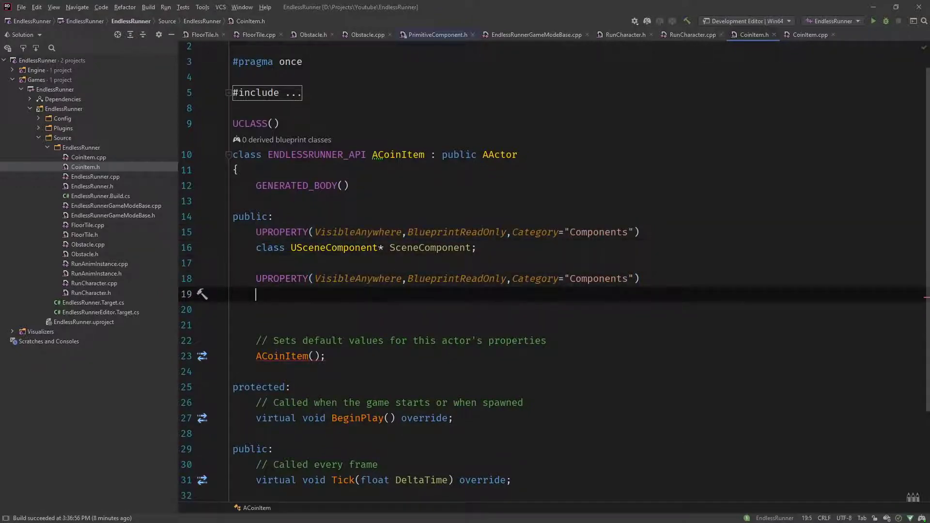
{"action": "type", "text": "cla"}
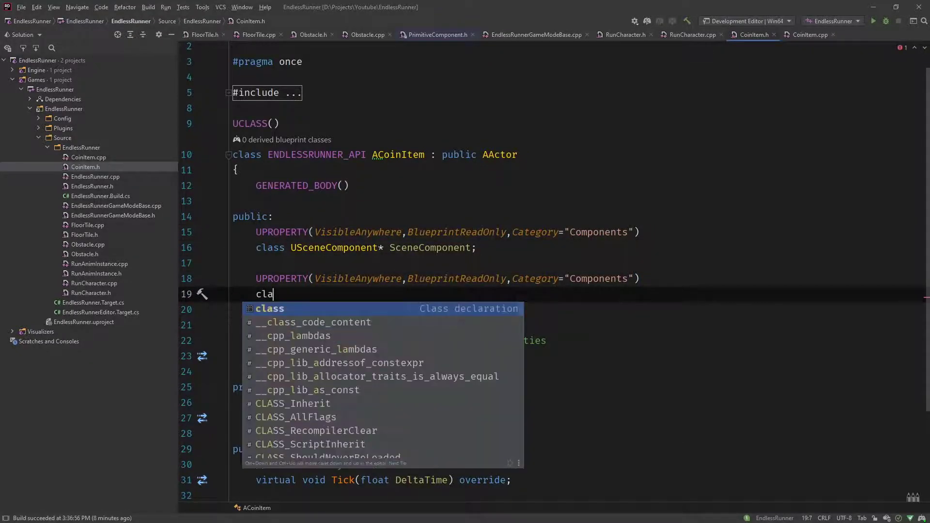
{"action": "type", "text": "ss UStaticMeshCo"}
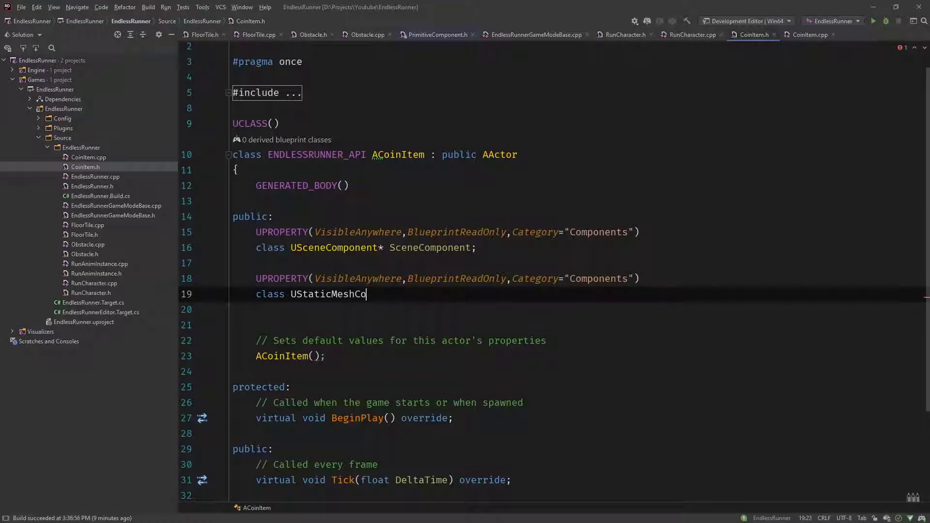
{"action": "type", "text": "mponent"}
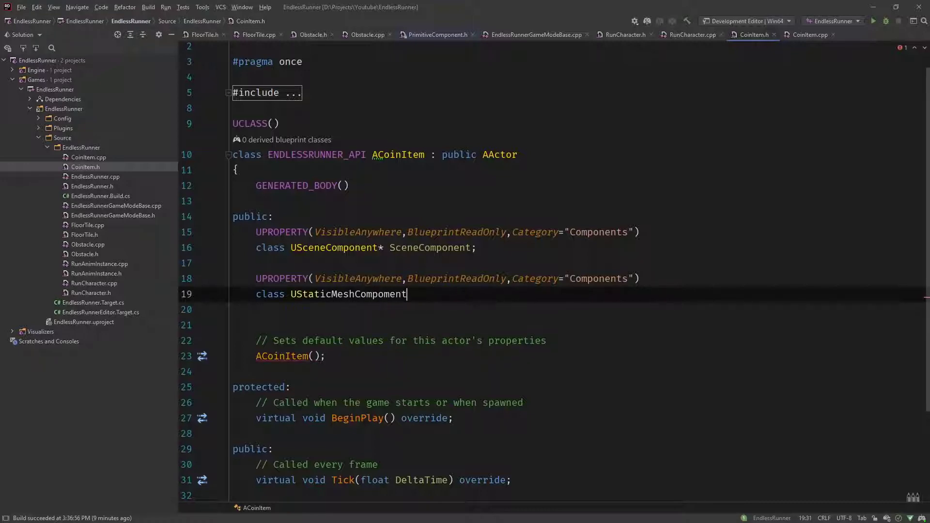
{"action": "type", "text": "*"}
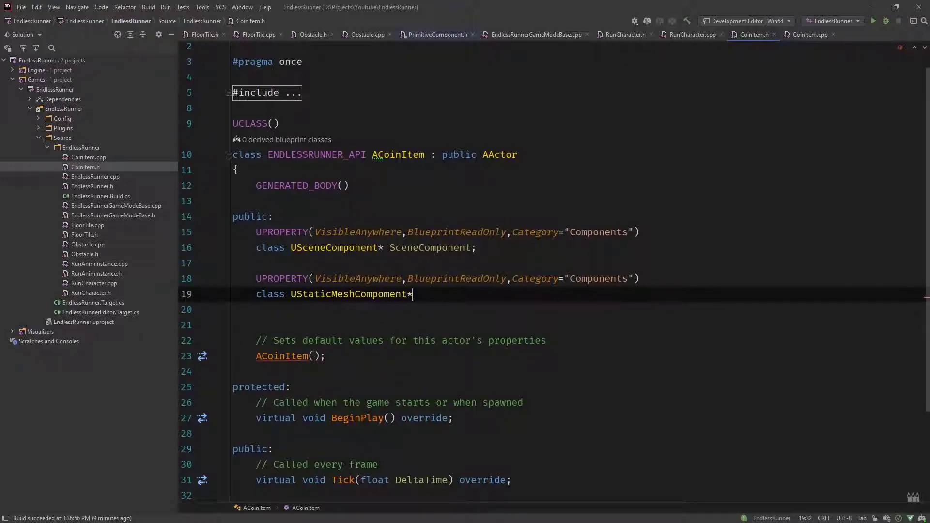
{"action": "type", "text": "Co"}
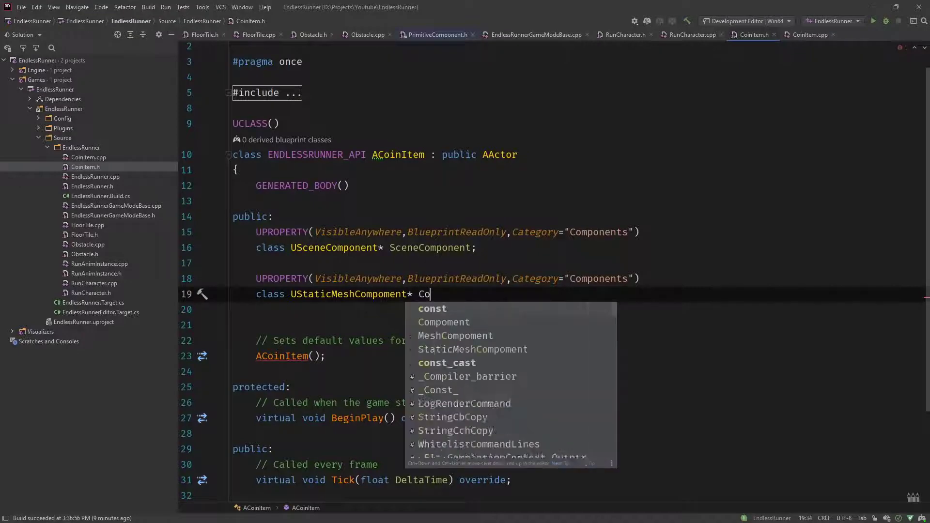
{"action": "type", "text": "inMeshl"}
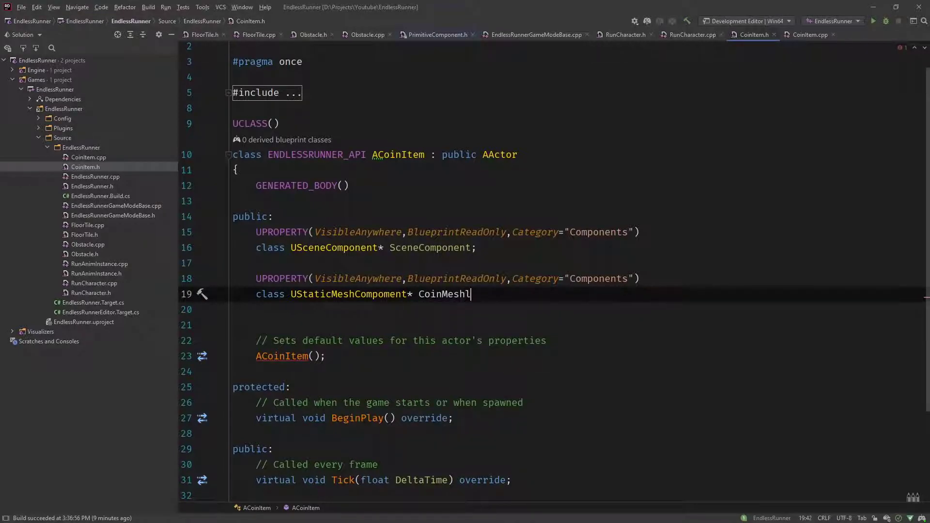
{"action": "type", "text": ";"}
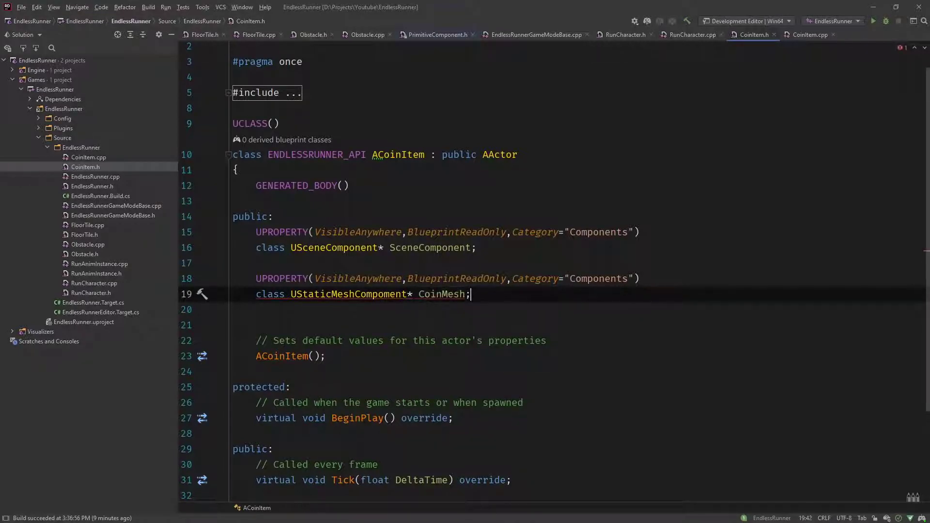
{"action": "type", "text": "UPROPERTY(VisibleAnywhere,BlueprintReadOnly,Category=\"Components\")"}
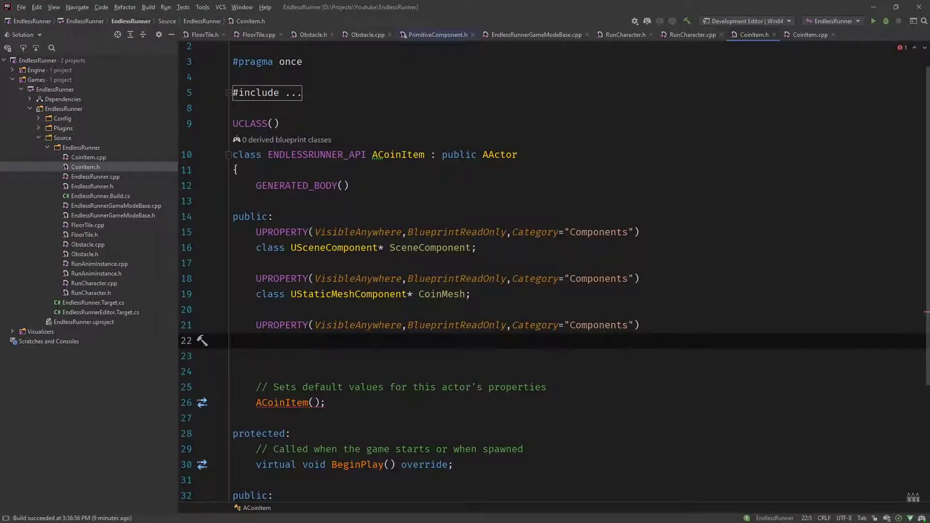
Declare USphereComponent* SphereCollider under the Components UPROPERTY
{"action": "type", "text": "class USP"}
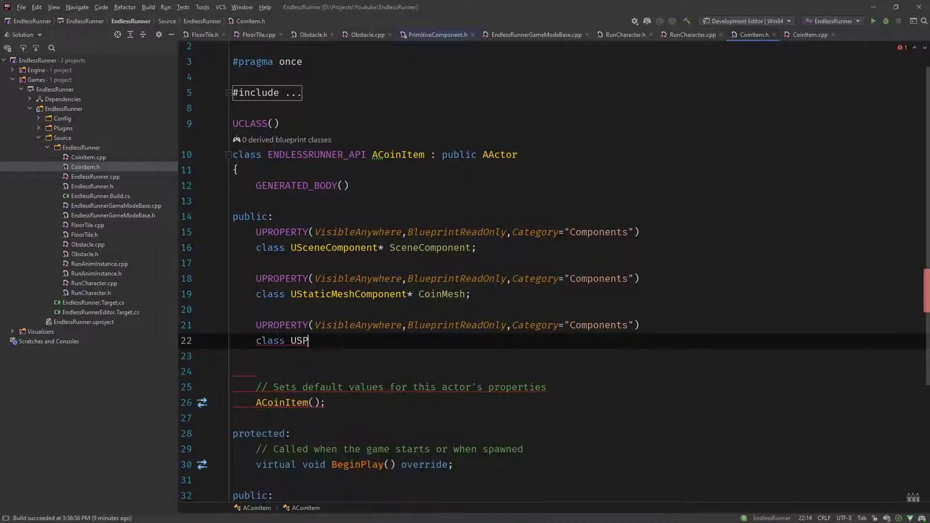
{"action": "type", "text": "here"}
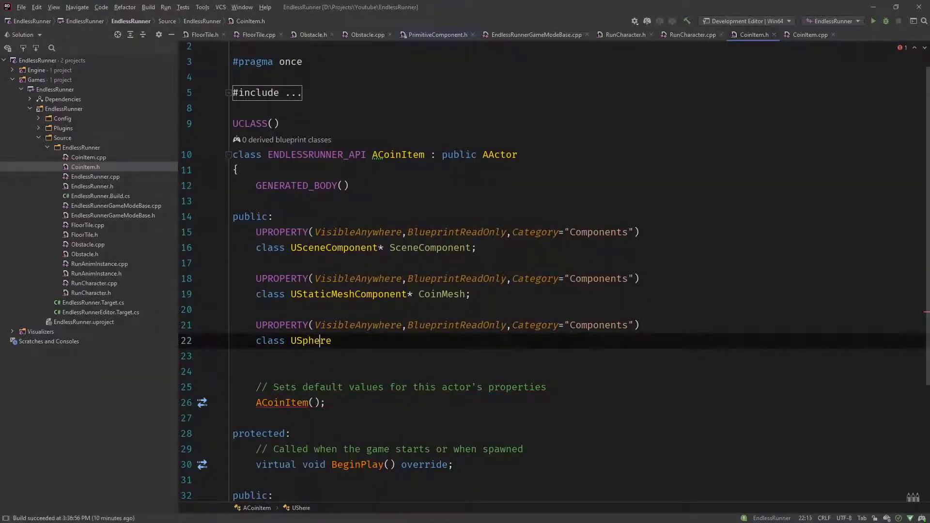
{"action": "type", "text": "Compo"}
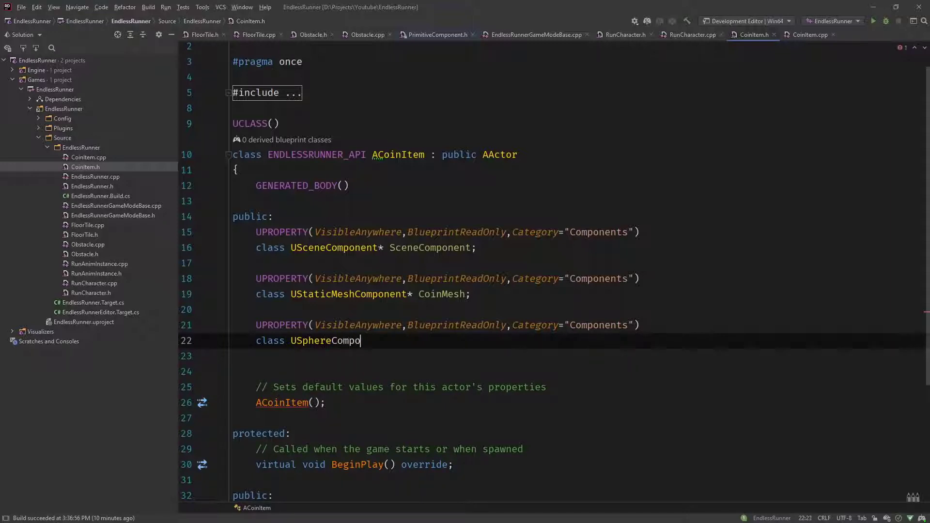
{"action": "type", "text": "nent"}
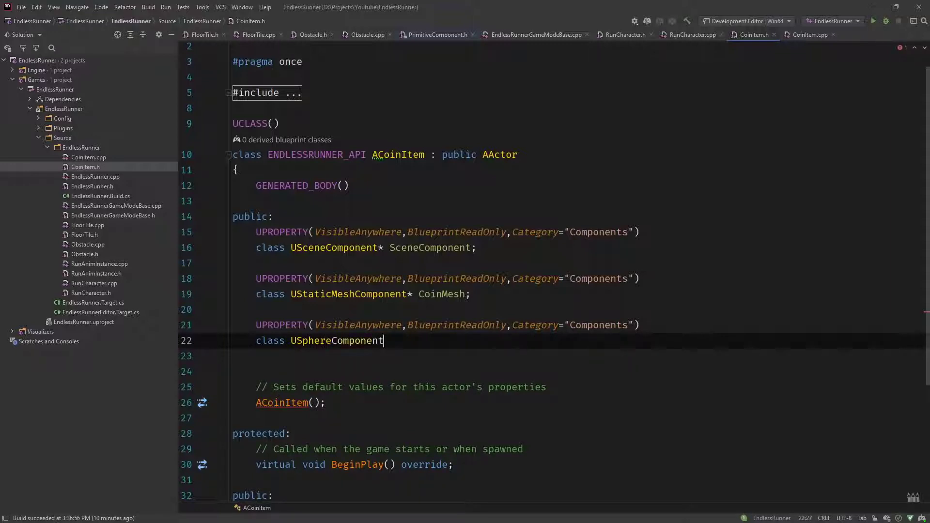
{"action": "type", "text": "* Sp"}
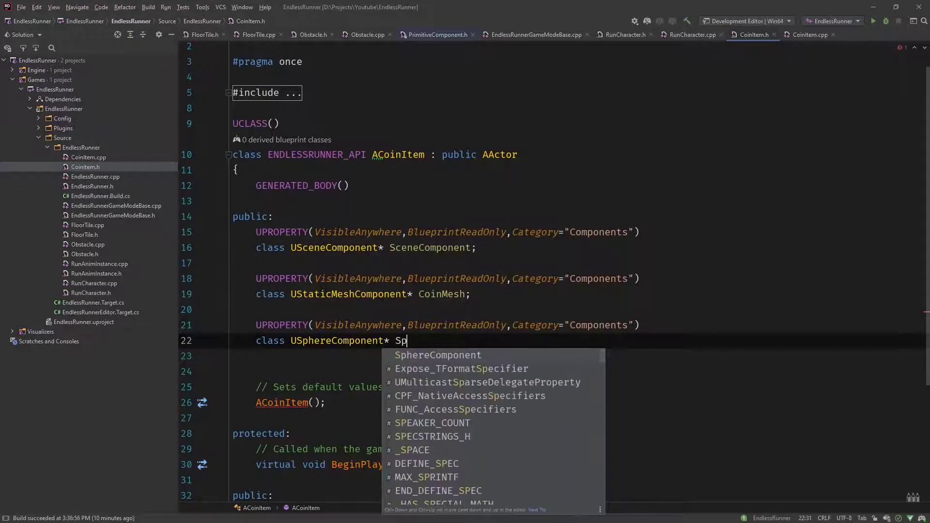
{"action": "type", "text": "hereC"}
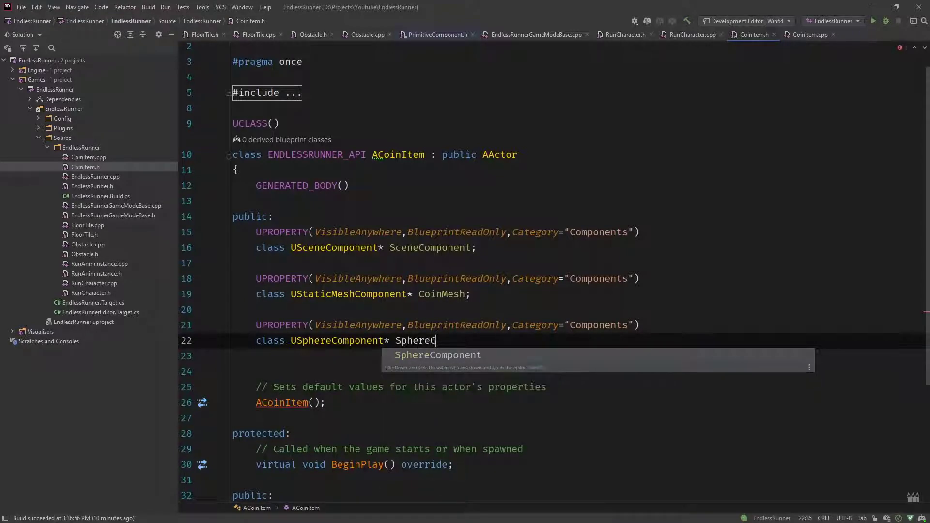
{"action": "type", "text": "ollider;"}
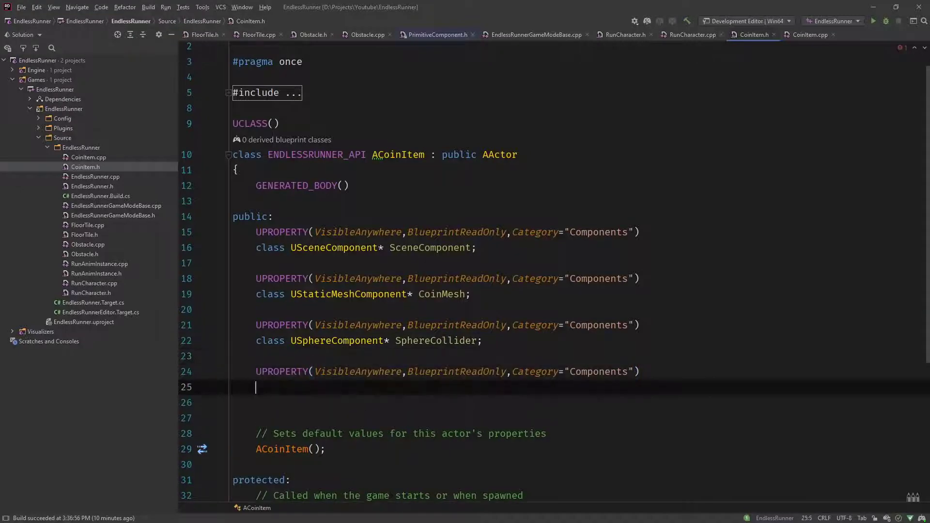
Declare URotatingMovementComponent* RotatingMovement and begin another Components UPROPERTY line
{"action": "type", "text": "class URo"}
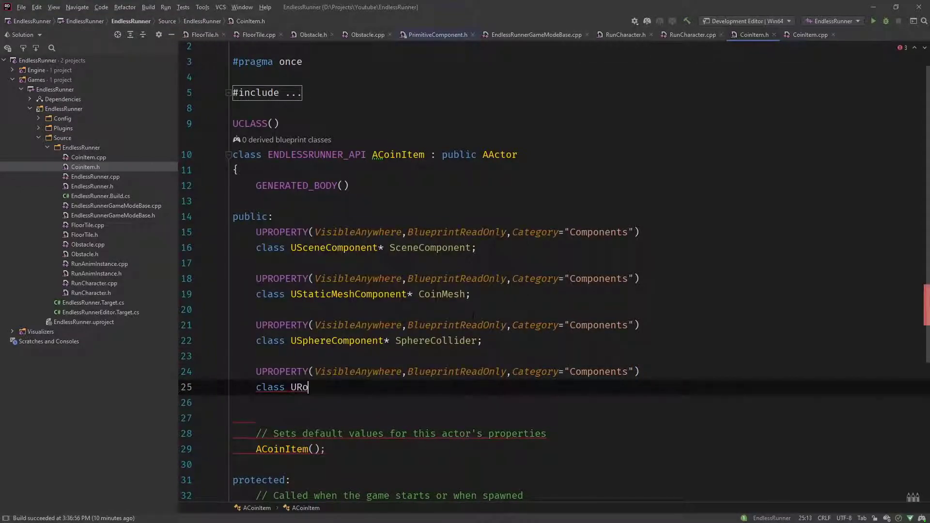
{"action": "type", "text": "tating"}
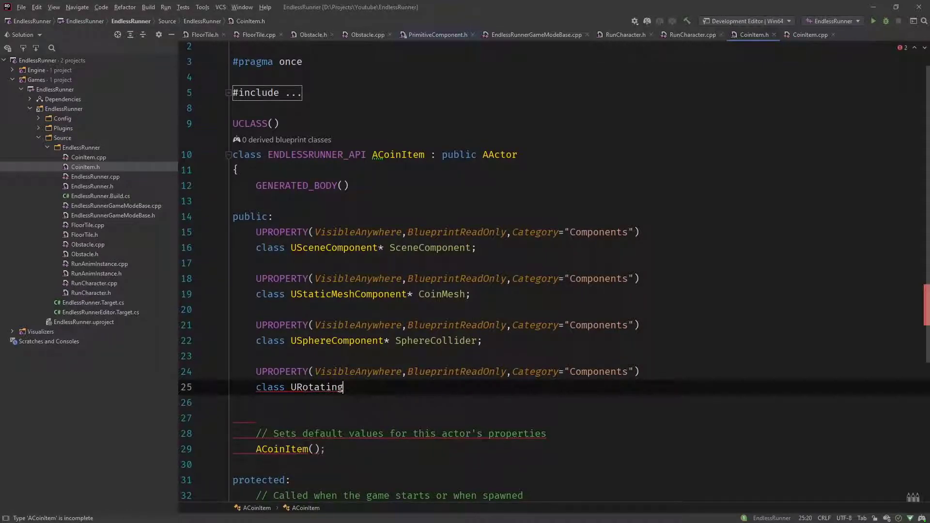
{"action": "type", "text": "Movement"}
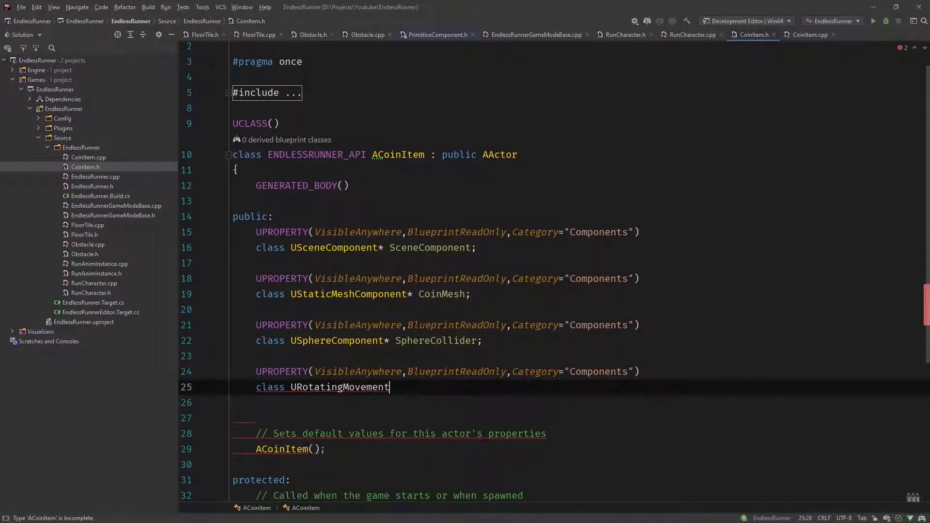
{"action": "type", "text": "Component"}
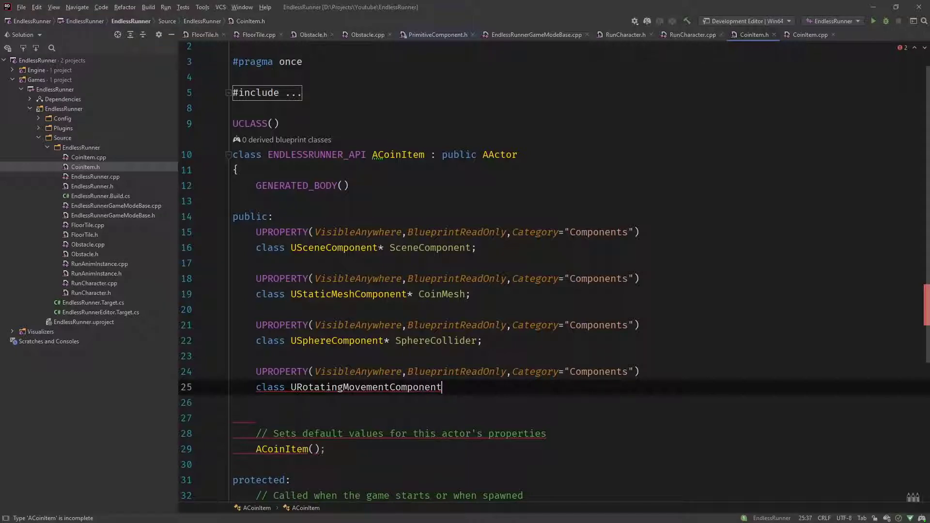
{"action": "type", "text": "*"}
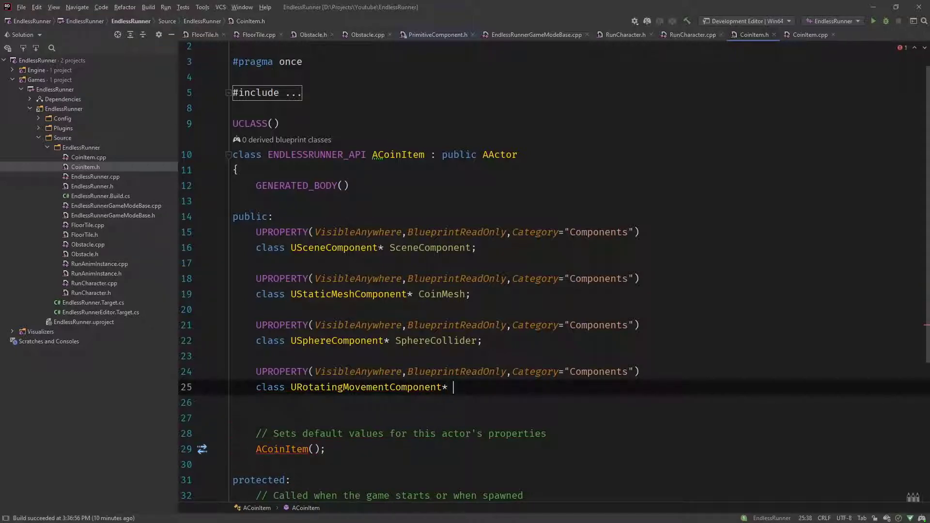
{"action": "type", "text": "Rotating"}
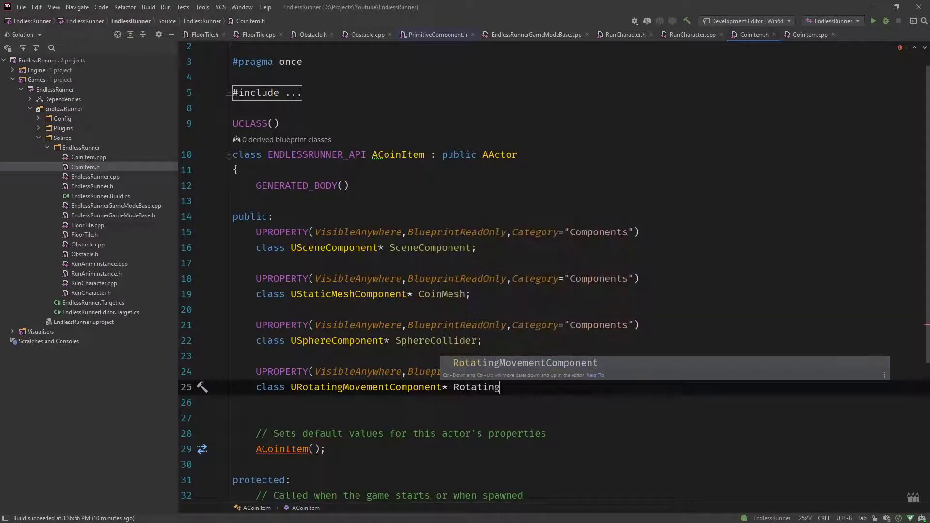
{"action": "type", "text": "Movement"}
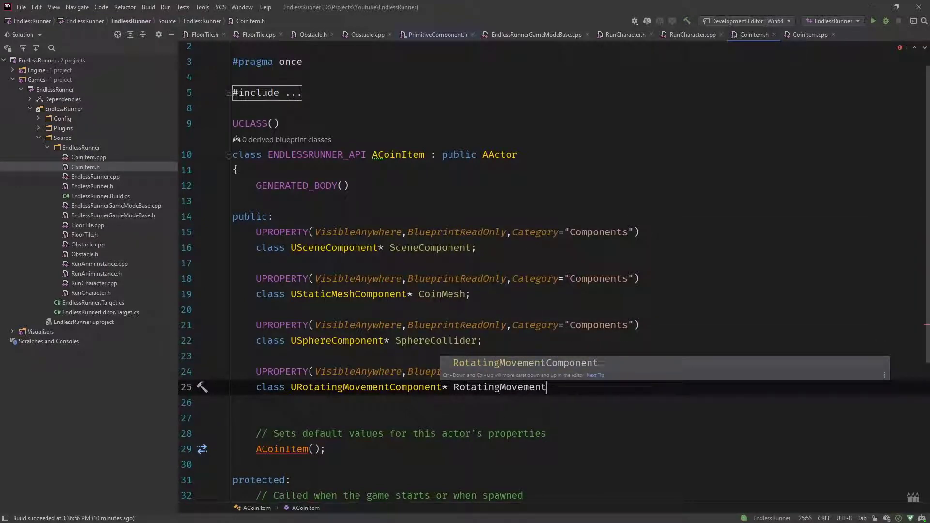
{"action": "type", "text": ";"}
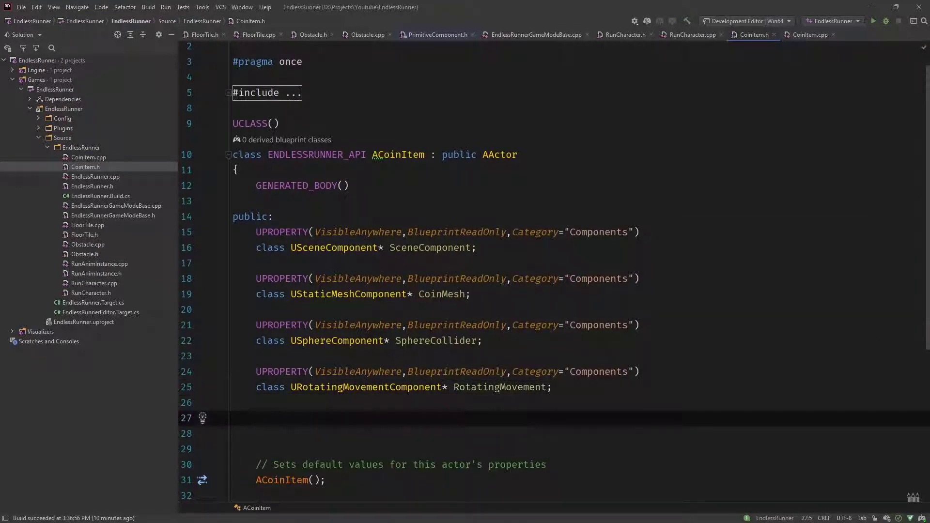
{"action": "type", "text": "UPROPERTY(VisibleAnywhere,BlueprintReadOnly,Category=\"Components\")"}
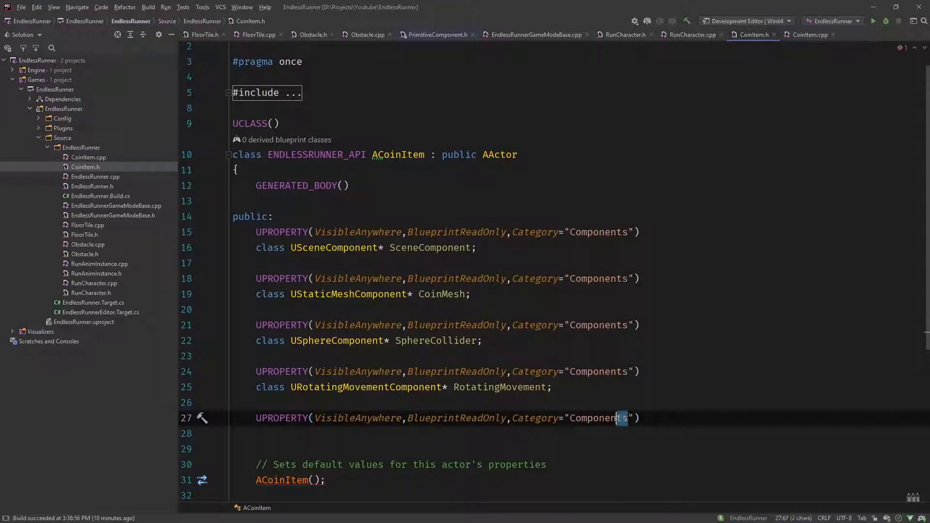
Change the UPROPERTY category to "Assets" and declare USoundBase* OverlapSound beneath it
{"action": "type", "text": "Config"}
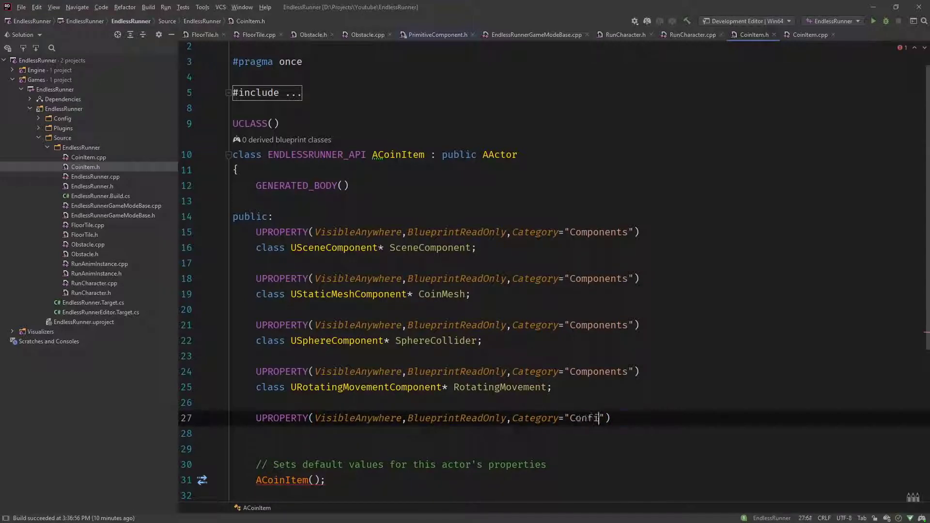
{"action": "type", "text": "Assets"}
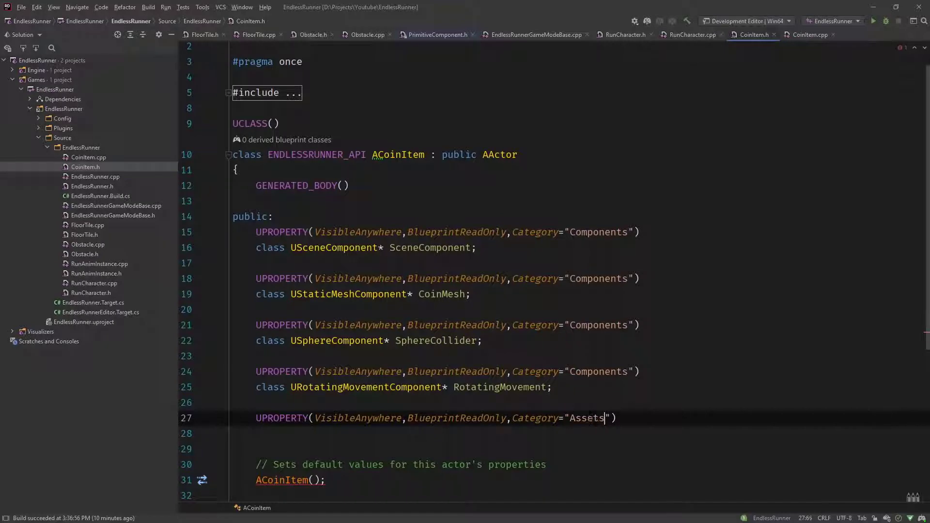
{"action": "key", "text": "enter"}
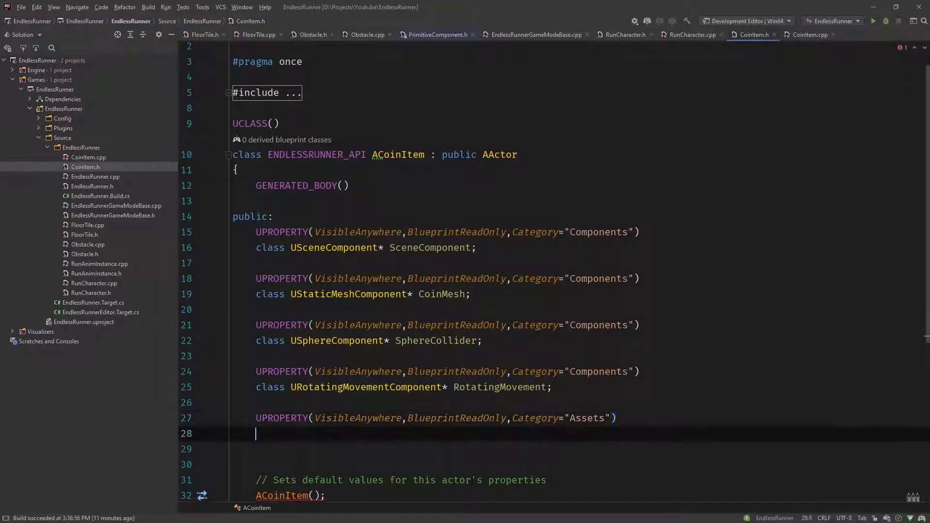
{"action": "type", "text": "class US"}
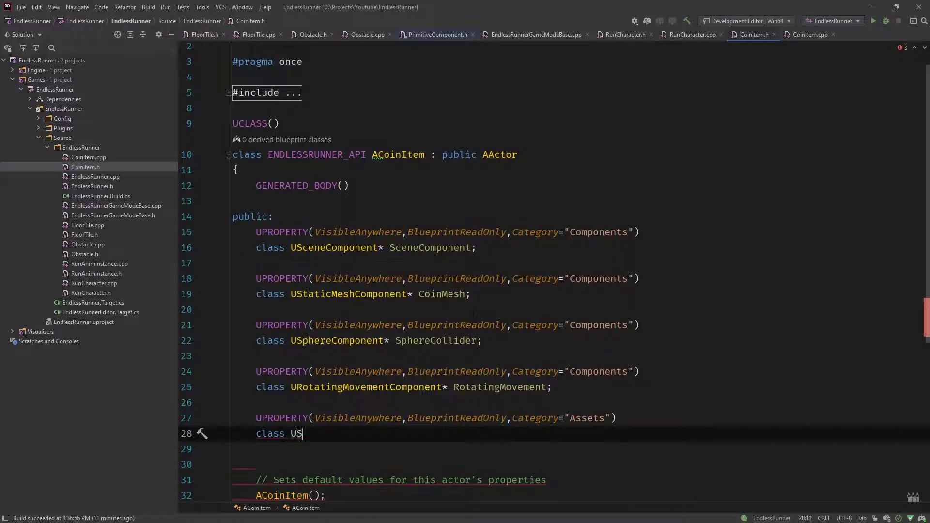
{"action": "type", "text": "oundBase"}
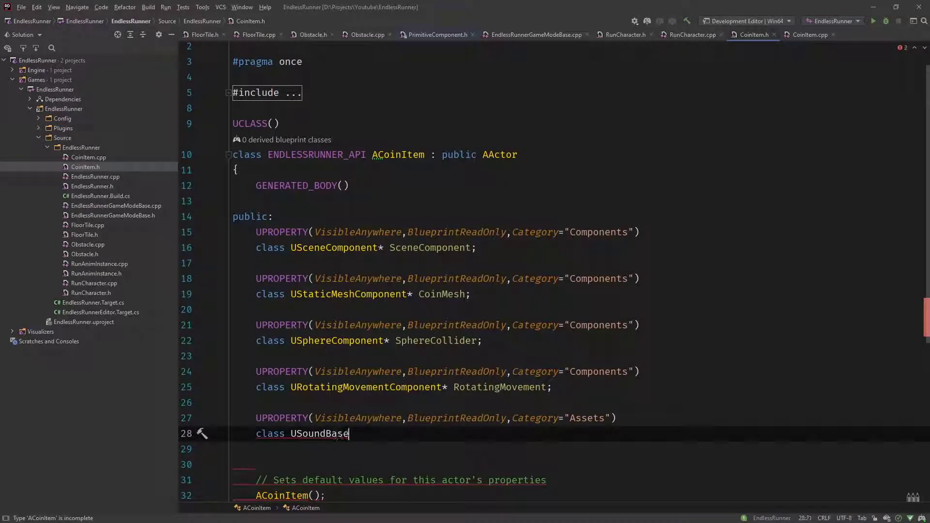
{"action": "type", "text": "* Ov"}
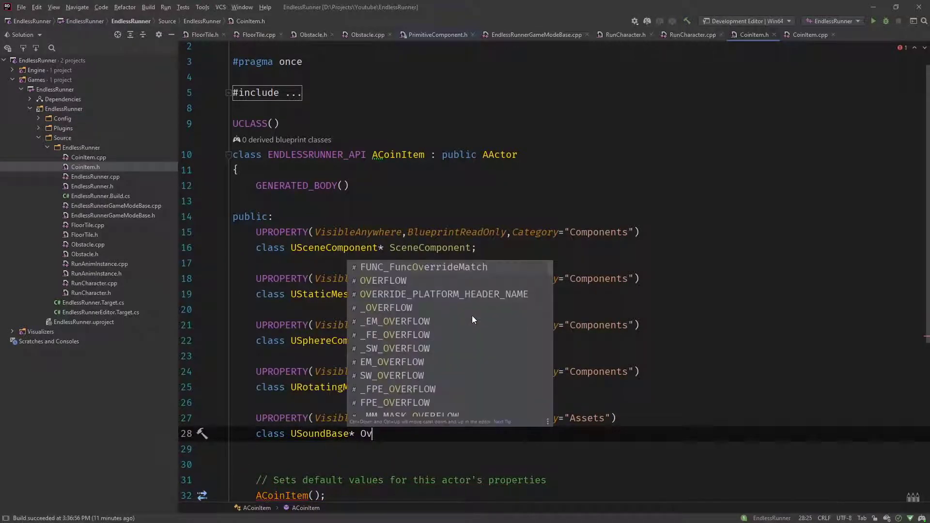
{"action": "type", "text": "erlap"}
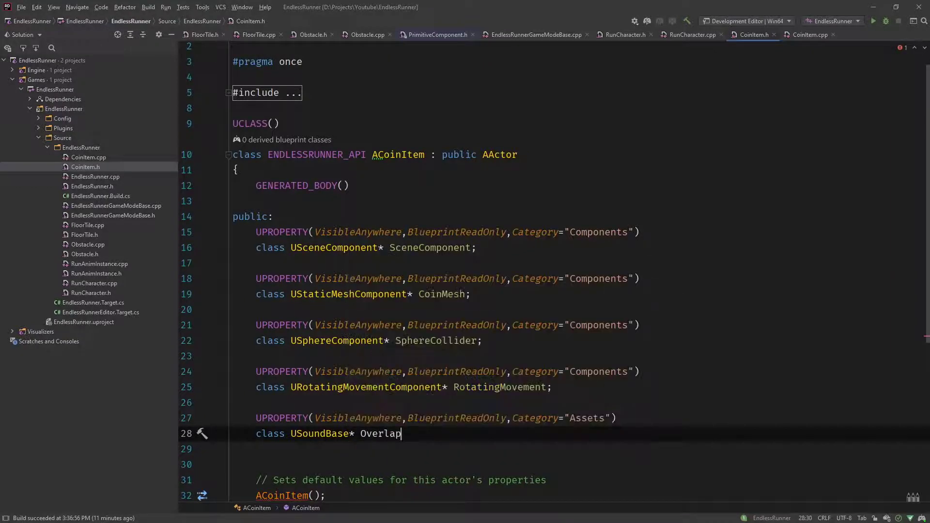
{"action": "type", "text": "Sound;"}
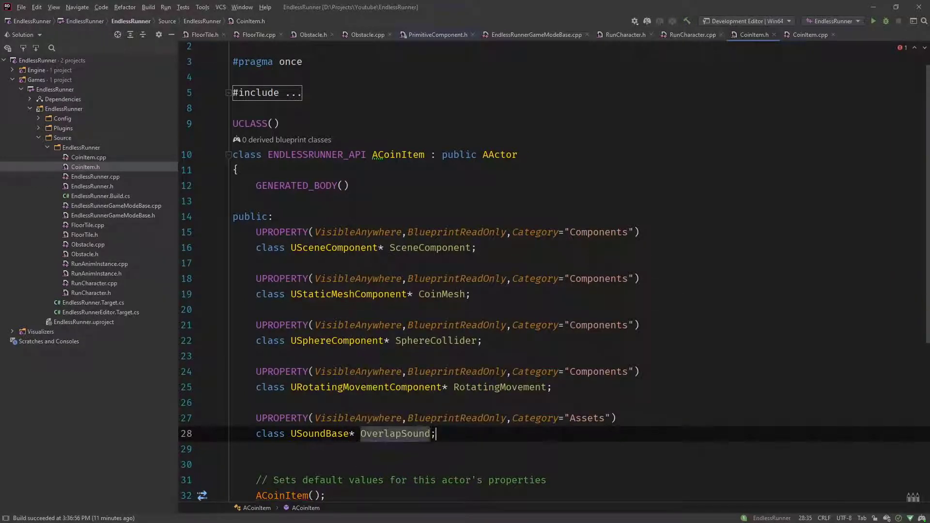
Delete the Tick declaration from CoinItem.h and the Tick function and tick-enable line from CoinItem.cpp
{"action": "scroll", "scroll_direction": "down", "scroll_amount": 3}
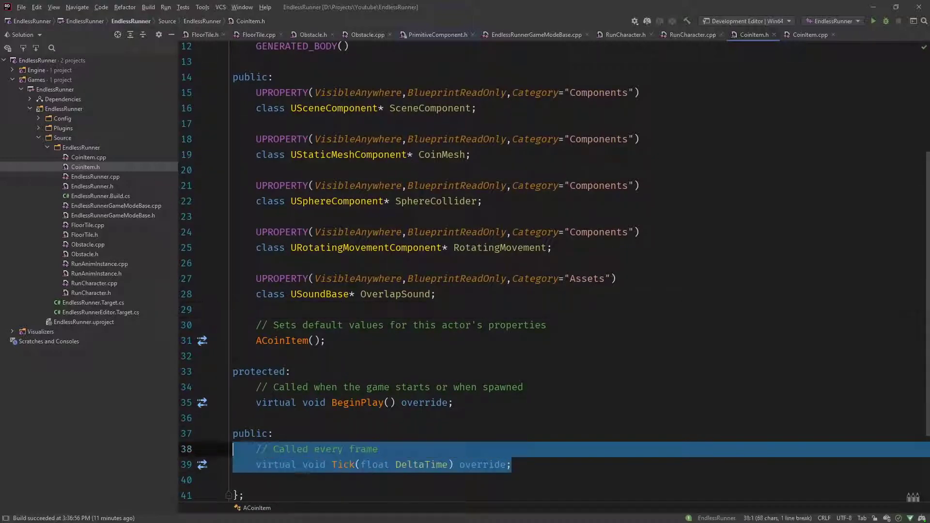
{"action": "key", "text": "Delete"}
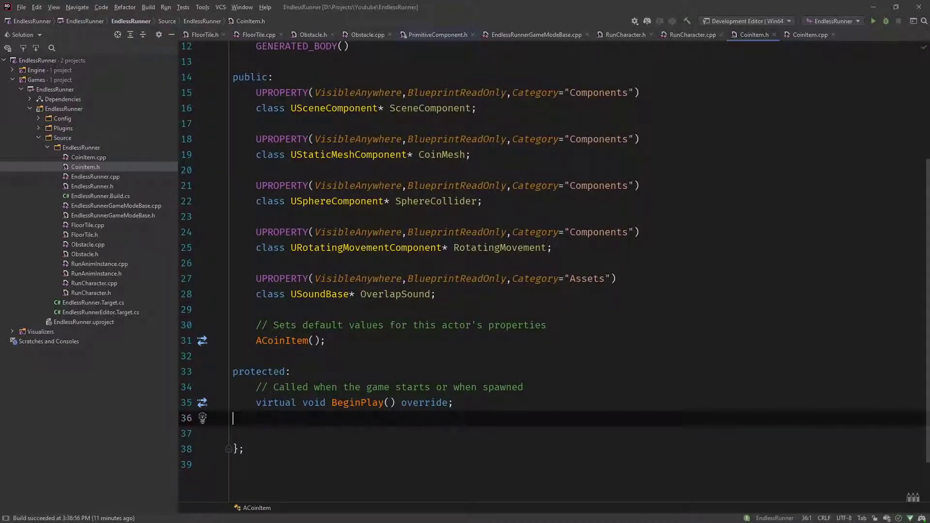
{"action": "left_click", "coordinate": [809, 35]}
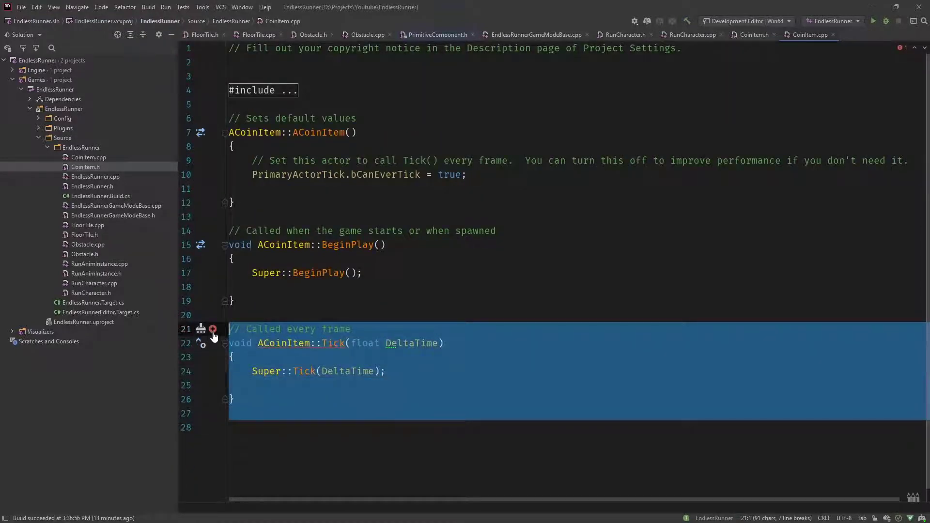
{"action": "key", "text": "Delete"}
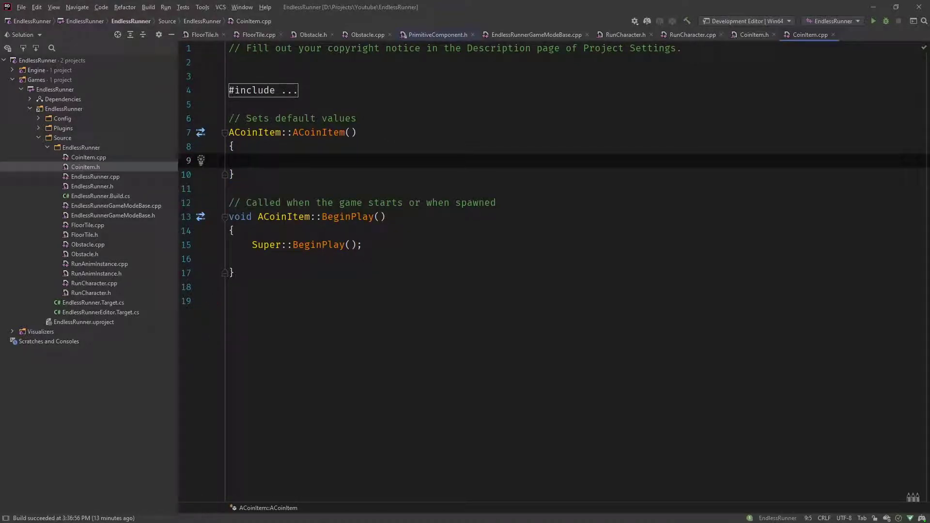
Create the SceneComponent default subobject in the constructor and assign it as RootComponent
{"action": "type", "text": "SceneComponent ="}
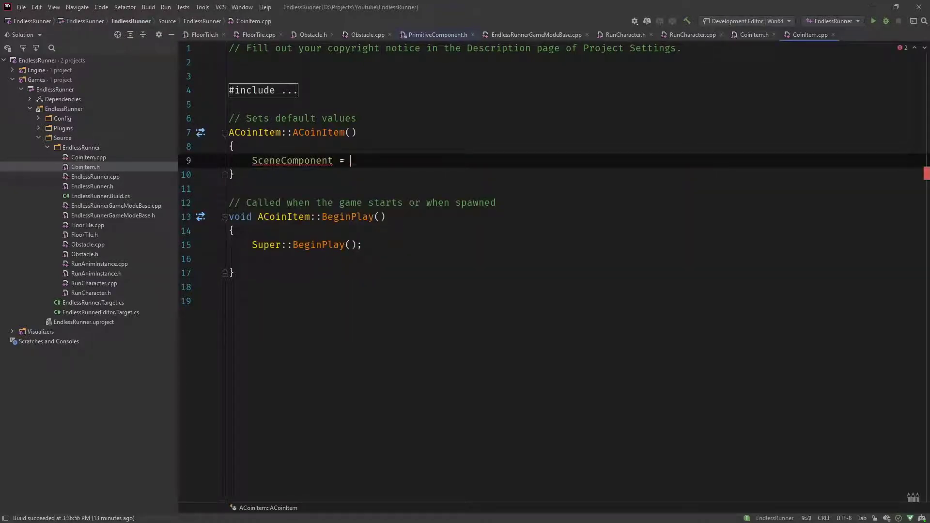
{"action": "type", "text": "CreateDefaultSubobject("}
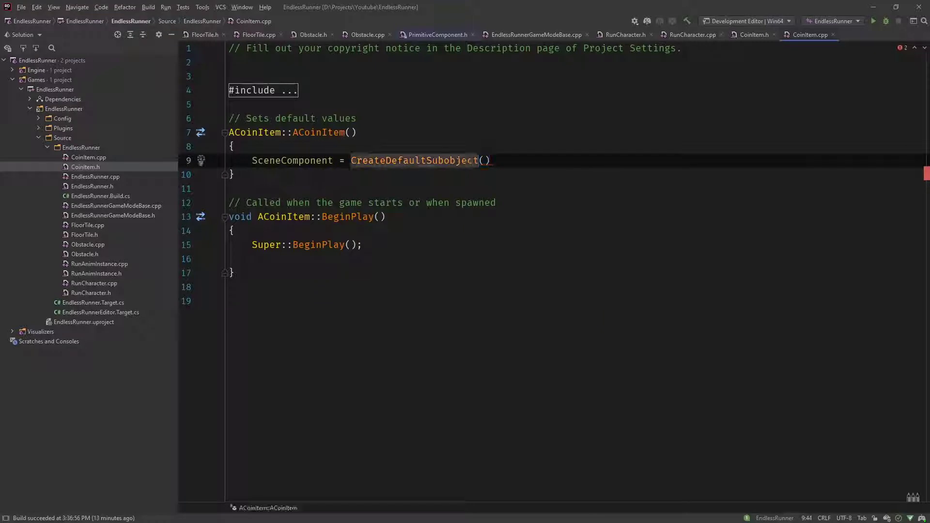
{"action": "type", "text": "<U>"}
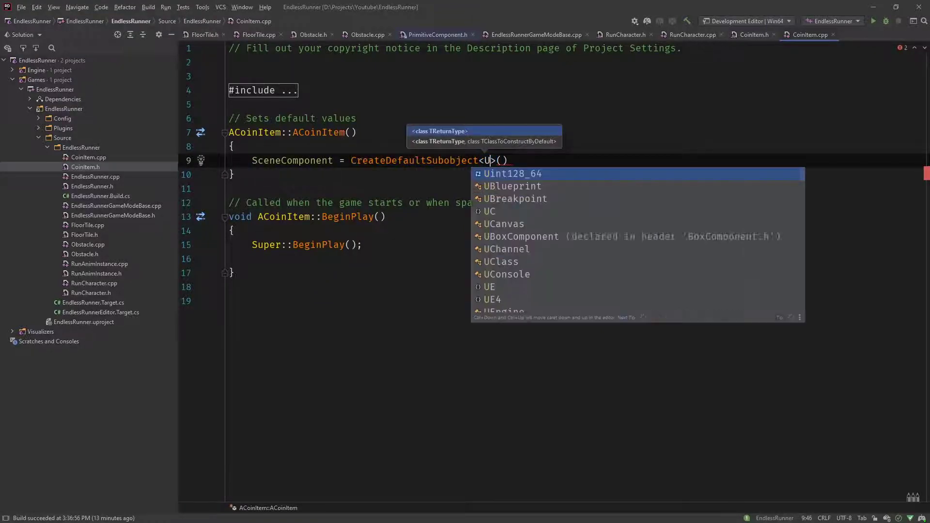
{"action": "type", "text": "SceneComponent"}
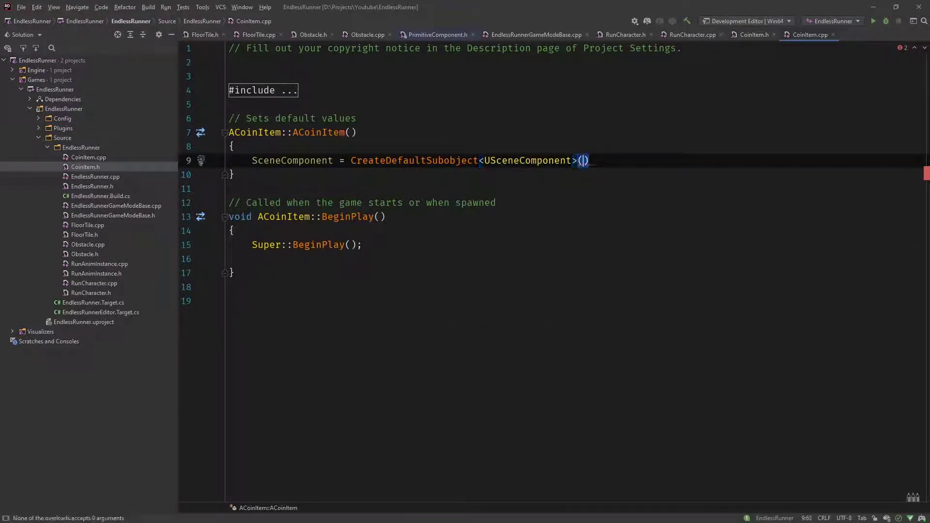
{"action": "type", "text": "TEX"}
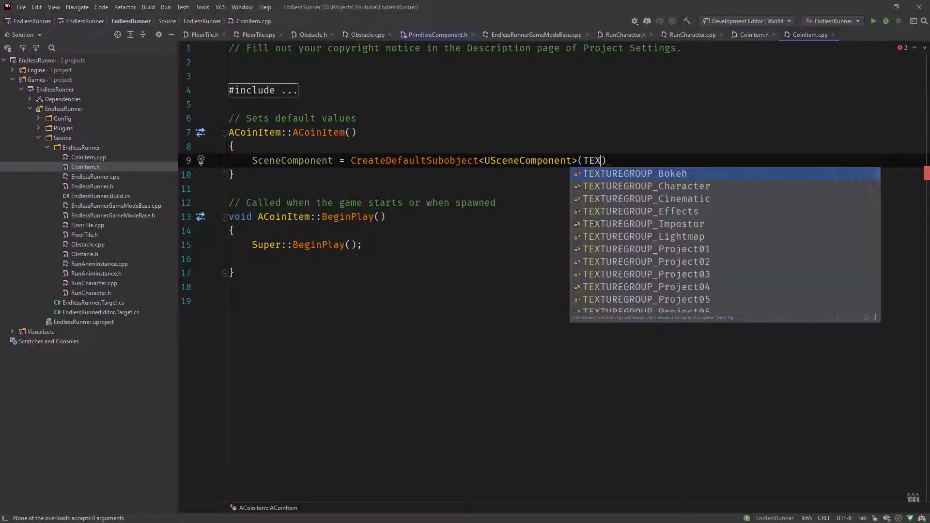
{"action": "type", "text": "T(\"\")"}
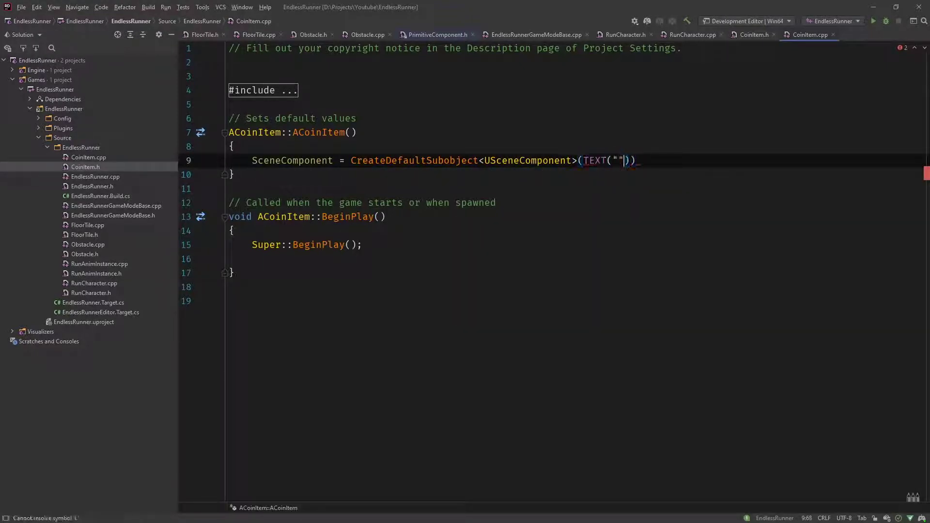
{"action": "type", "text": "Scene"}
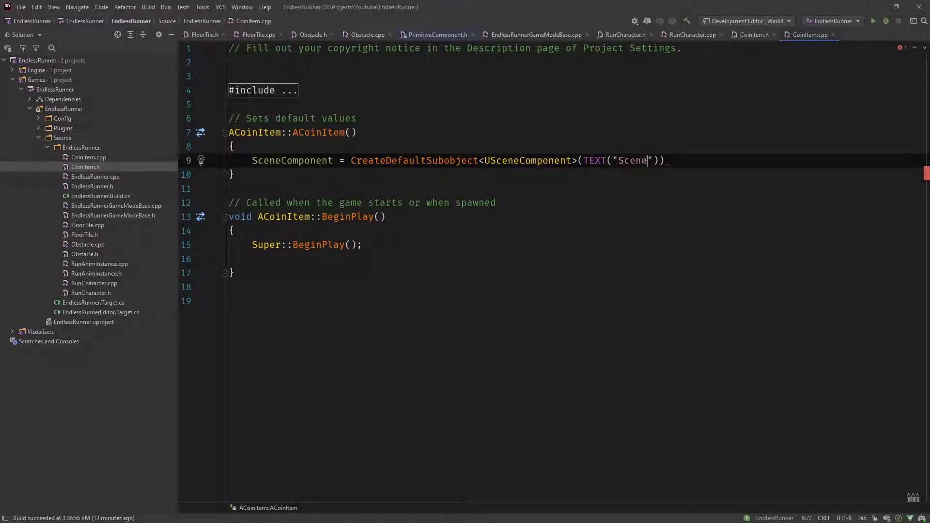
{"action": "type", "text": "Compone"}
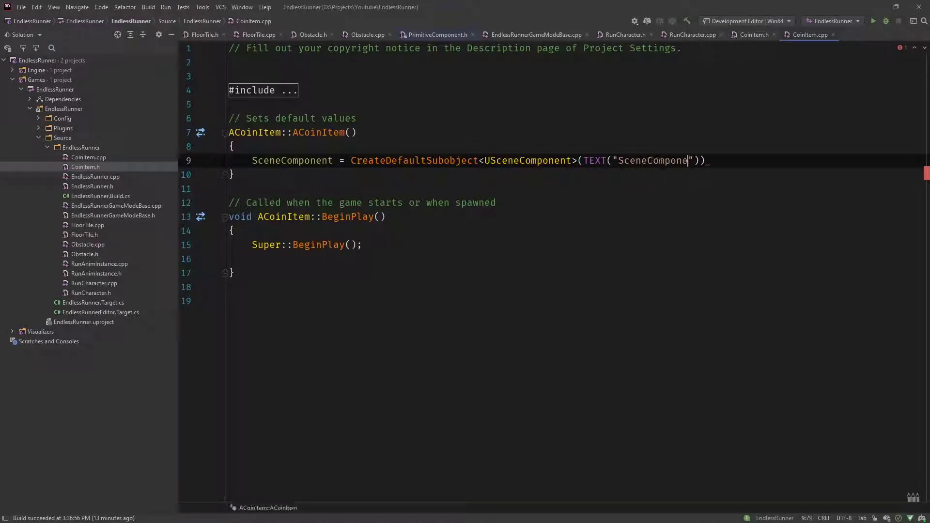
{"action": "type", "text": "nt\");"}
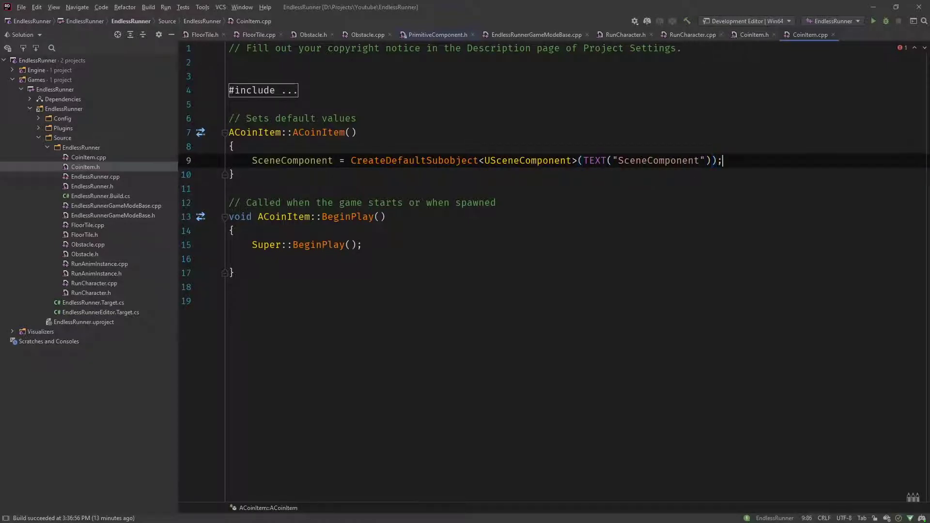
{"action": "type", "text": "Root"}
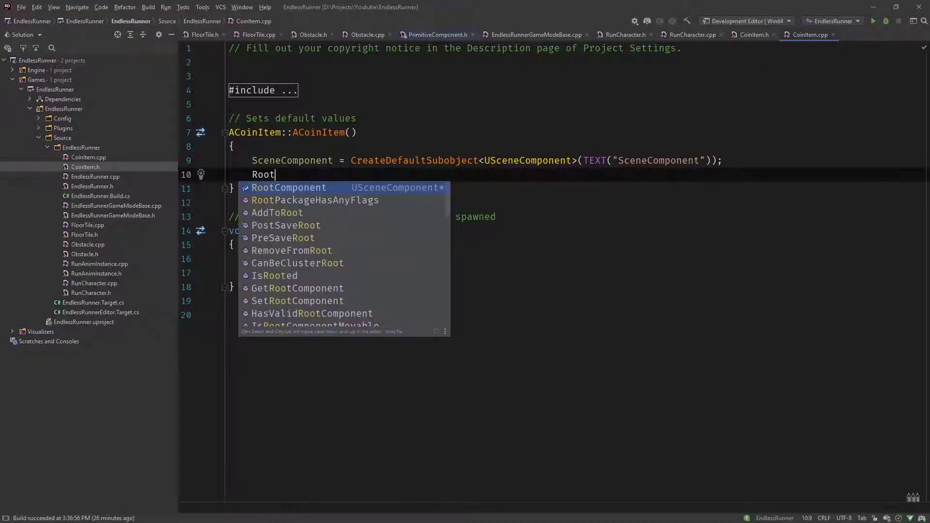
{"action": "type", "text": "Component = SceneComponent;"}
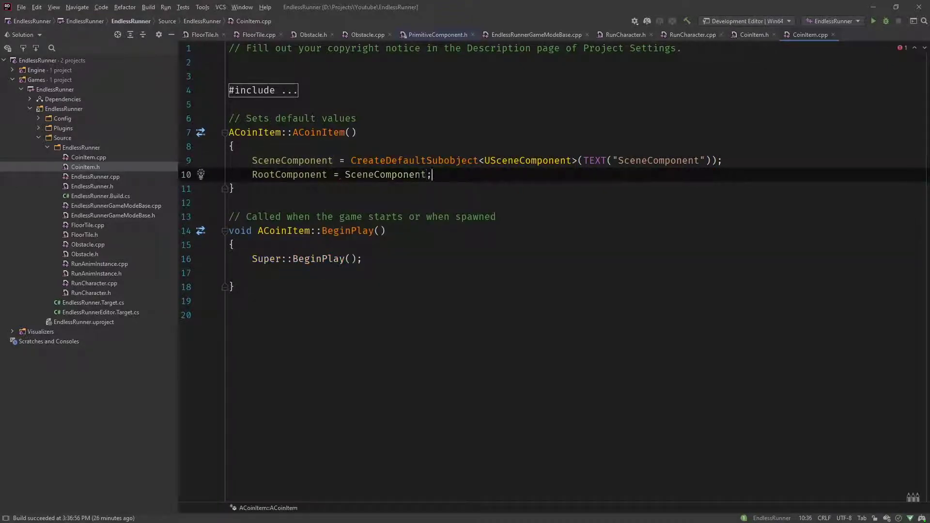
Create the SphereCollider subobject with CreateDefaultSubobject<USphereComponent>(TEXT("SphereCollider"))
{"action": "type", "text": "Sph"}
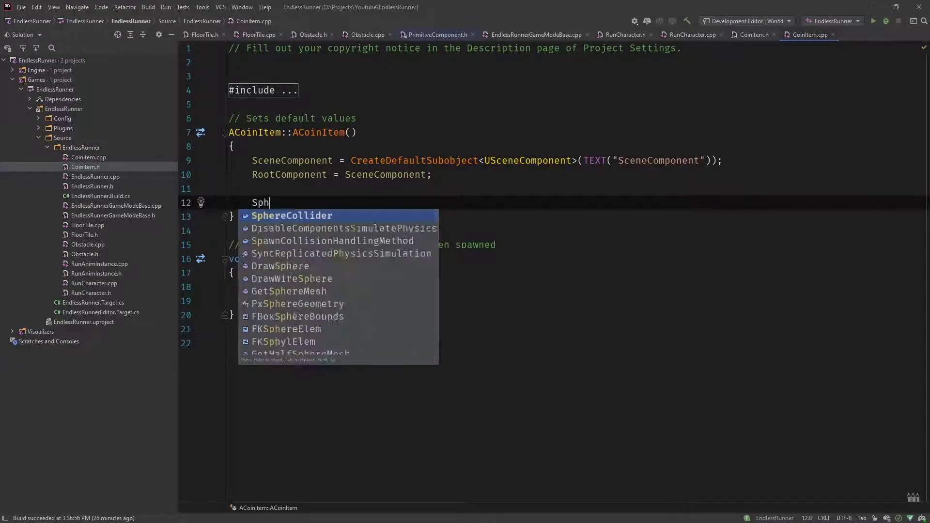
{"action": "type", "text": "er"}
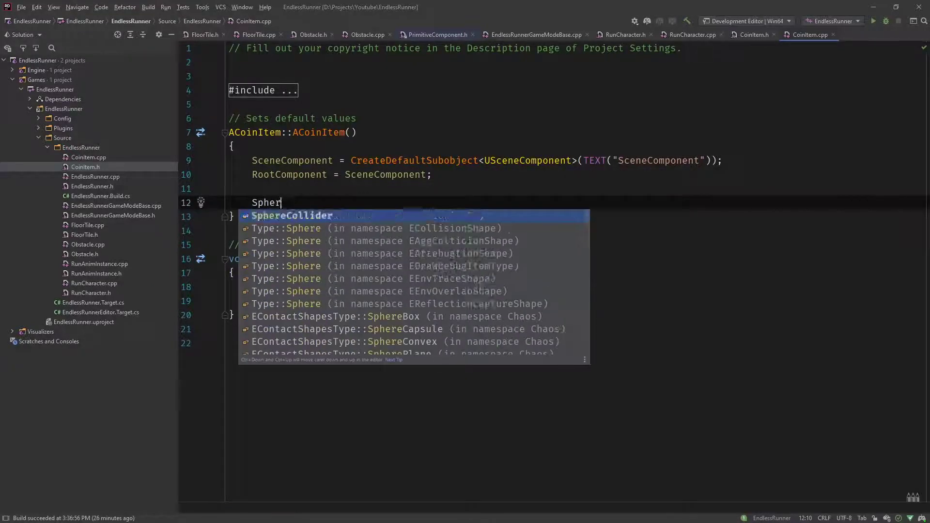
{"action": "key", "text": "Tab"}
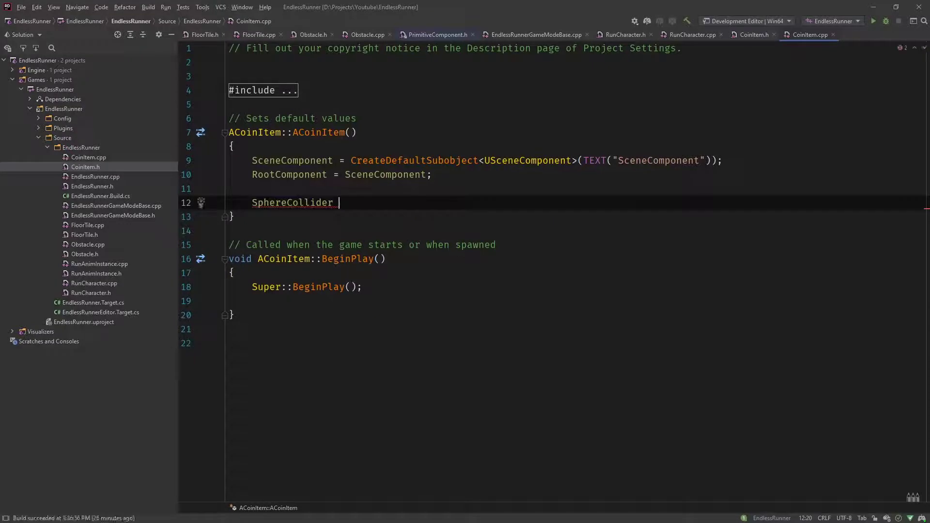
{"action": "type", "text": "= C"}
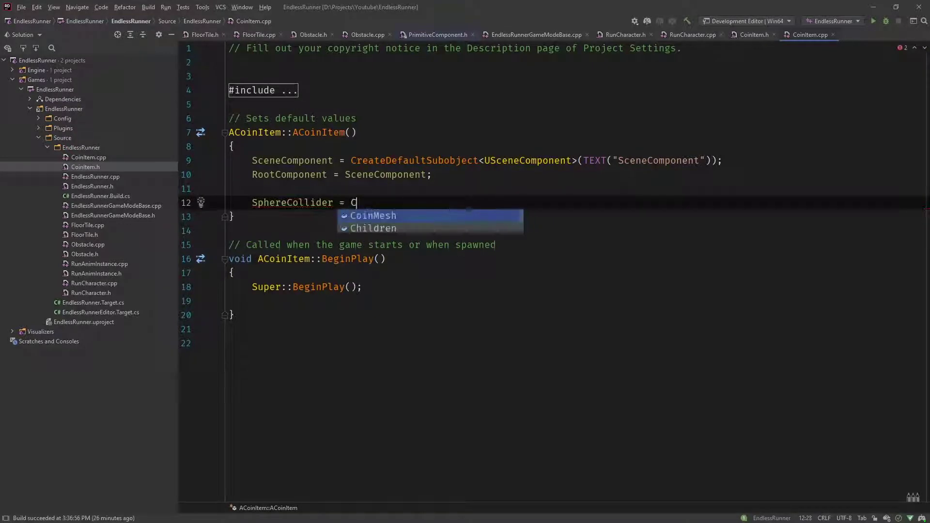
{"action": "type", "text": "reateDefaultSubobject<>("}
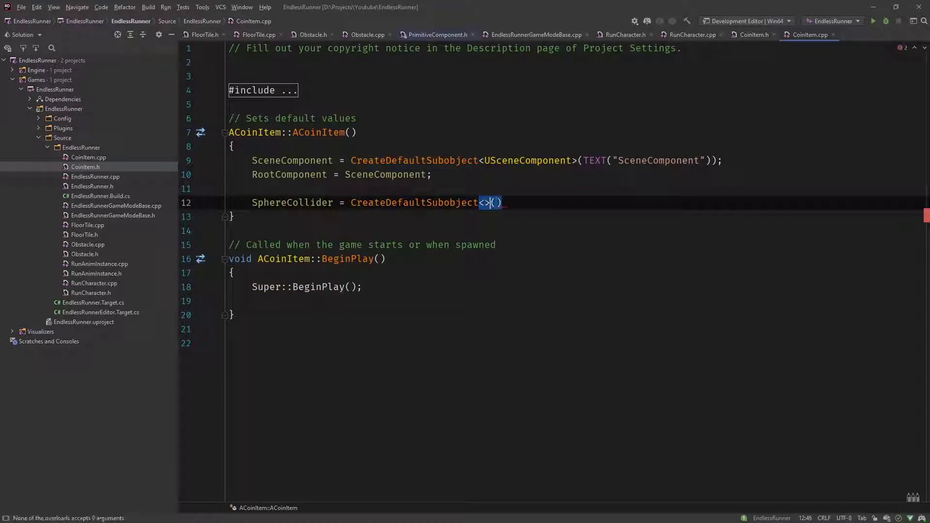
{"action": "type", "text": "USphereComponent"}
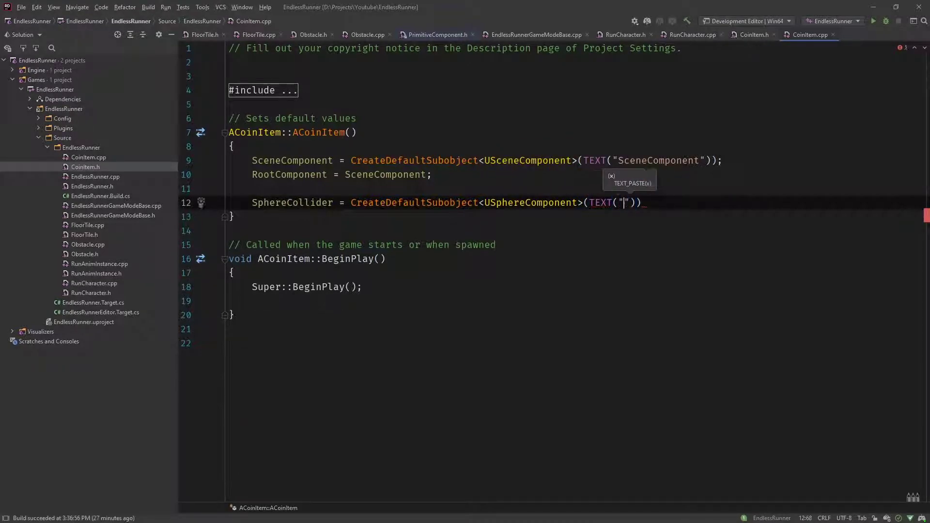
{"action": "type", "text": "SphereC"}
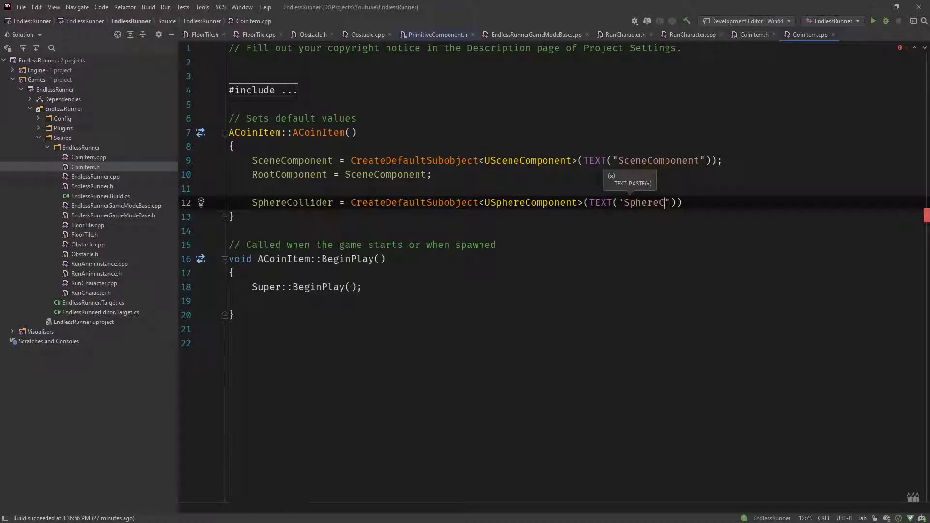
{"action": "type", "text": "ollider"}
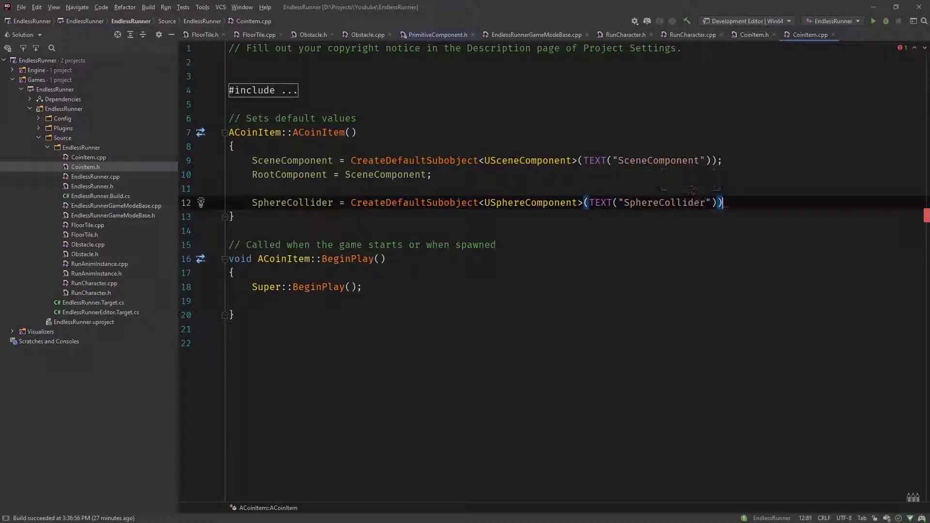
Attach SphereCollider to SceneComponent via SetupAttachment
{"action": "type", "text": "SphereCollider"}
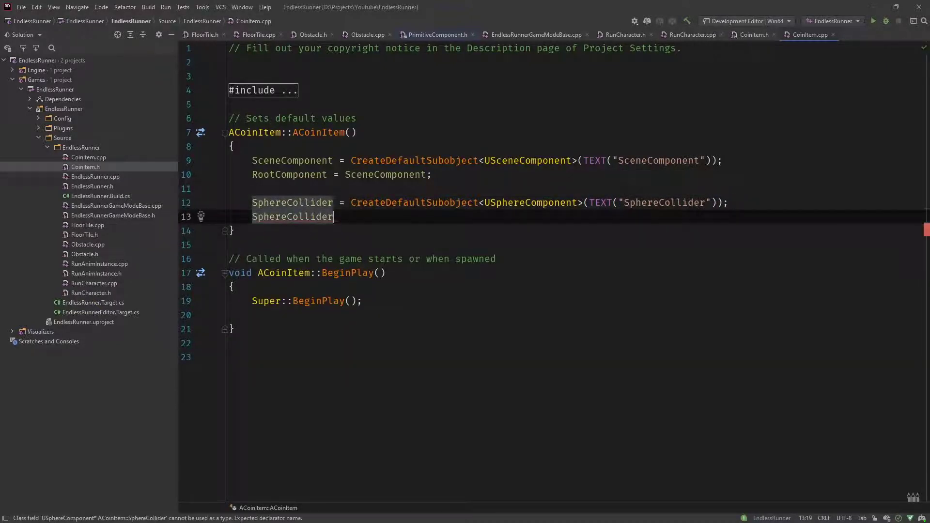
{"action": "type", "text": ".Set"}
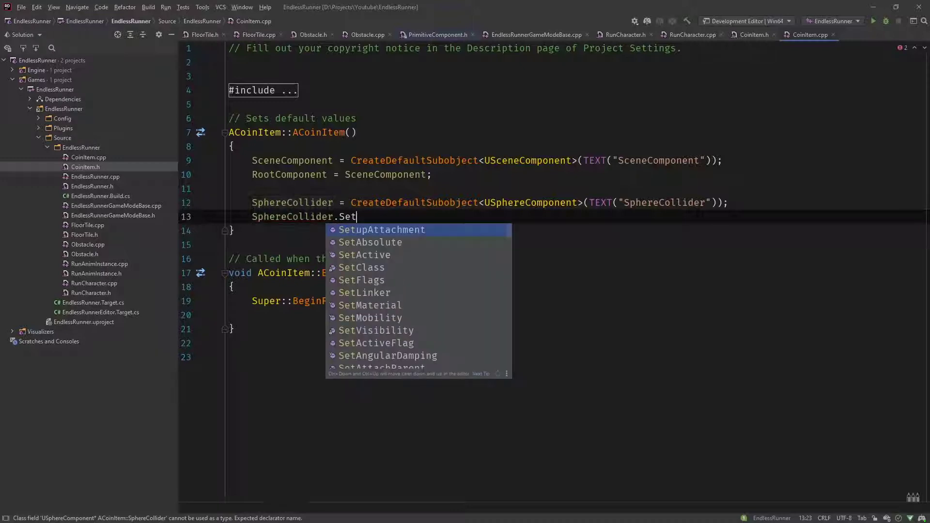
{"action": "left_click", "coordinate": [381, 230]}
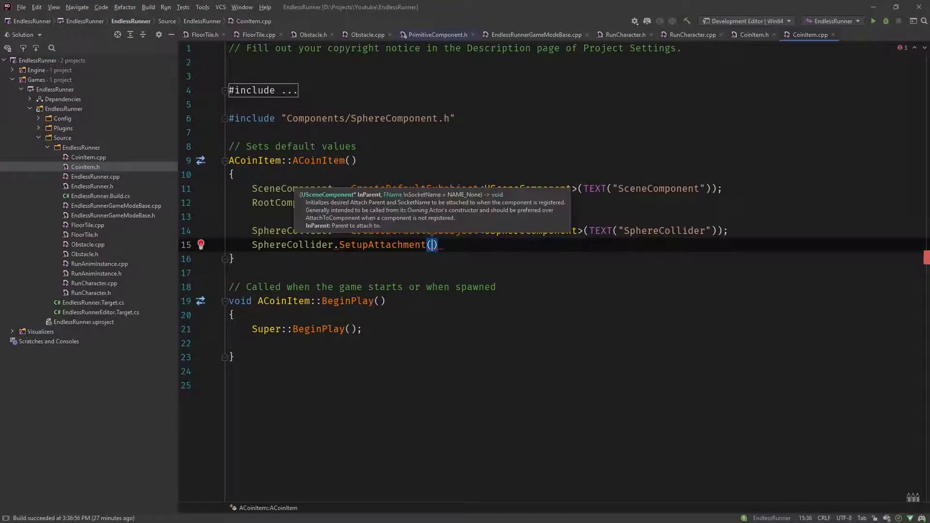
{"action": "type", "text": "SceneComponent"}
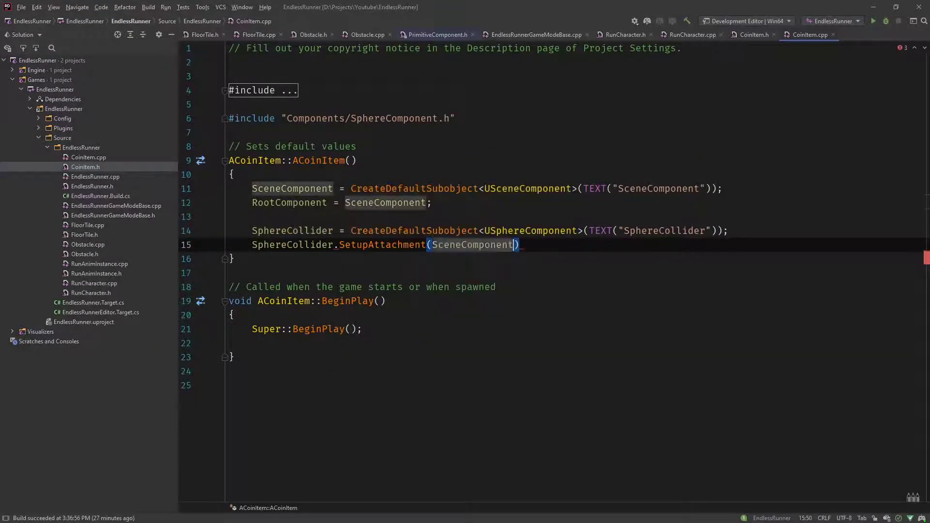
{"action": "type", "text": ";"}
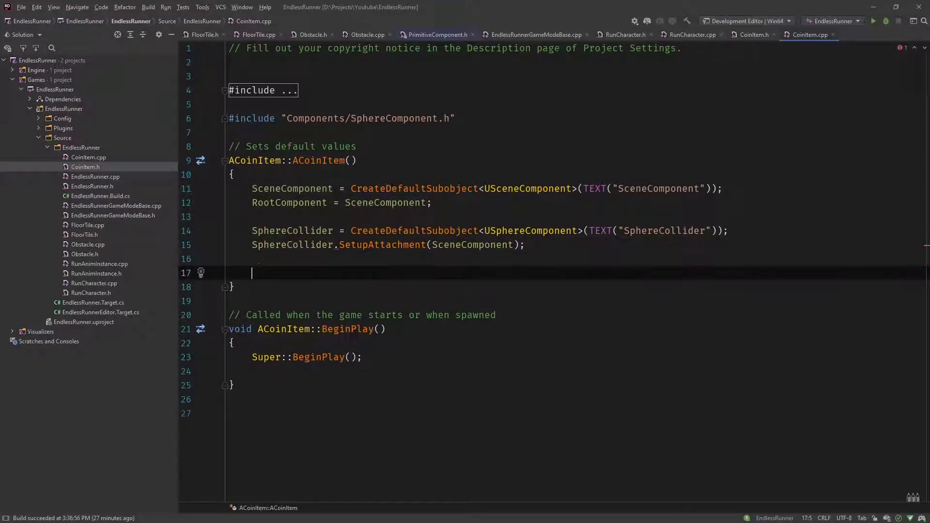
Create the CoinMesh subobject with CreateDefaultSubobject<UStaticMeshComponent>(TEXT("CoinMesh"))
{"action": "type", "text": "CoinMesh"}
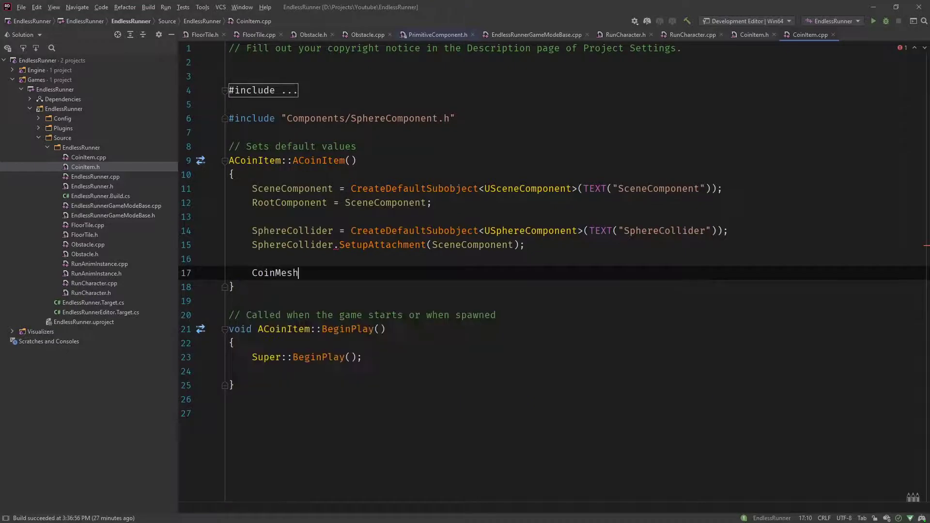
{"action": "type", "text": "="}
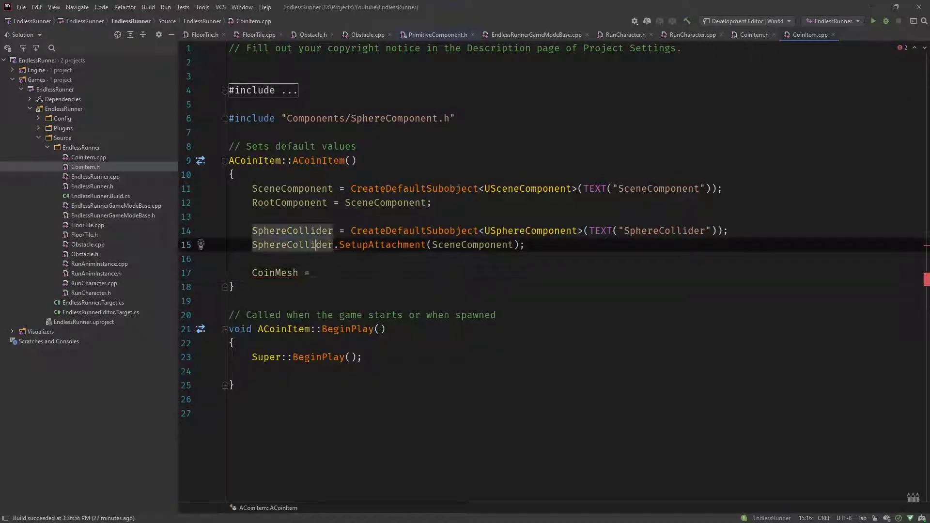
{"action": "type", "text": "->"}
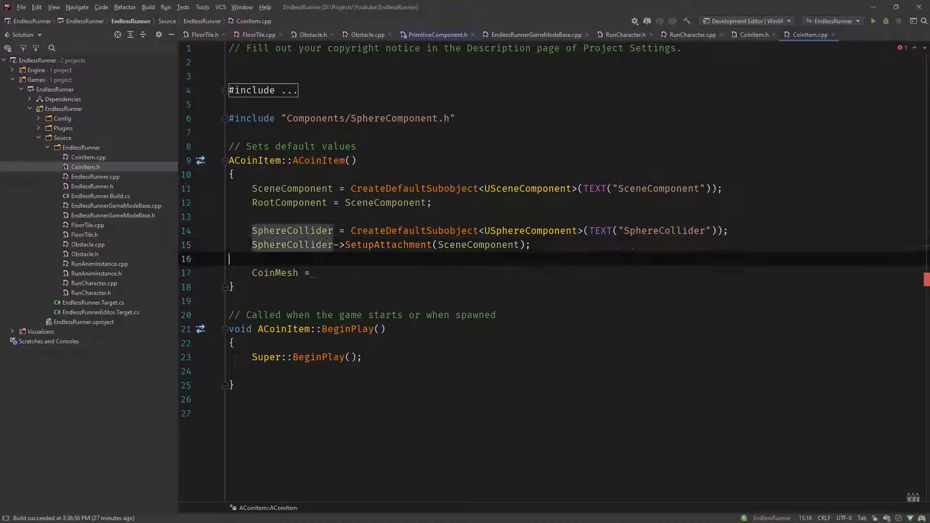
{"action": "type", "text": "CreateDefaultSubobject<>("}
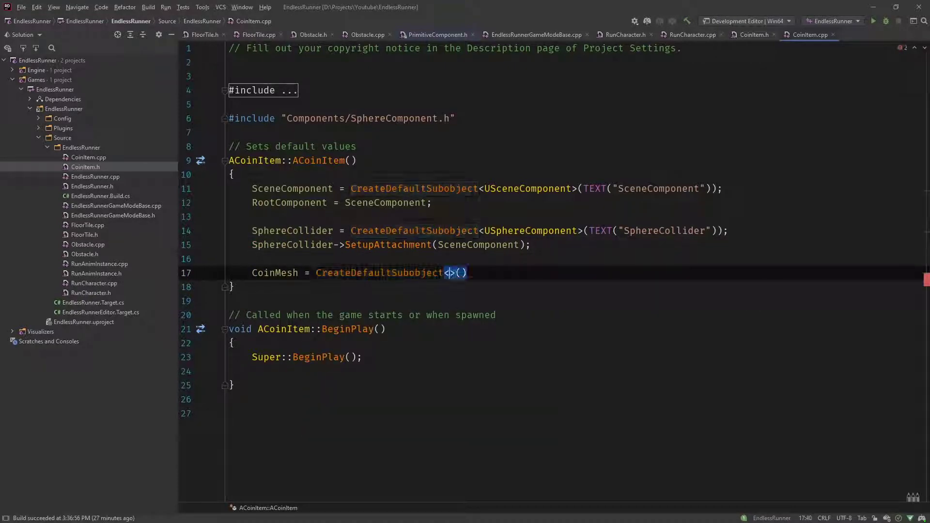
{"action": "type", "text": "UStaticMeshComponent"}
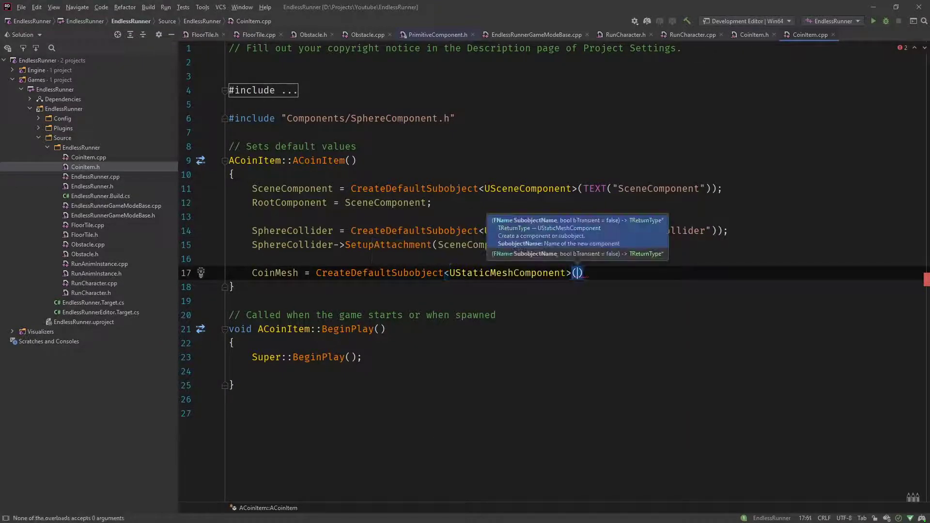
{"action": "type", "text": "TEXT("}
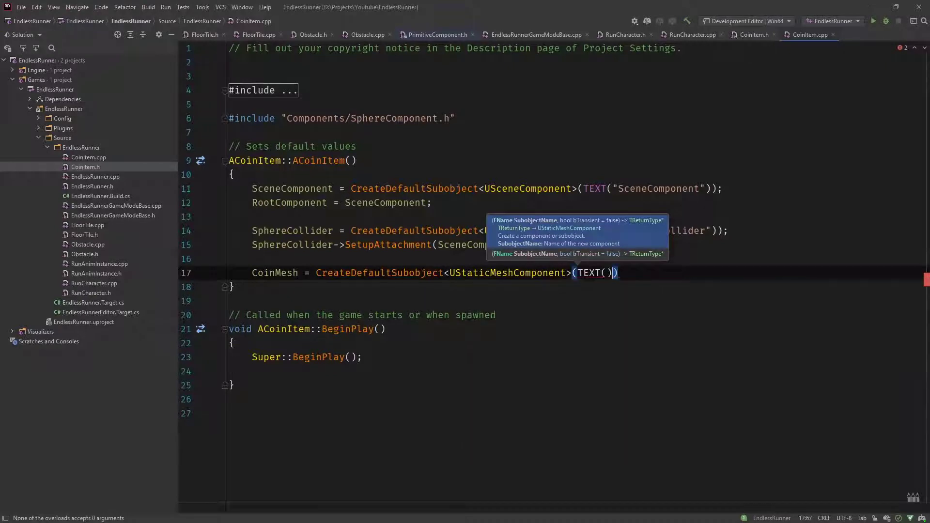
{"action": "type", "text": "\""}
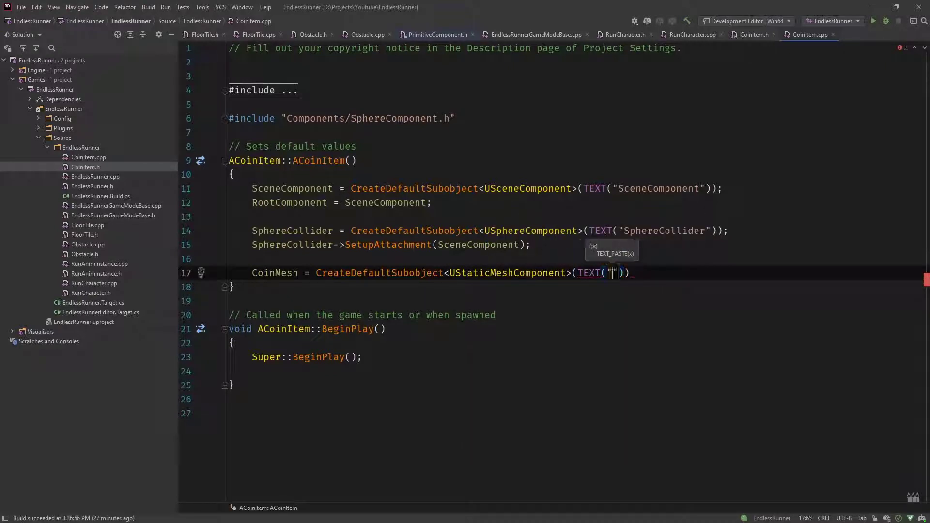
{"action": "type", "text": "Coin"}
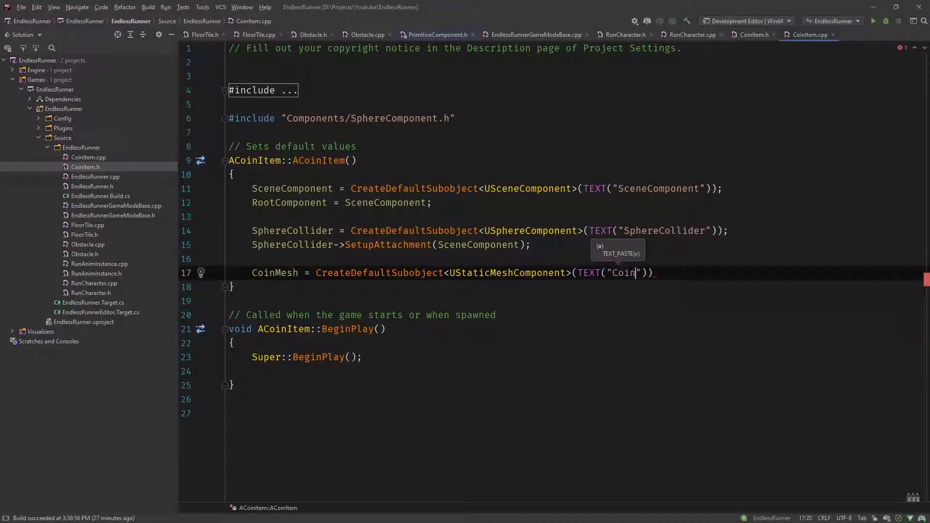
{"action": "type", "text": "Mesh"}
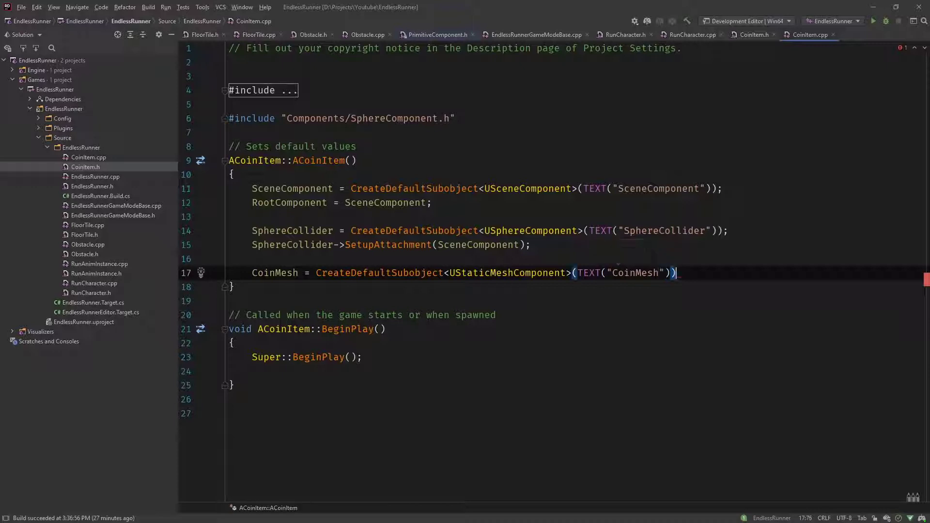
{"action": "key", "text": "enter"}
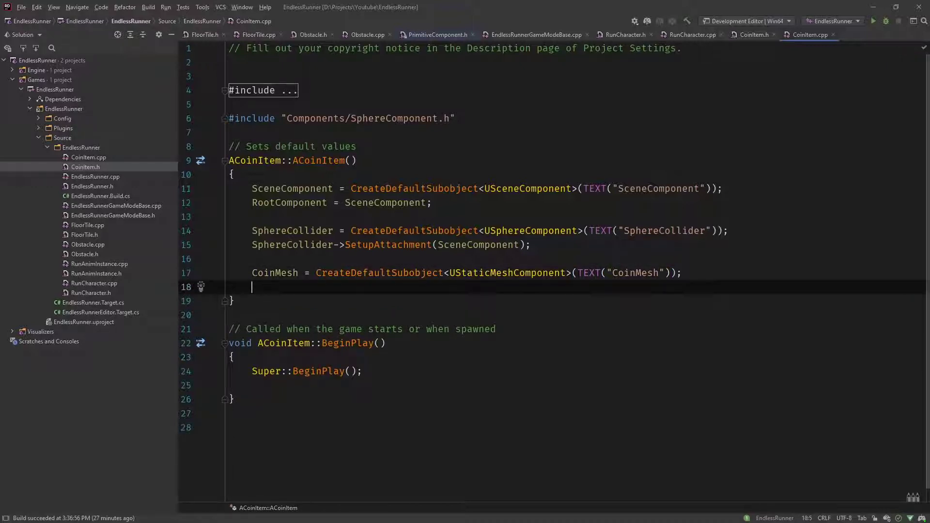
Attach CoinMesh to SphereCollider via SetupAttachment
{"action": "type", "text": "CoinMesh"}
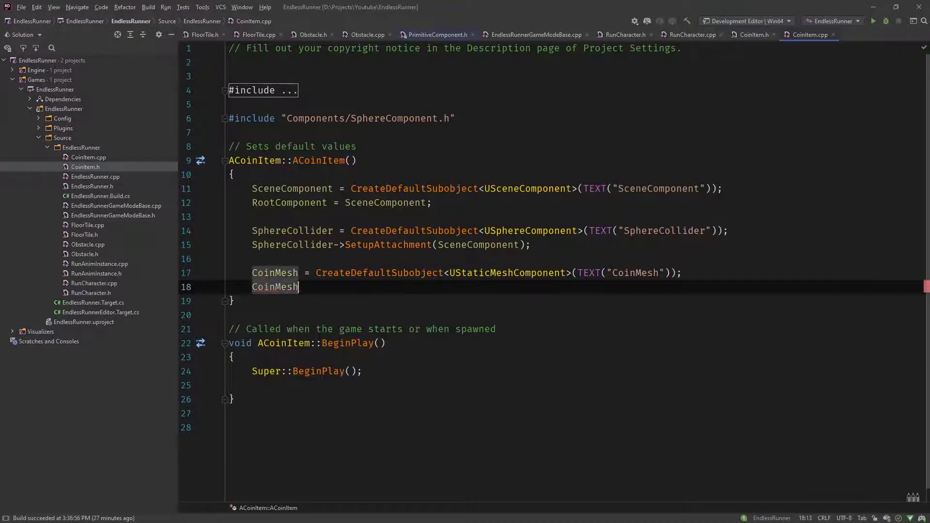
{"action": "type", "text": "->SetupAttachment("}
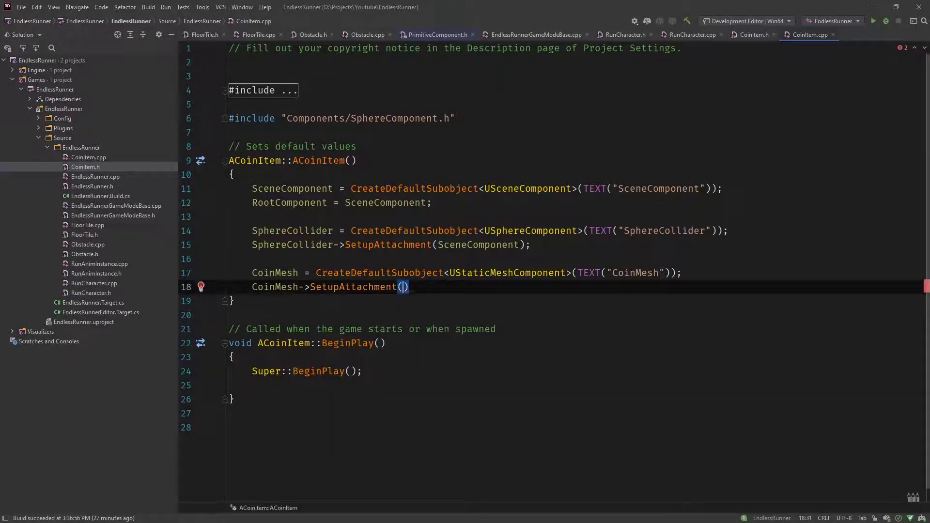
{"action": "type", "text": "SphereCollider"}
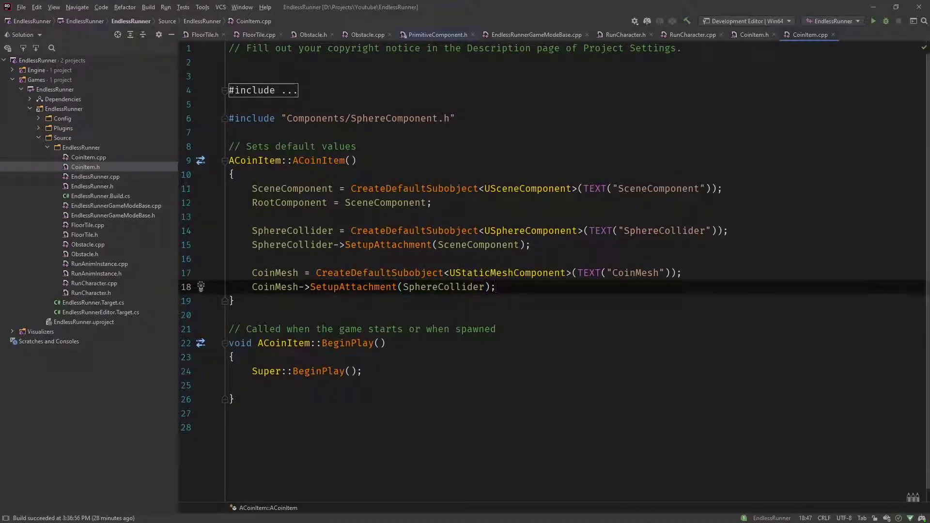
{"action": "type", "text": "Me"}
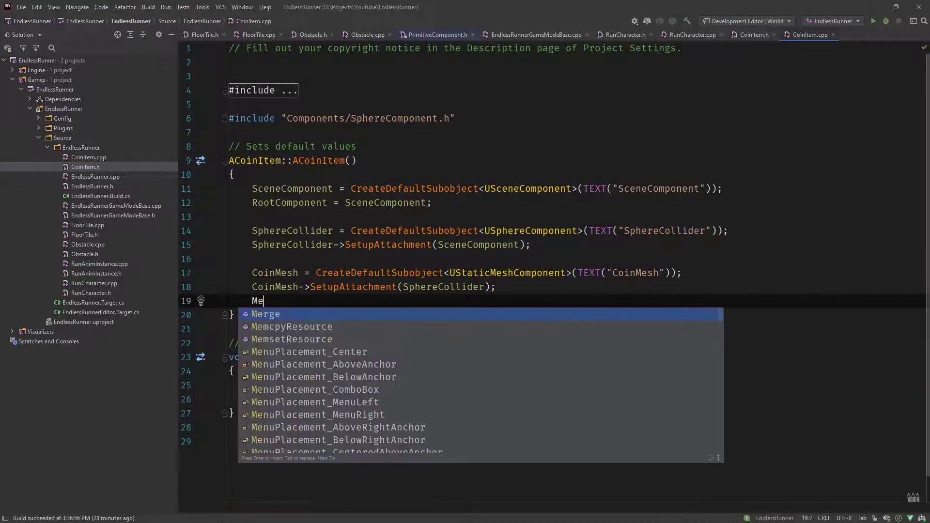
Set the collision profile name to "OverlapOnlyPawn" for the coin's collider and mesh
{"action": "type", "text": "CoinMesh."}
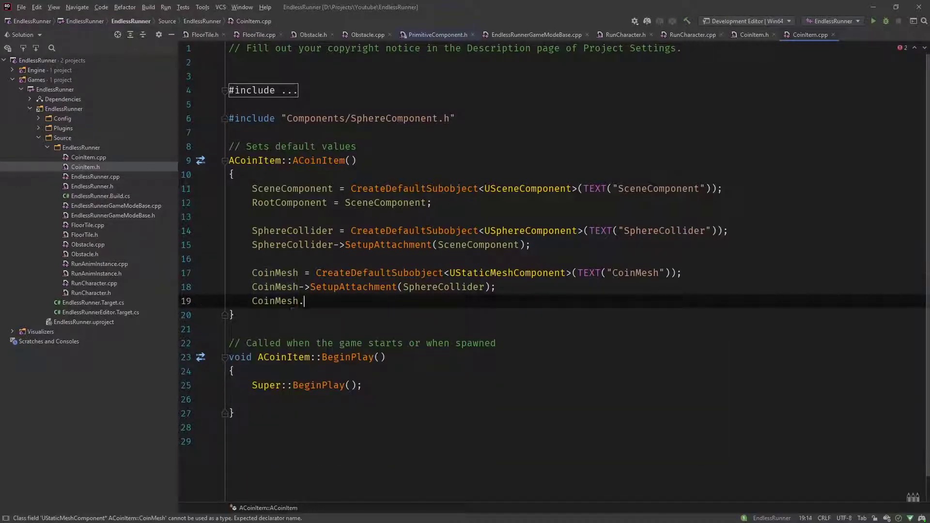
{"action": "type", "text": "SetCollisionProfileName("}
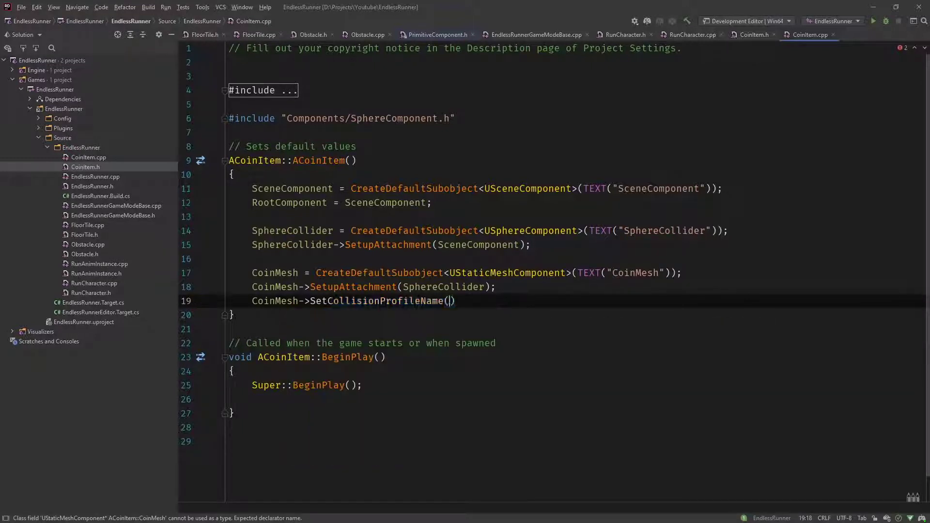
{"action": "type", "text": "TEXT("}
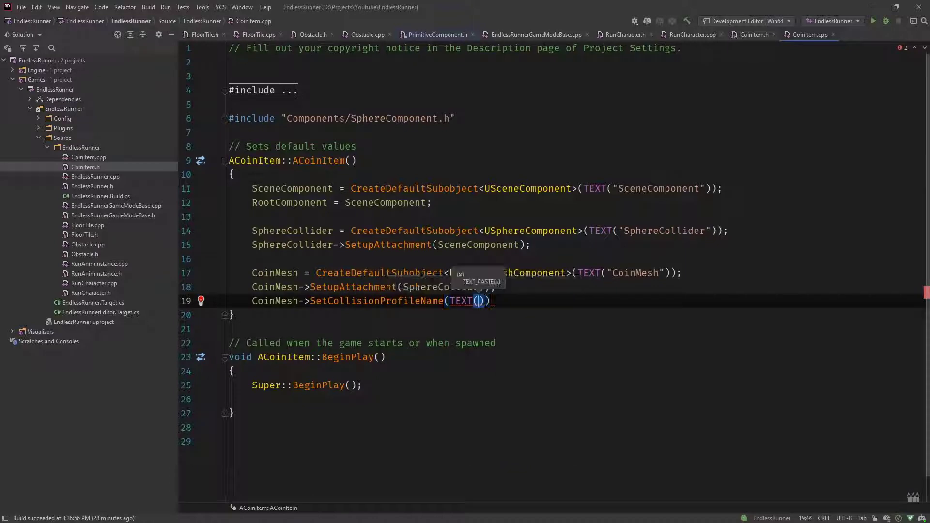
{"action": "type", "text": "\"\""}
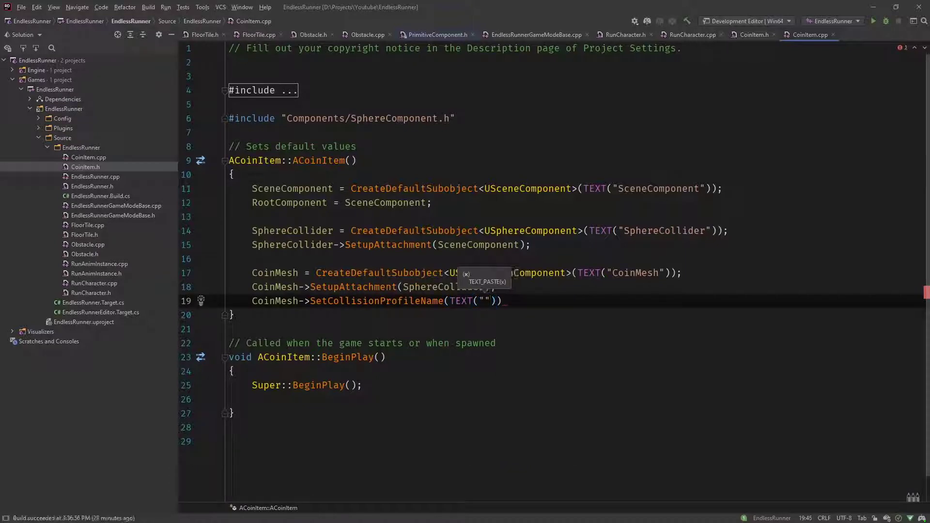
{"action": "type", "text": "OverlapOnly"}
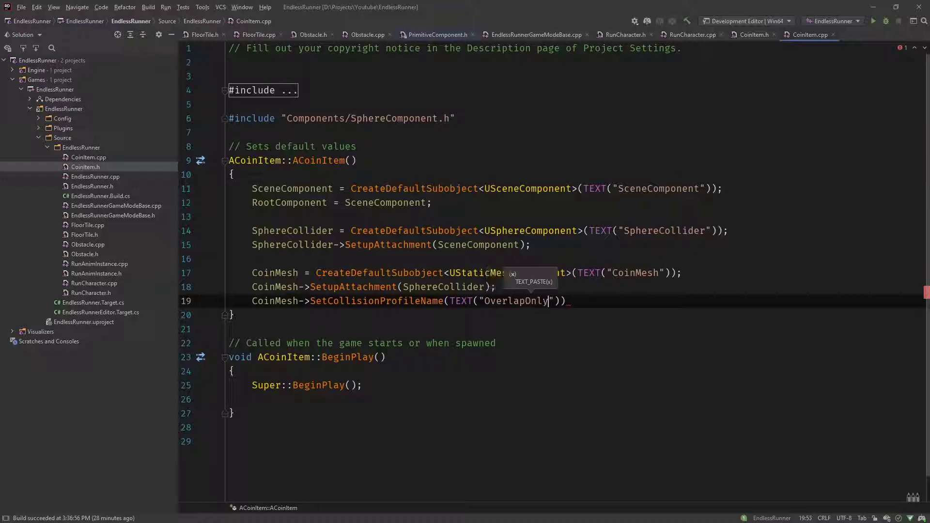
{"action": "type", "text": "Pawn"}
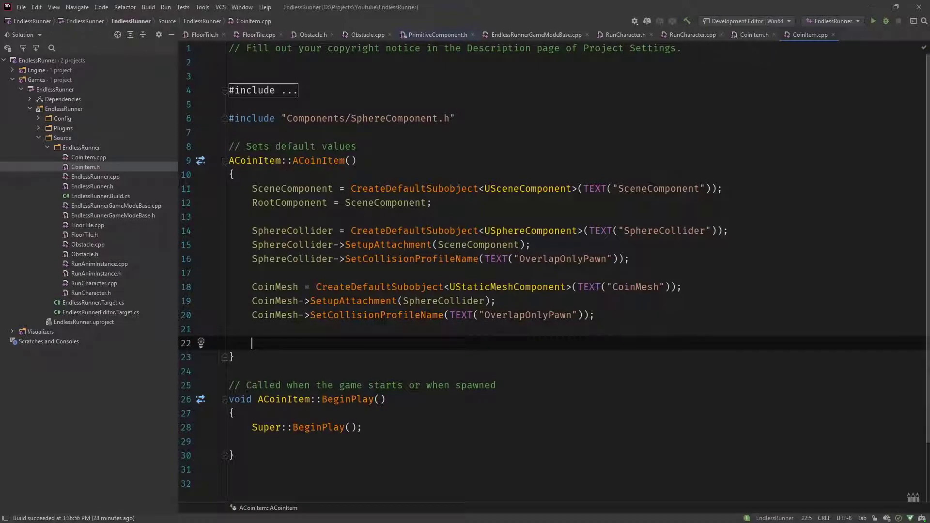
Create the RotatingMovement subobject as a URotatingMovementComponent named "RotatingMovement", accepting its include
{"action": "type", "text": "RotatingMovement ="}
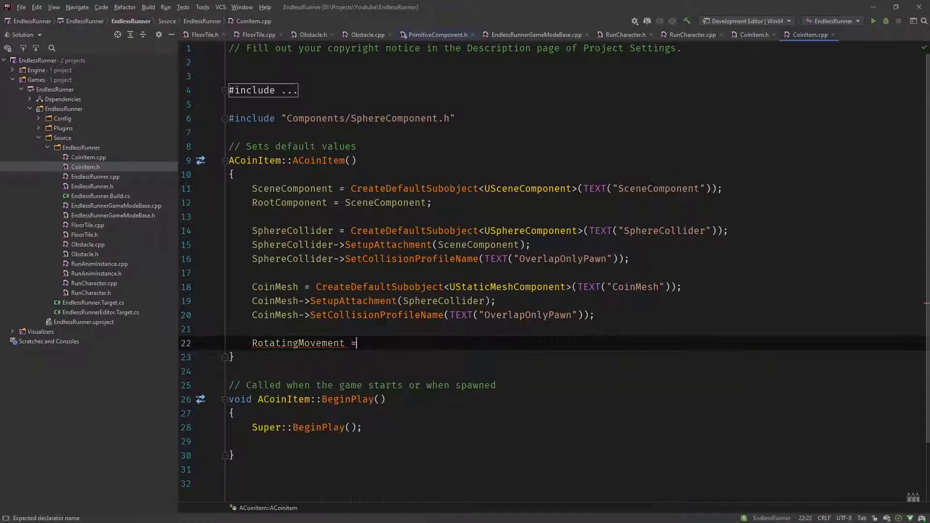
{"action": "type", "text": "CreateDefaultSubobject<>("}
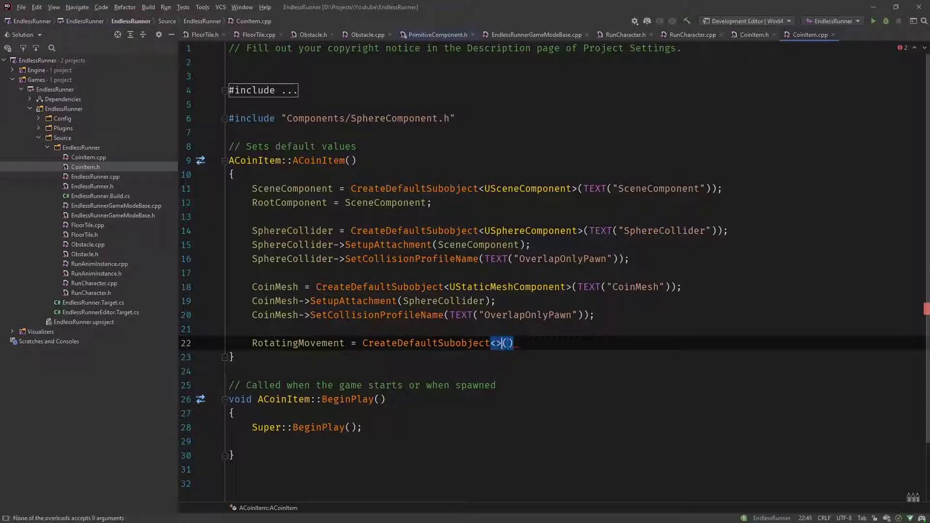
{"action": "type", "text": "URotatingMovementComponent"}
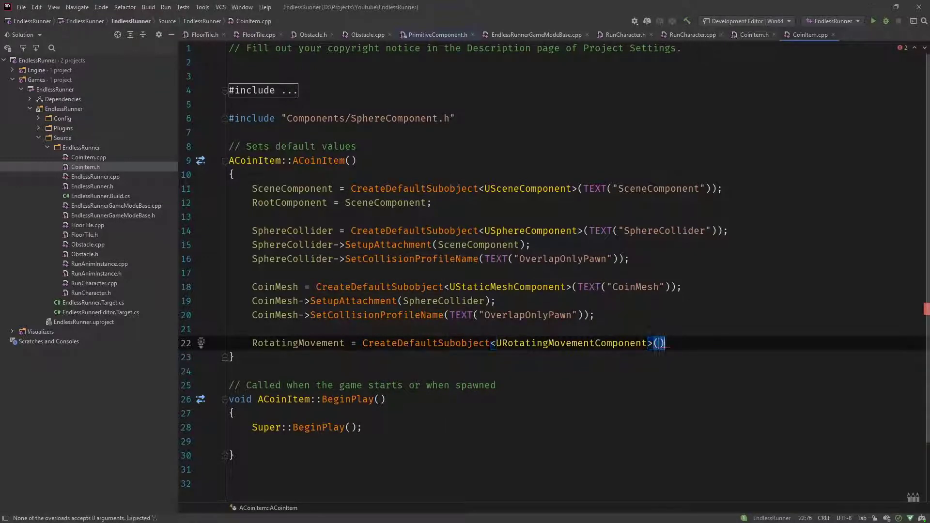
{"action": "type", "text": "TEXT(\""}
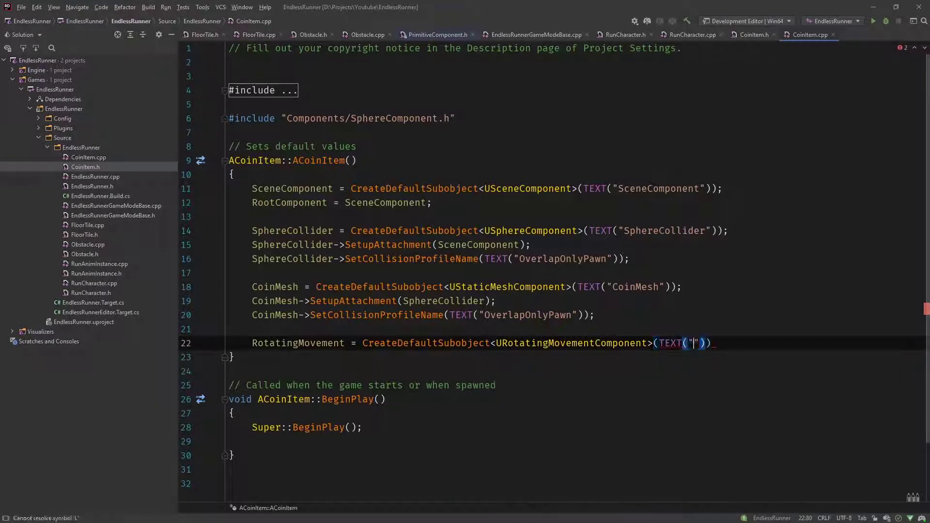
{"action": "type", "text": "RotatingMov"}
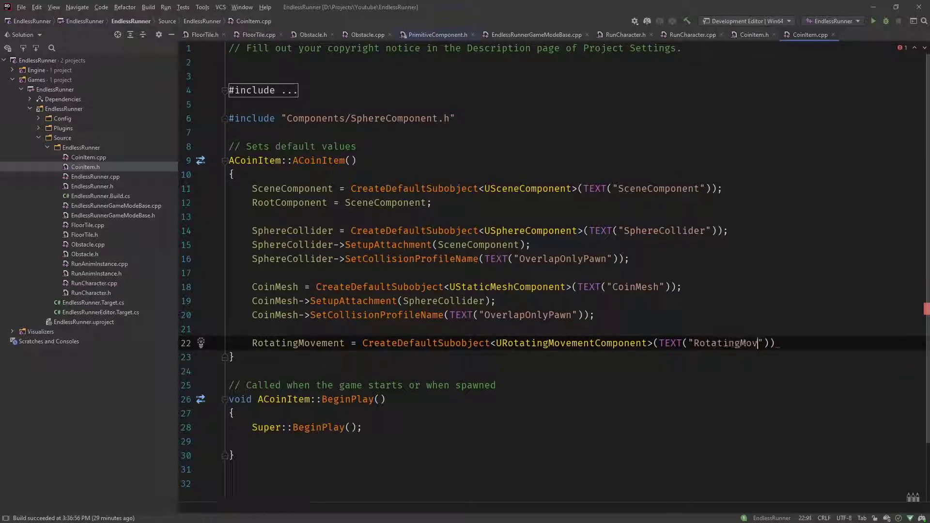
{"action": "type", "text": "ement\"));"}
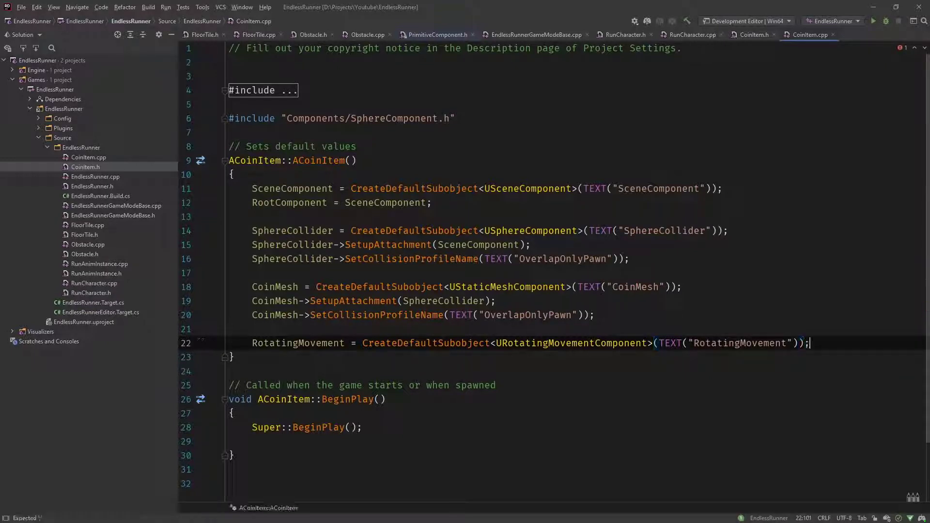
Set RotatingMovement's RotationRate to FRotator(0, 180, 0) for a 180-degree yaw spin
{"action": "type", "text": "RotatingMovement"}
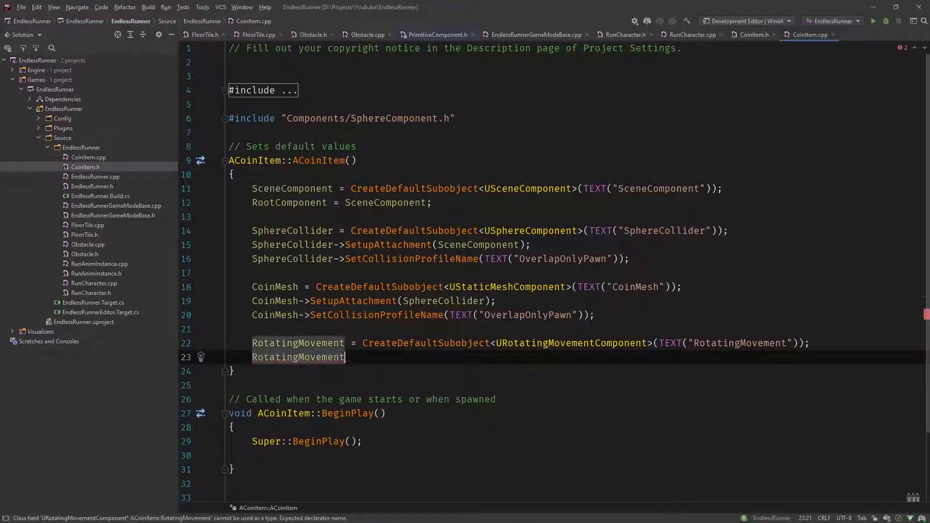
{"action": "type", "text": "."}
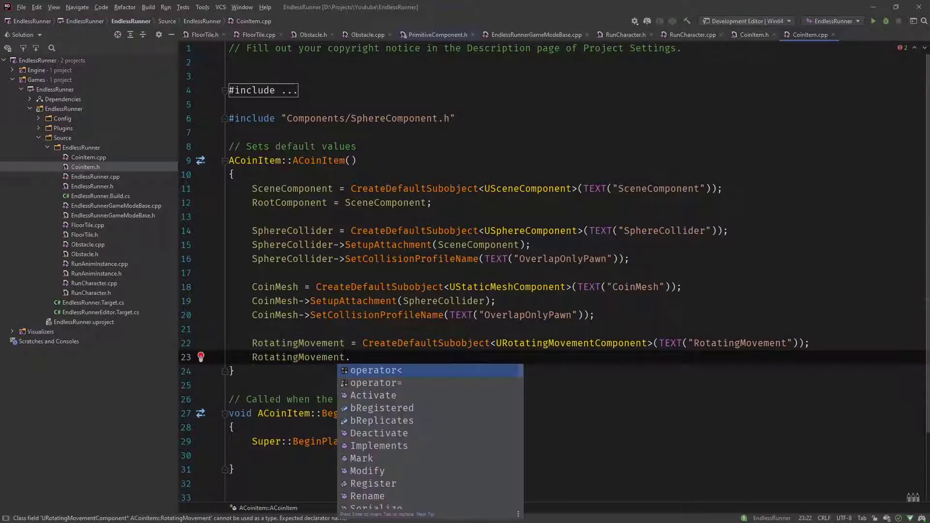
{"action": "type", "text": "Ro"}
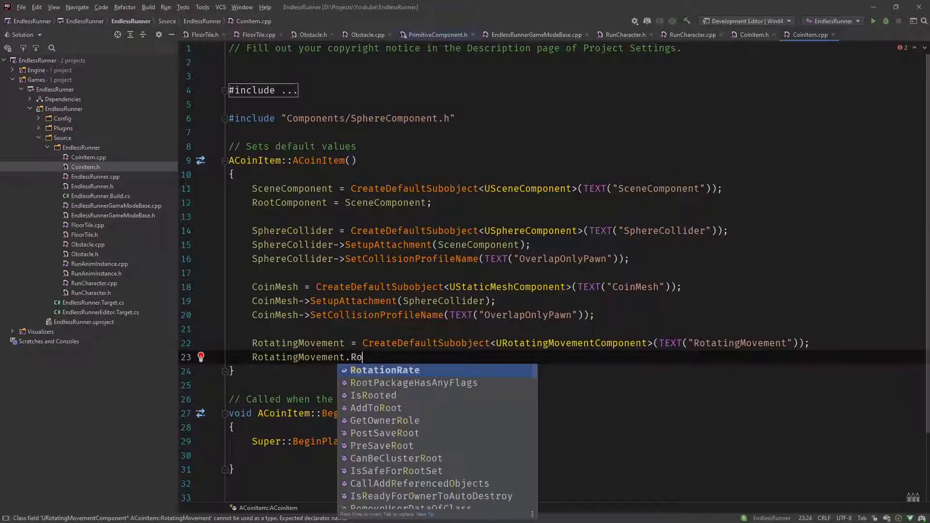
{"action": "left_click", "coordinate": [384, 369]}
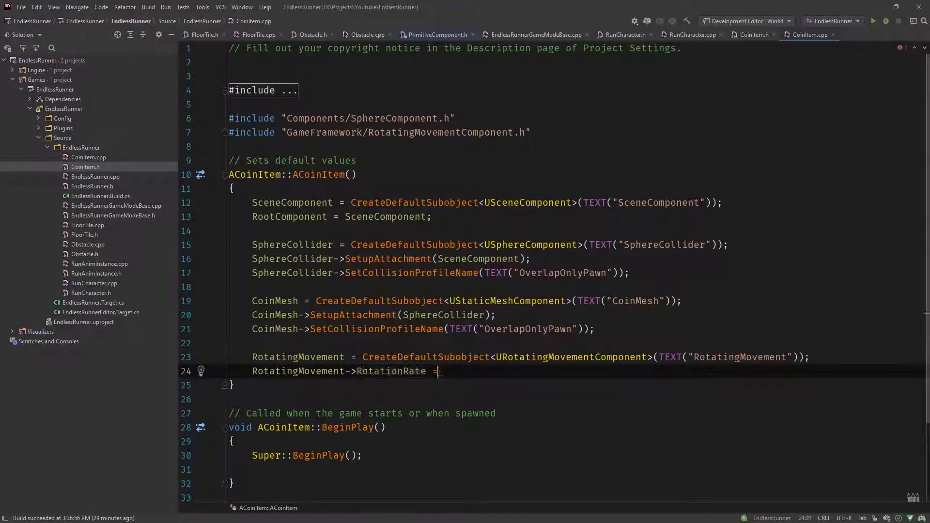
{"action": "type", "text": "FRotator(0,"}
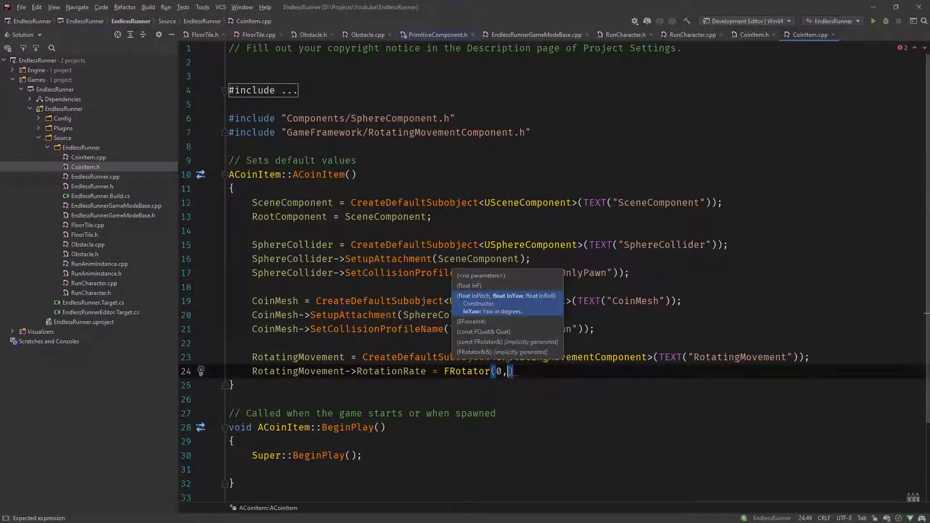
{"action": "type", "text": "180"}
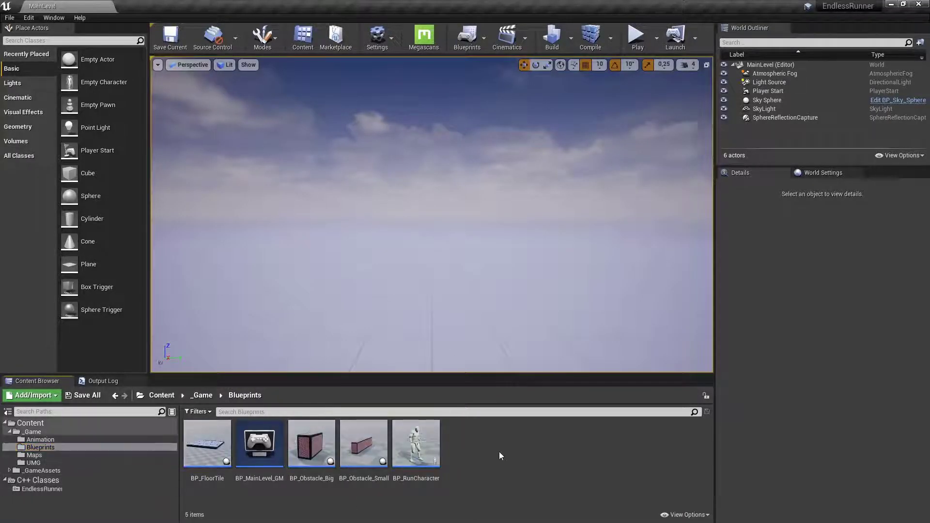
Start a new Blueprint Class in the Blueprints folder and search 'Coin' to base it on CoinItem
{"action": "right_click", "coordinate": [500, 456]}
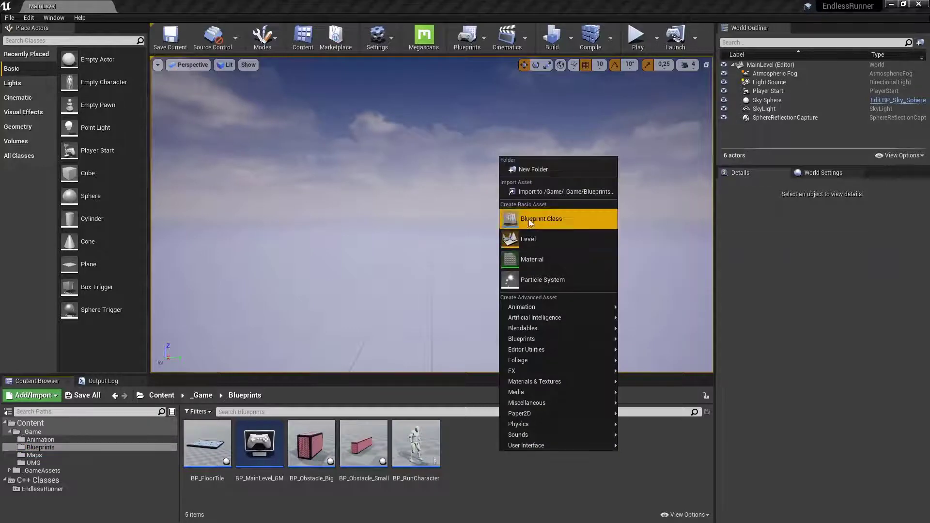
{"action": "left_click", "coordinate": [540, 218]}
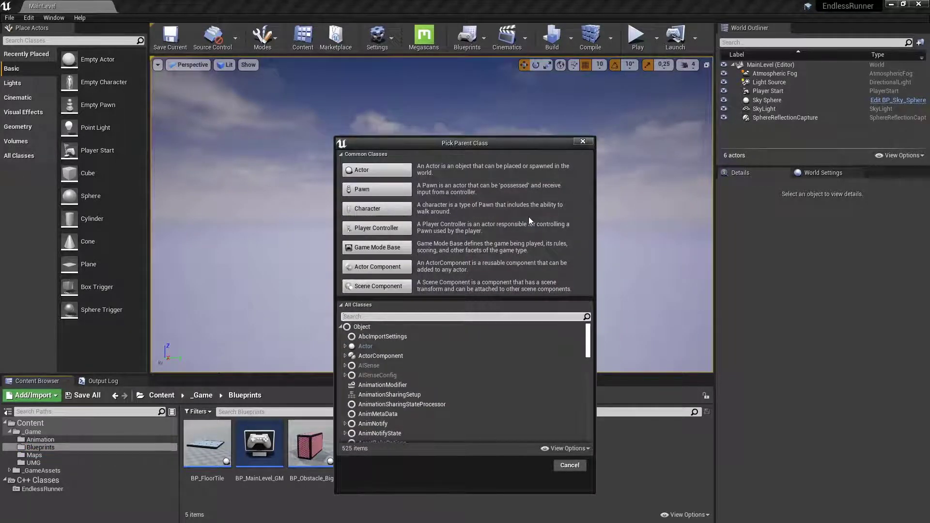
{"action": "type", "text": "Coin"}
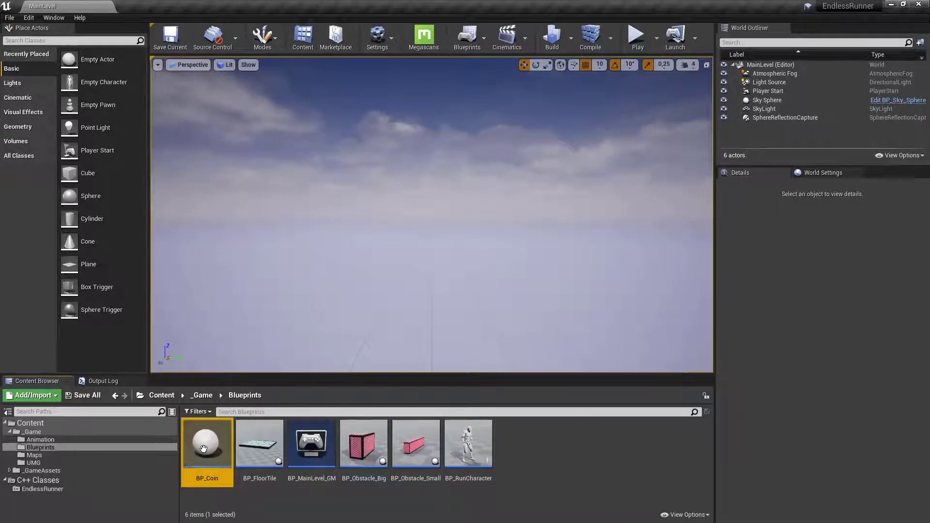
Compile BP_Coin and assign SM_Pickup_Coin as the CoinMesh component's static mesh
{"action": "double_click", "coordinate": [208, 443]}
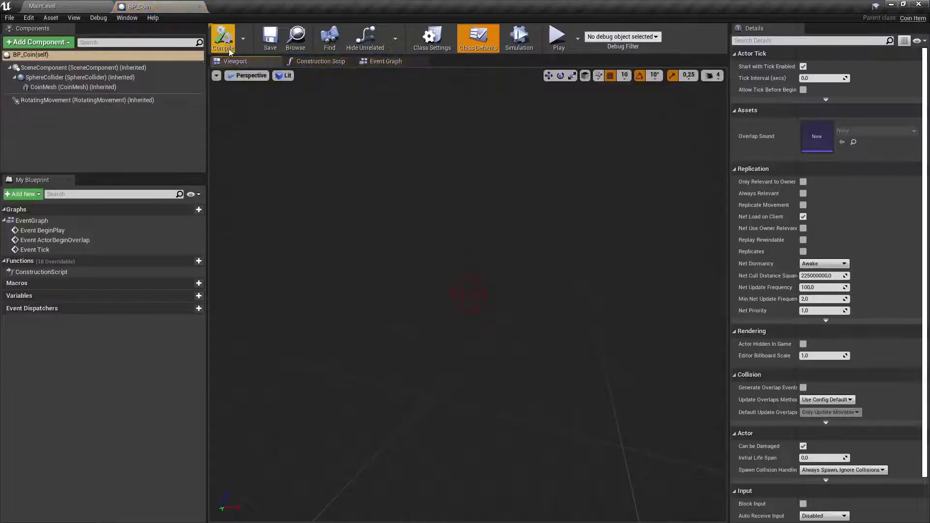
{"action": "left_click", "coordinate": [73, 87]}
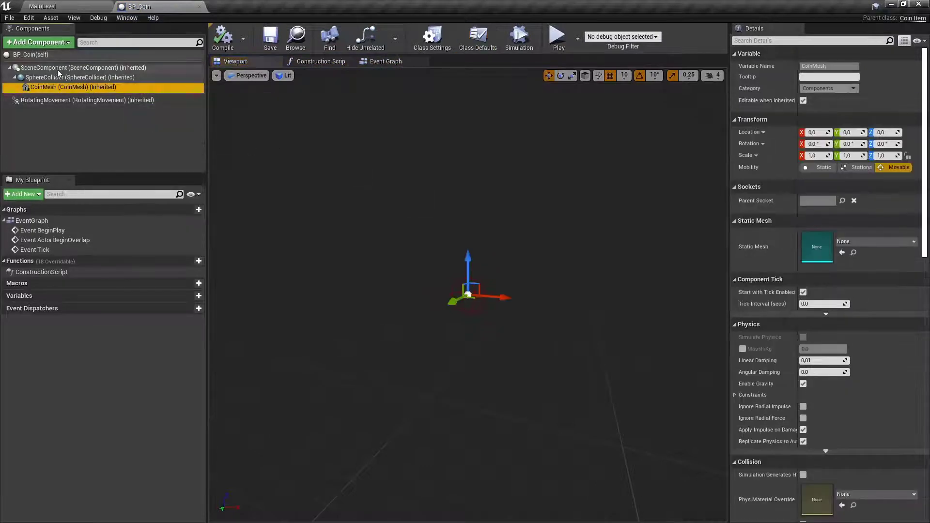
{"action": "left_click", "coordinate": [71, 77]}
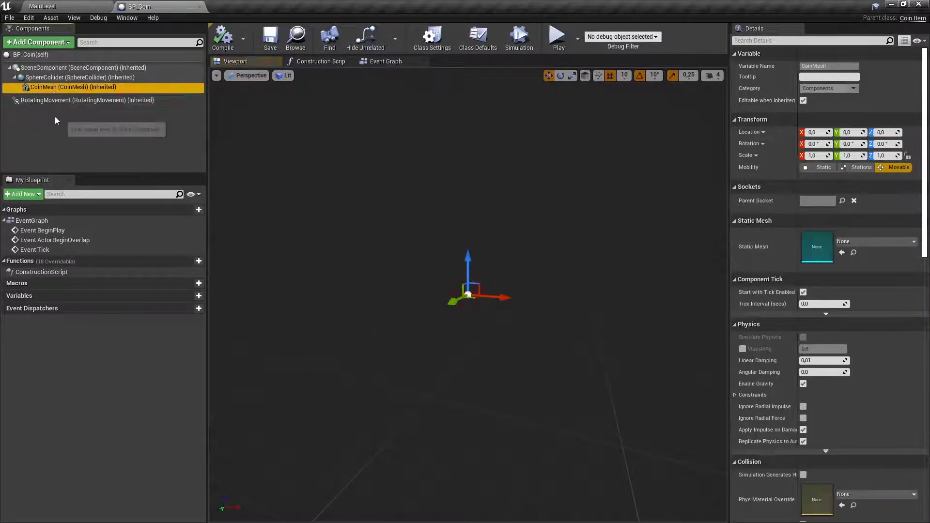
{"action": "left_click", "coordinate": [86, 100]}
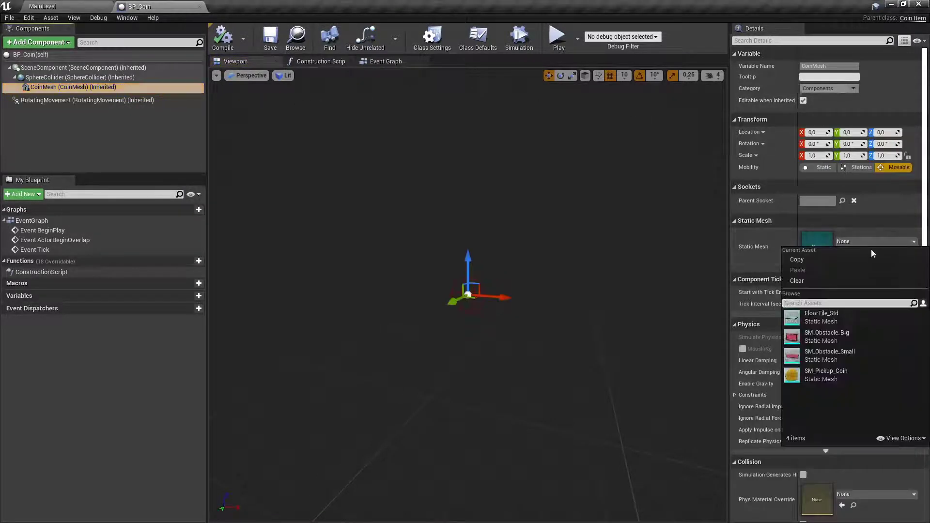
{"action": "left_click", "coordinate": [825, 375]}
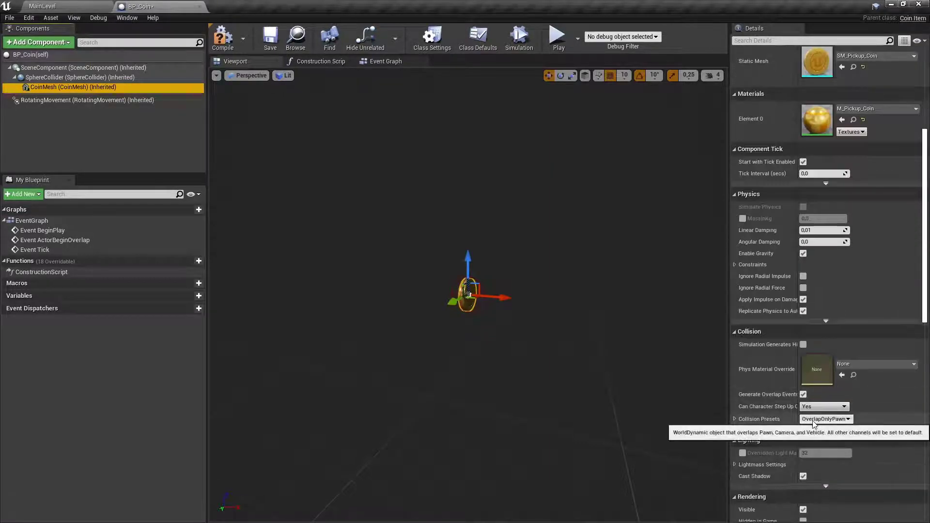
Verify the OverlapOnlyPawn collision presets on the coin mesh and sphere collider
{"action": "left_click", "coordinate": [80, 78]}
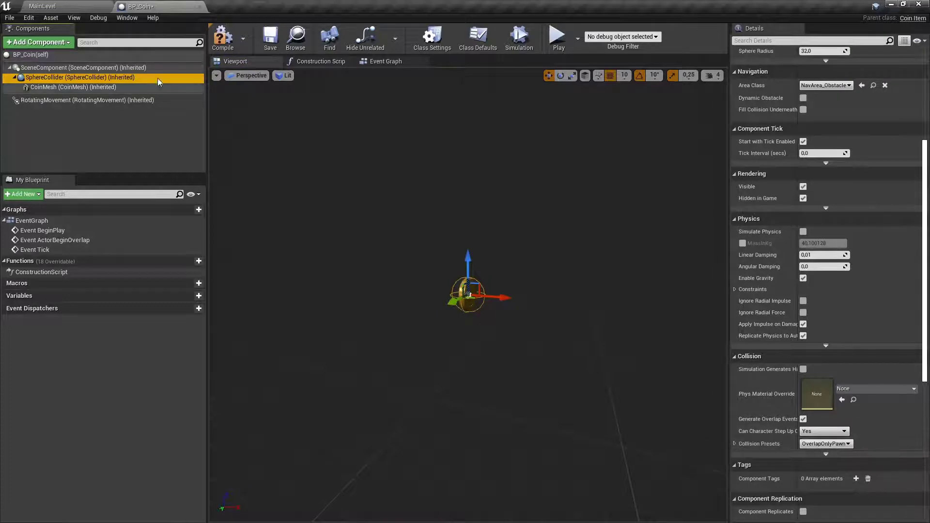
{"action": "left_click", "coordinate": [83, 67]}
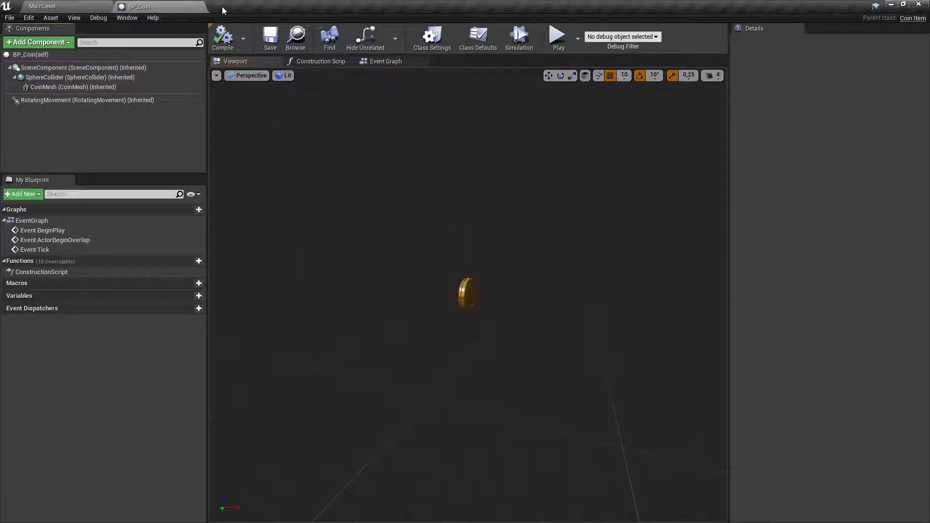
{"action": "left_click", "coordinate": [41, 7]}
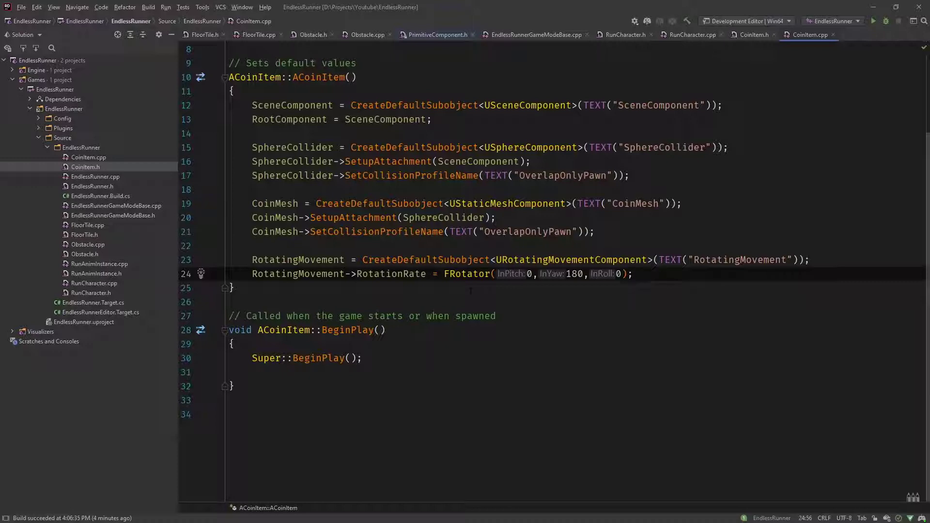
Review the CoinItem.cpp constructor with its collision and rotation setup
{"action": "left_click", "coordinate": [634, 273]}
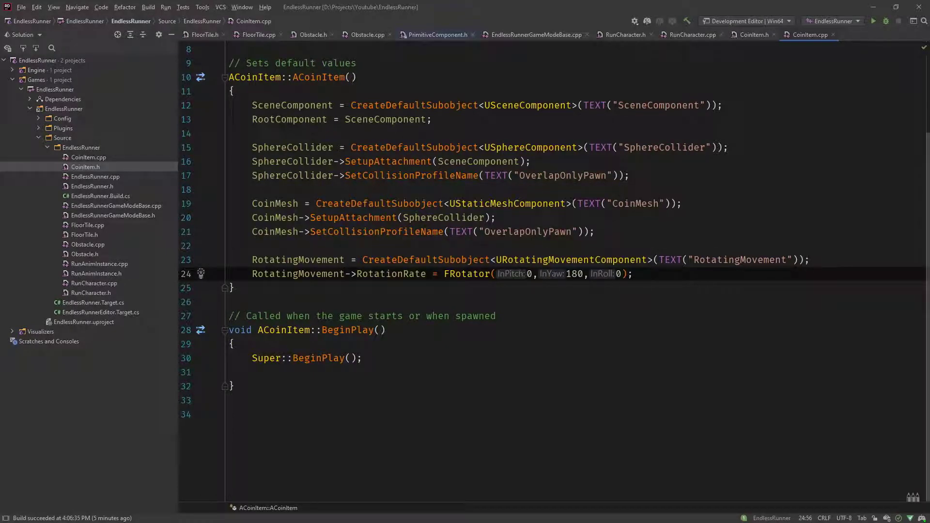
Write SphereCollider->OnComponentBeginOverlap.AddDynamic(this, &ACoinItem::OnSphereOverlap) in BeginPlay
{"action": "type", "text": "S"}
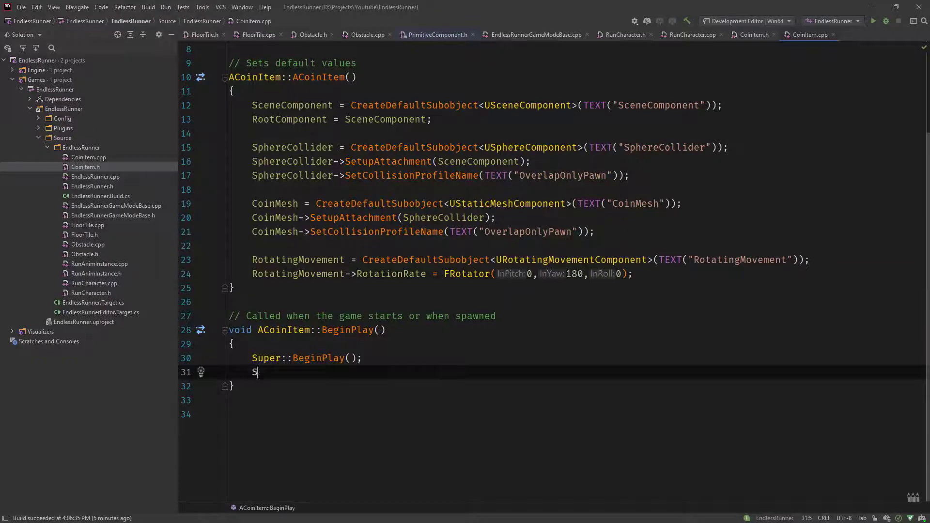
{"action": "type", "text": "phe"}
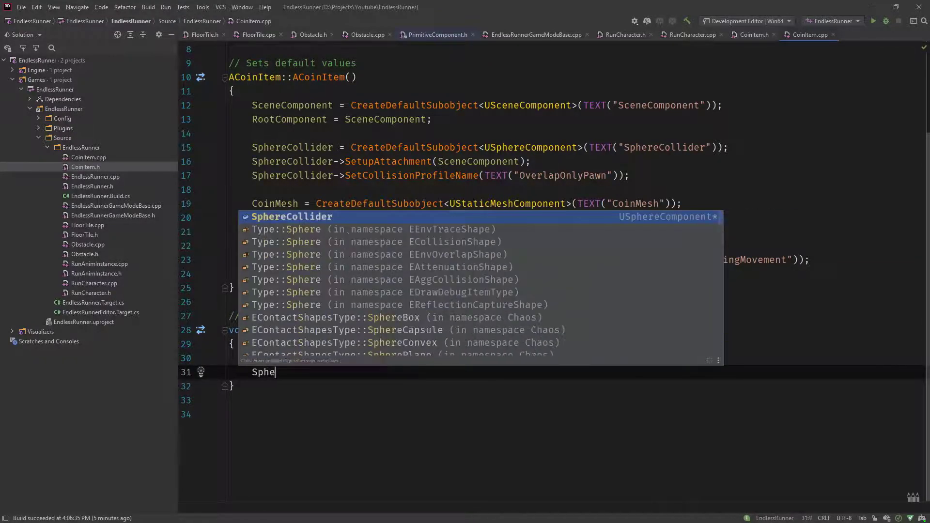
{"action": "type", "text": "reCollider."}
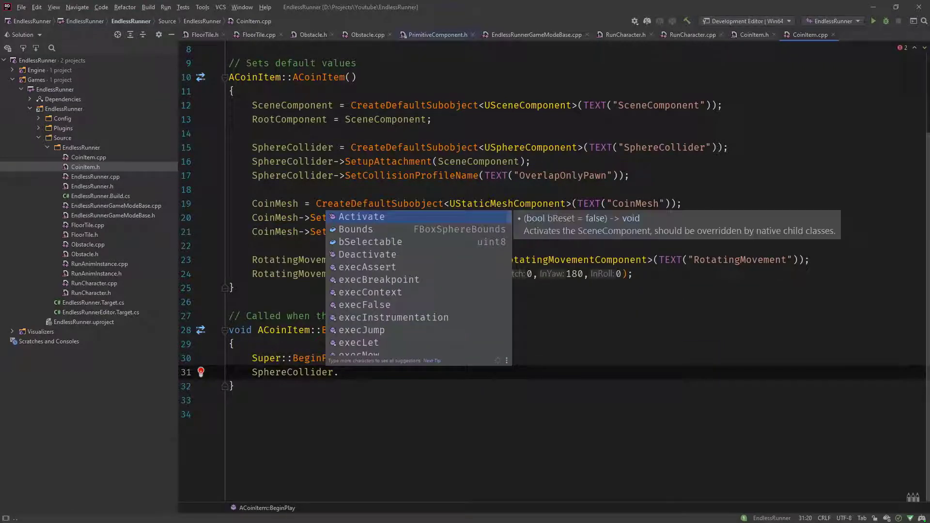
{"action": "type", "text": "OnComponentBeginOverlap"}
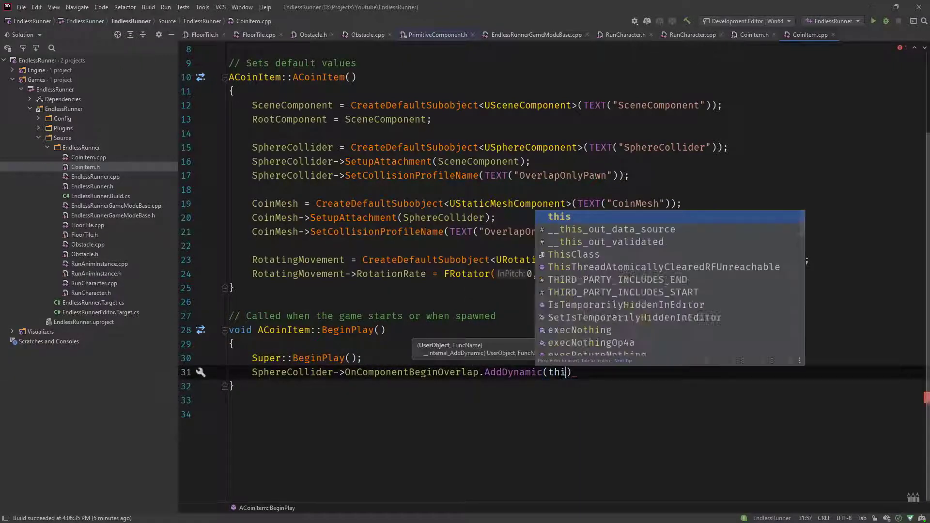
{"action": "type", "text": "s,&"}
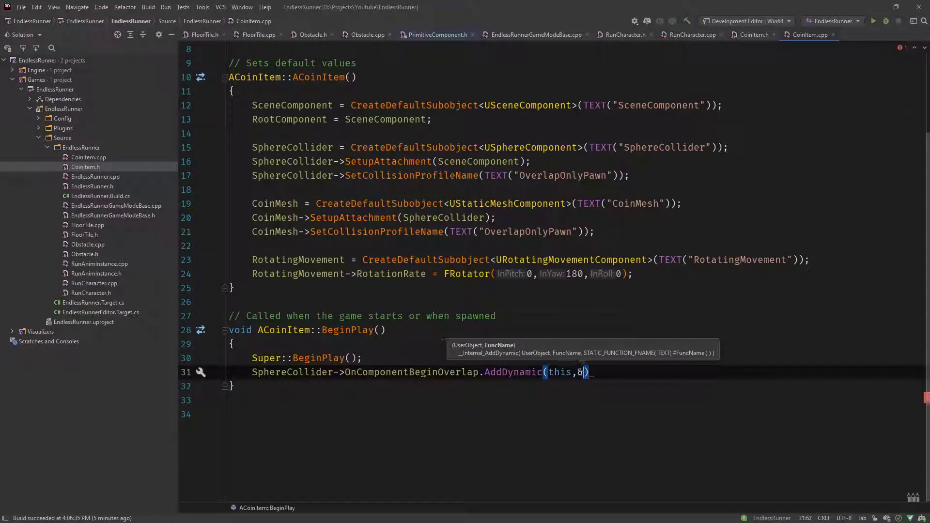
{"action": "type", "text": "CoinItem"}
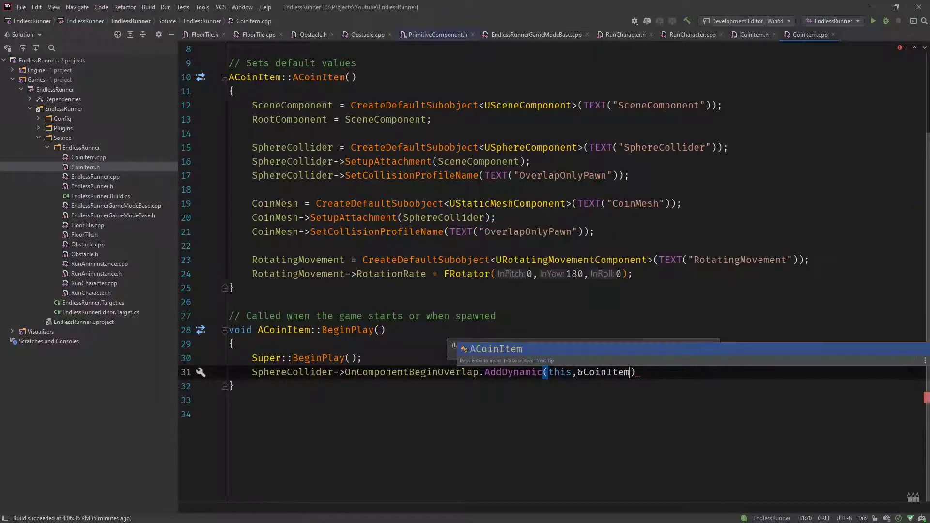
{"action": "type", "text": "::"}
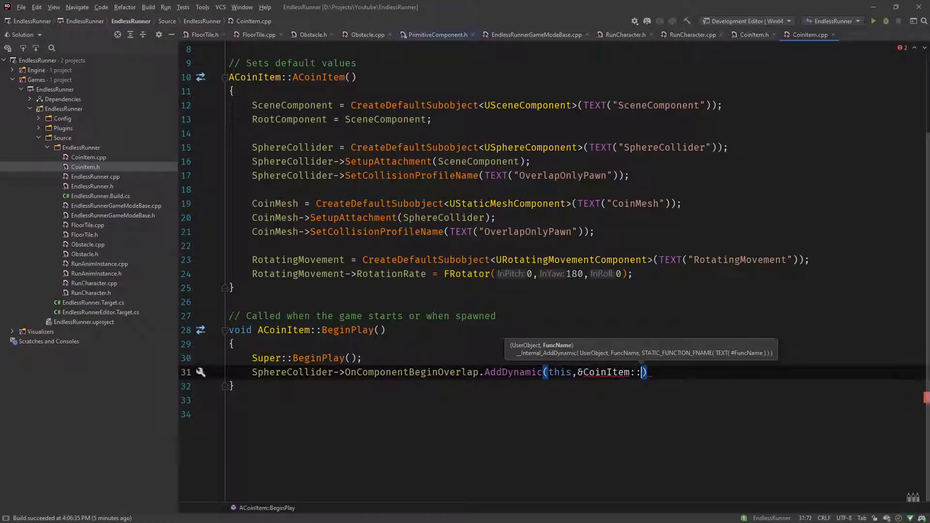
{"action": "type", "text": "OnSphereO"}
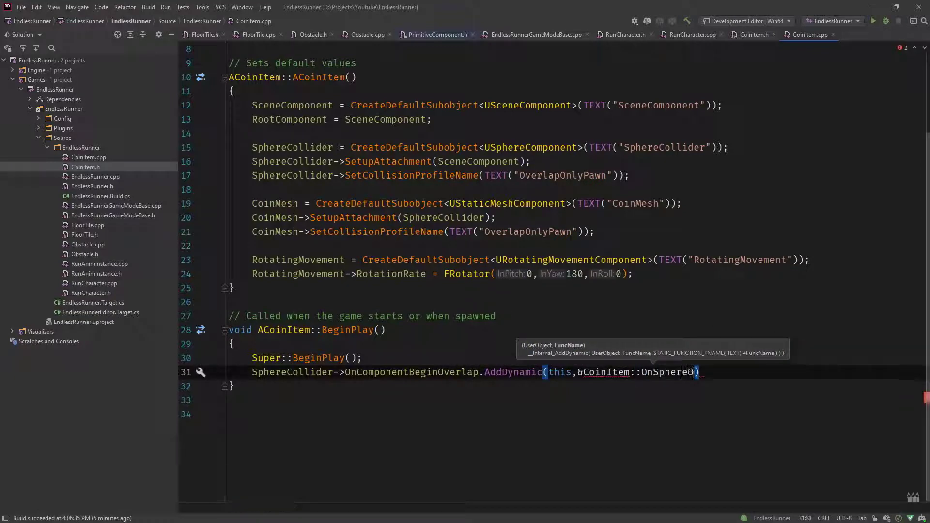
{"action": "type", "text": "verlap"}
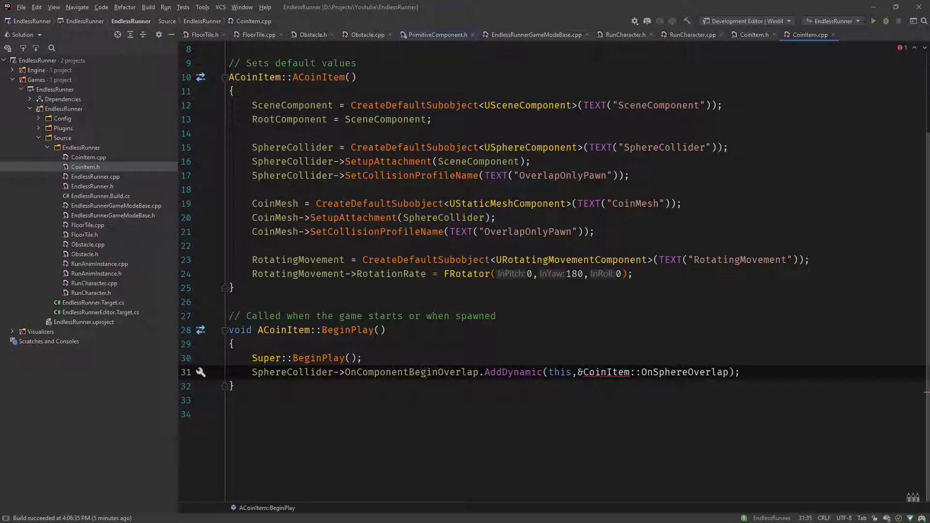
Jump to the OnComponentBeginOverlap declaration in PrimitiveComponent.h and view its parameter list
{"action": "double_click", "coordinate": [411, 373]}
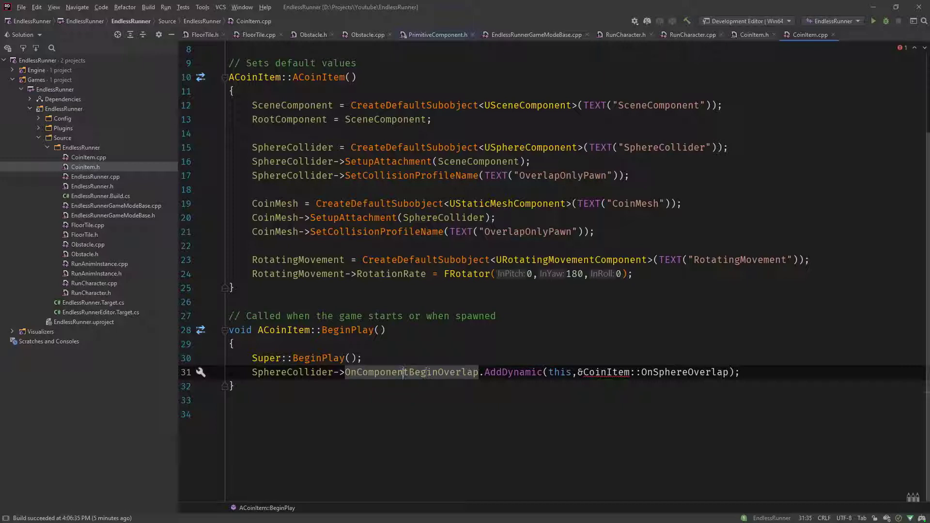
{"action": "double_click", "coordinate": [410, 372]}
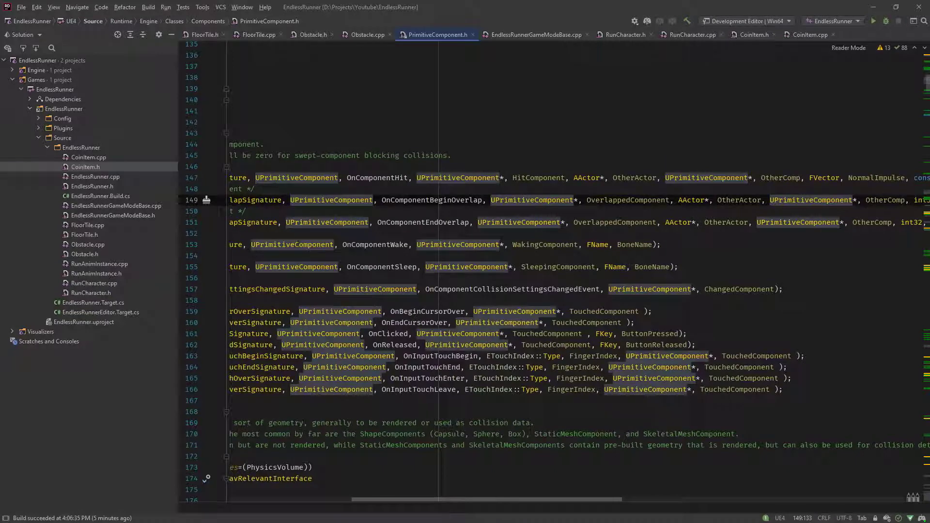
{"action": "scroll", "scroll_direction": "right", "scroll_amount": 3}
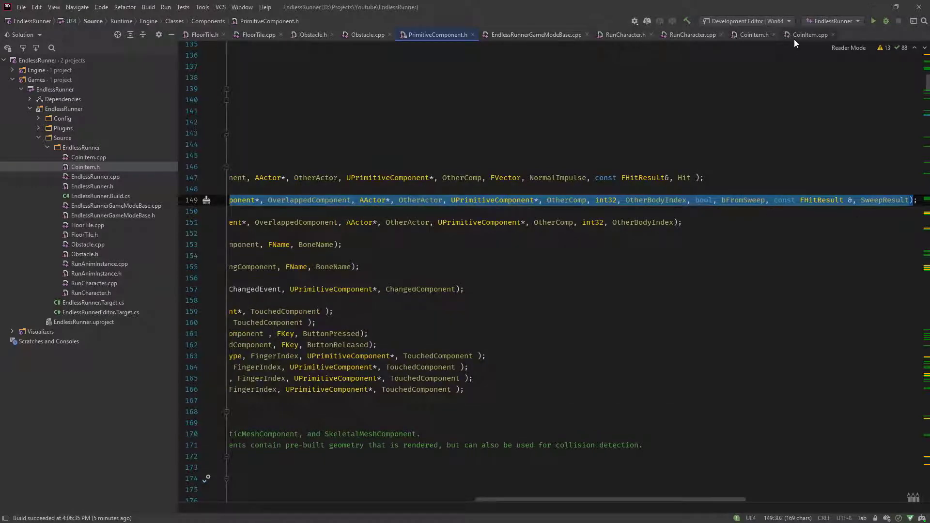
Declare UFUNCTION() void OnSphereOverlap(...) with the begin-overlap parameters in CoinItem.h
{"action": "left_click", "coordinate": [755, 35]}
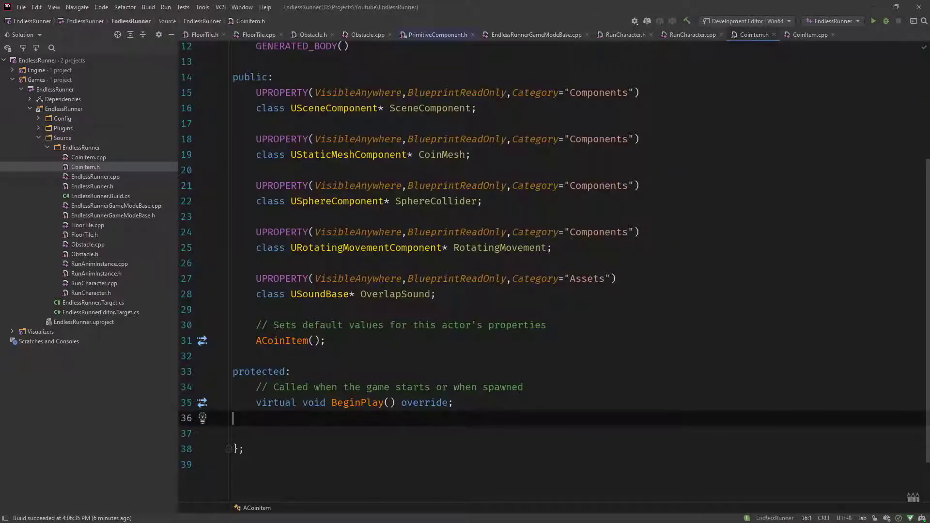
{"action": "type", "text": "UFUNCTION("}
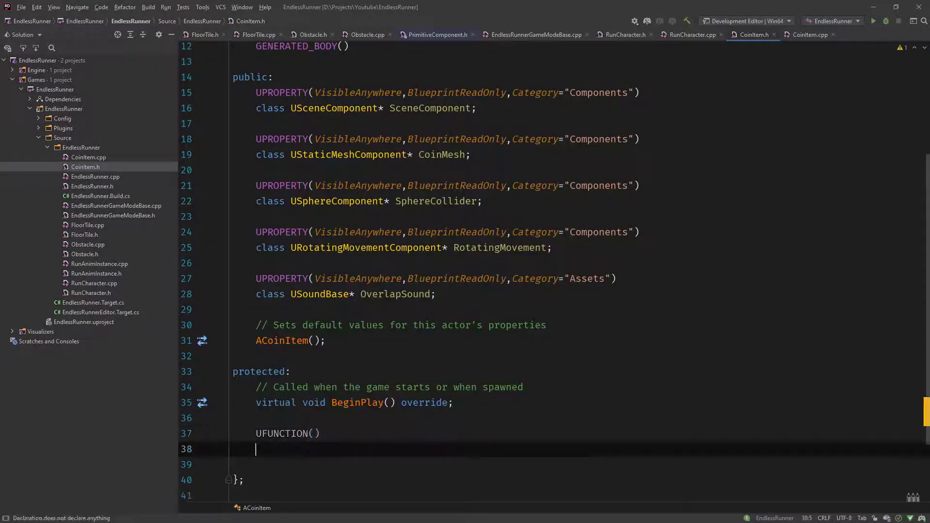
{"action": "type", "text": "void OnS"}
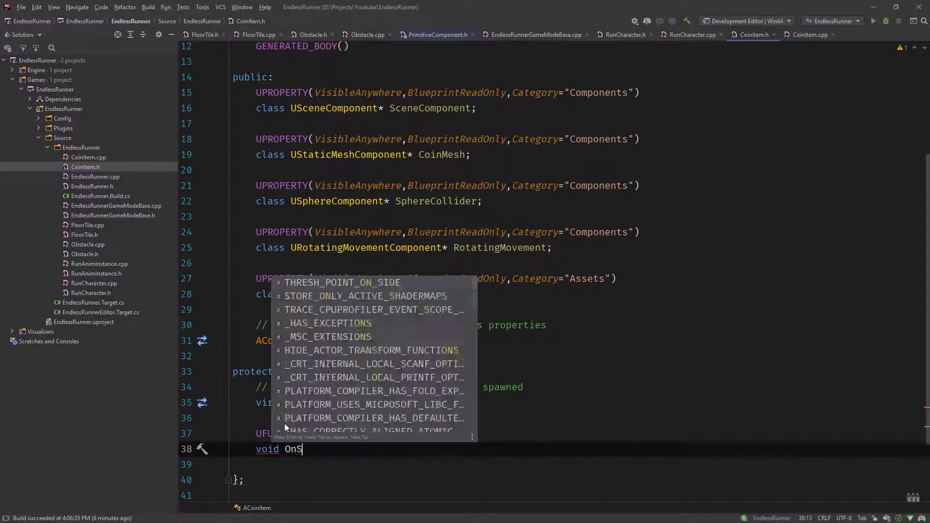
{"action": "type", "text": "phereOVe"}
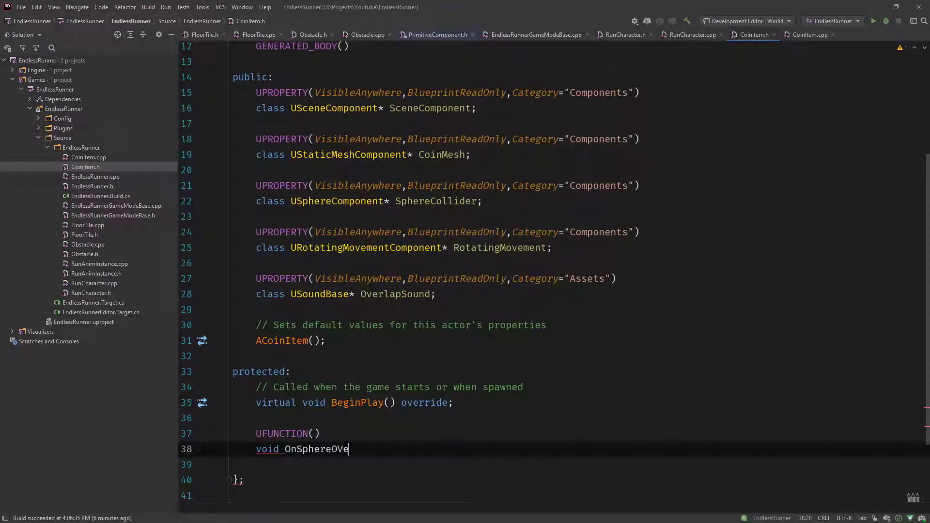
{"action": "type", "text": "rlap"}
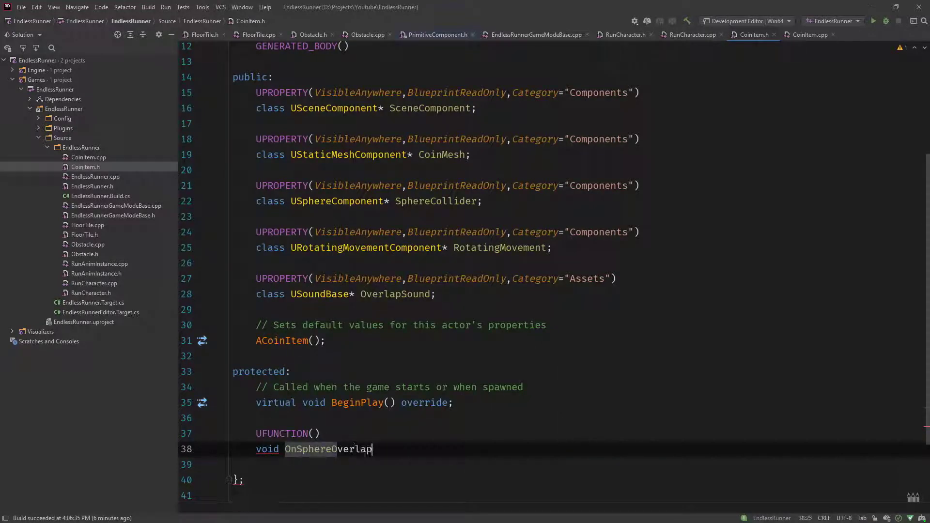
{"action": "type", "text": "();"}
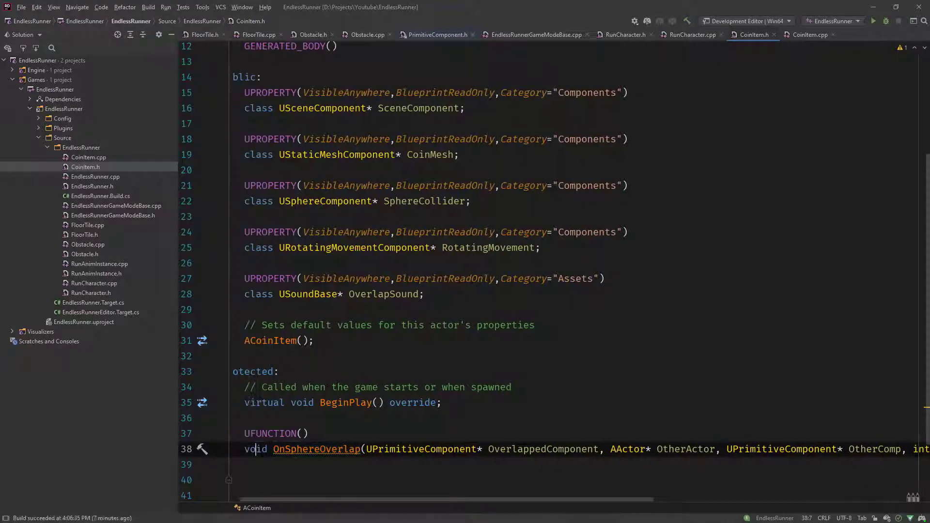
Generate the empty OnSphereOverlap definition in CoinItem.cpp
{"action": "double_click", "coordinate": [316, 448]}
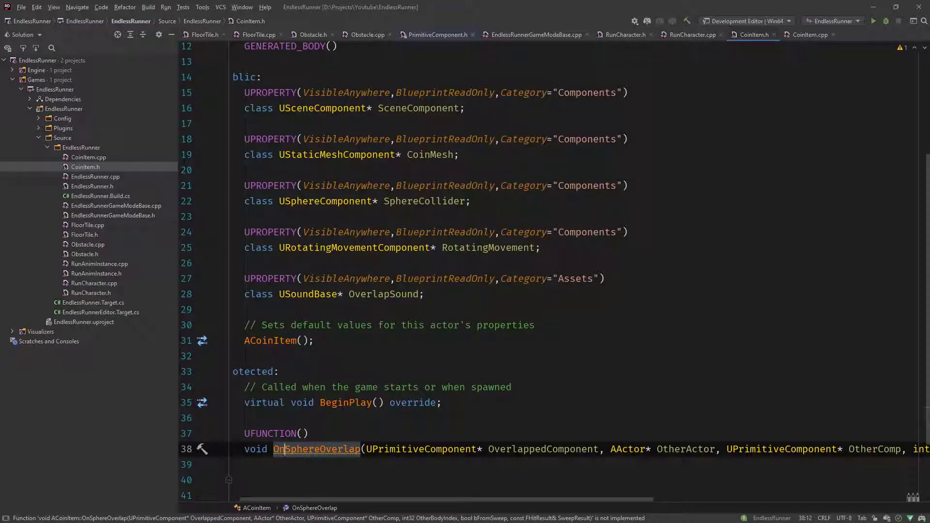
{"action": "left_click", "coordinate": [809, 35]}
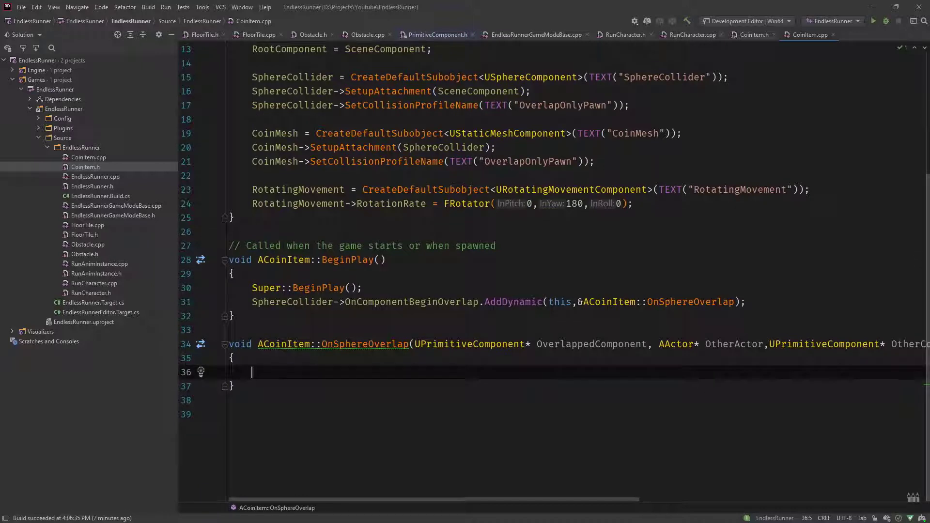
Write ARunCharacter* RunCharacter = Cast<ARunCharacter>(OtherActor); in OnSphereOverlap
{"action": "type", "text": "ARunCharacter*"}
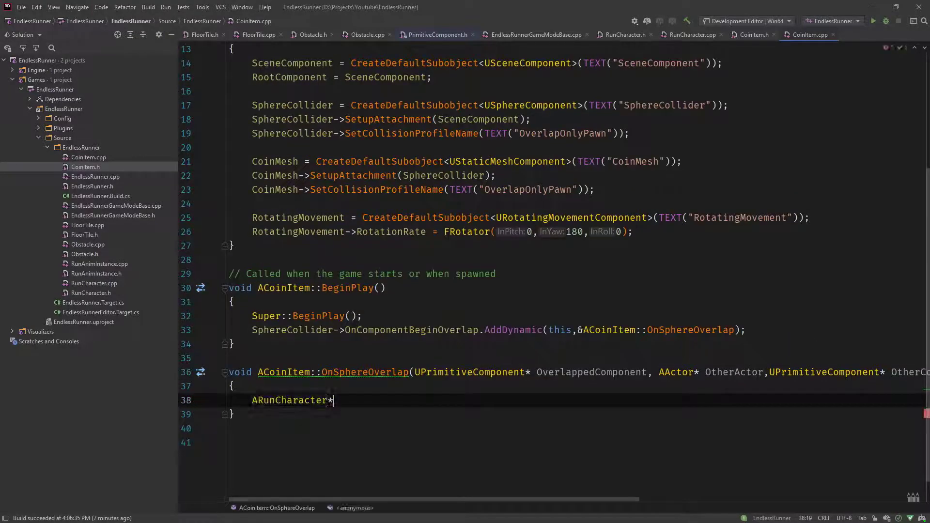
{"action": "type", "text": "Run"}
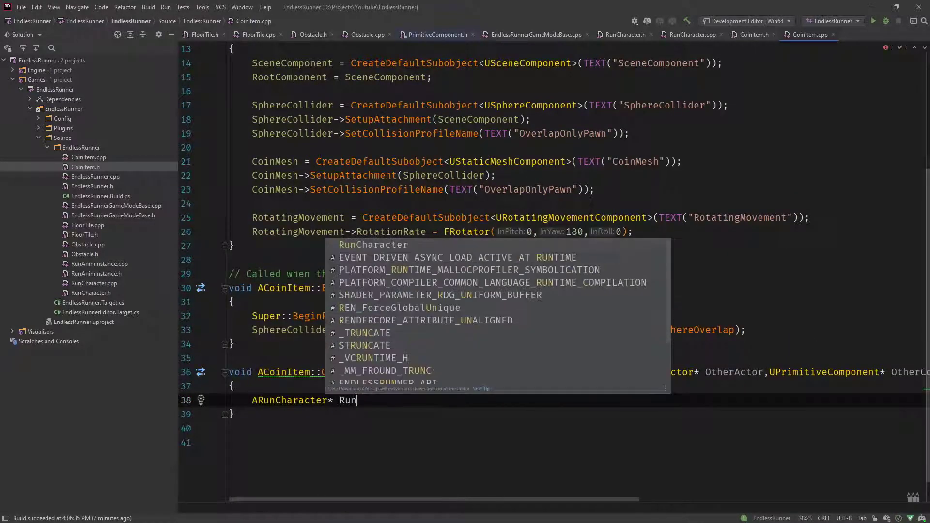
{"action": "type", "text": "Character = Ca"}
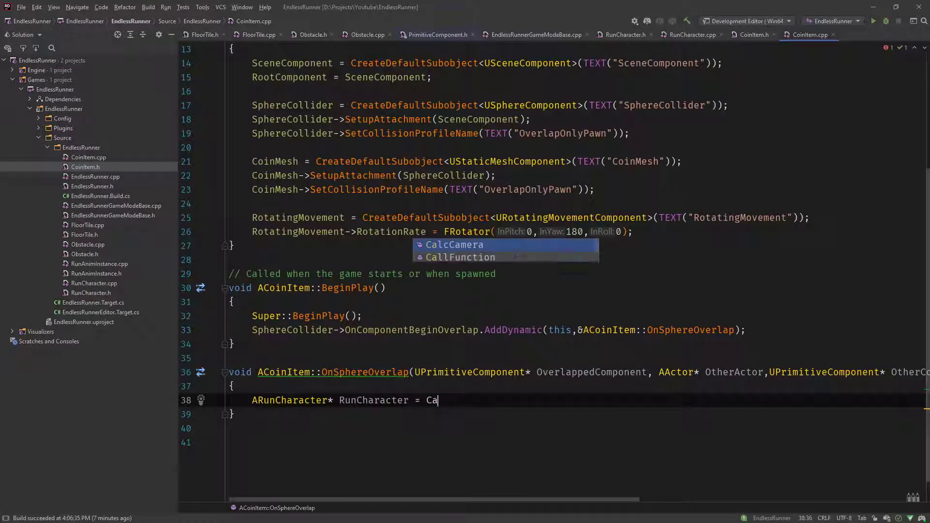
{"action": "type", "text": "st<ARunCharacter>"}
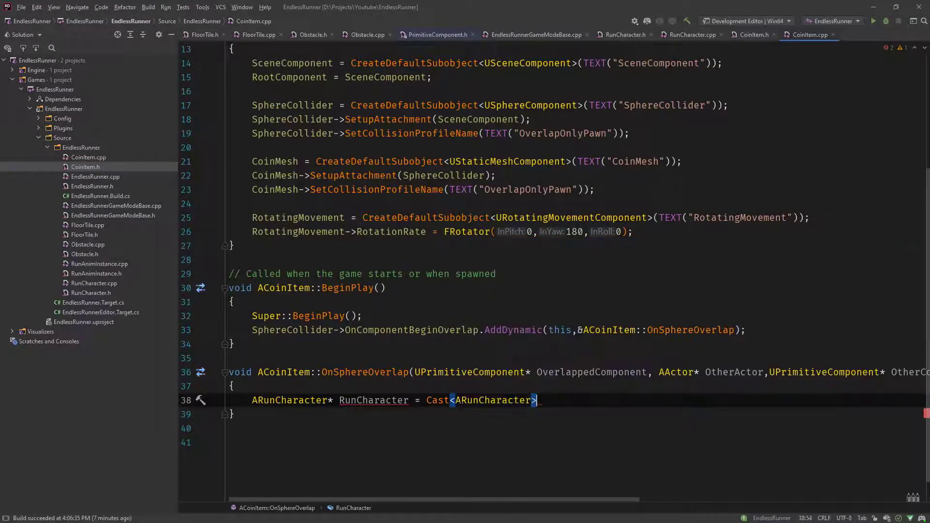
{"action": "type", "text": "("}
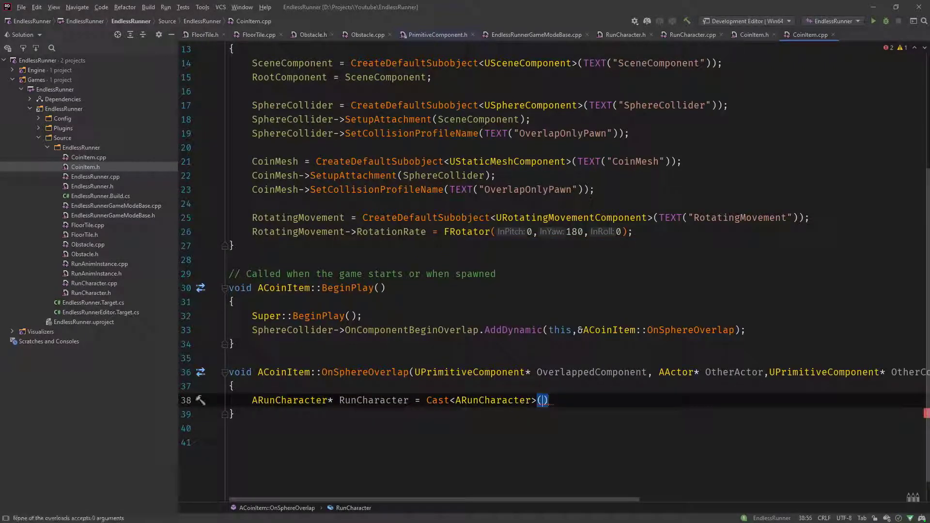
{"action": "type", "text": "OtherActor"}
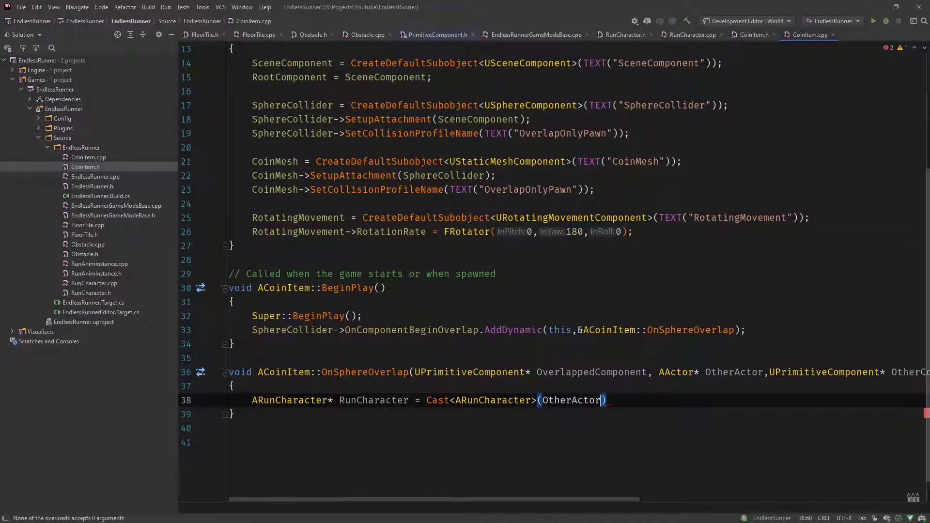
{"action": "type", "text": ";"}
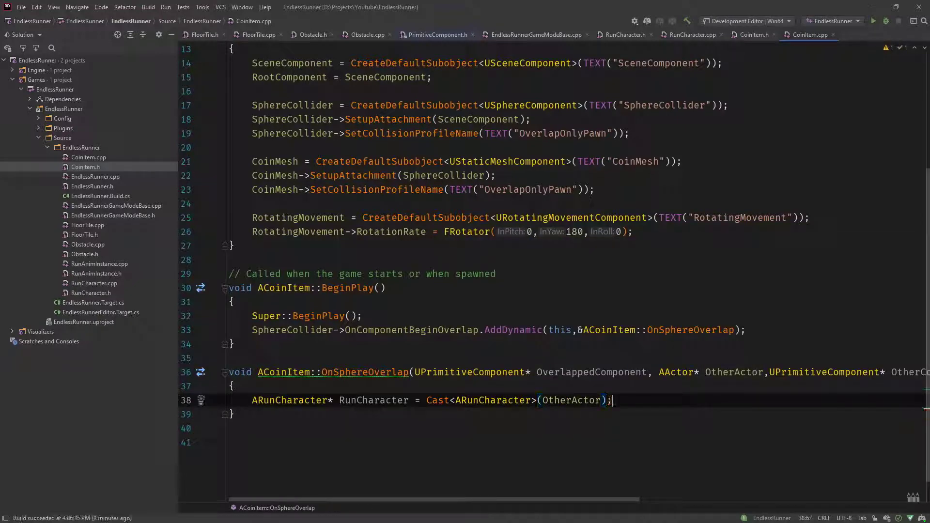
Add if(RunCharacter) { RunCharacter->AddCoin(); } to credit the coin to the character
{"action": "type", "text": "if("}
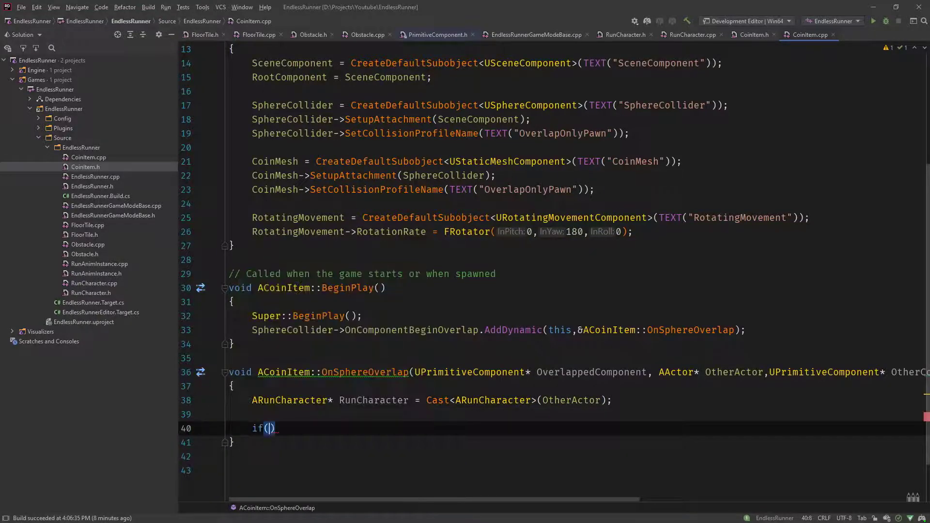
{"action": "type", "text": "RunCharacter"}
{"action": "type", "text": "{"}
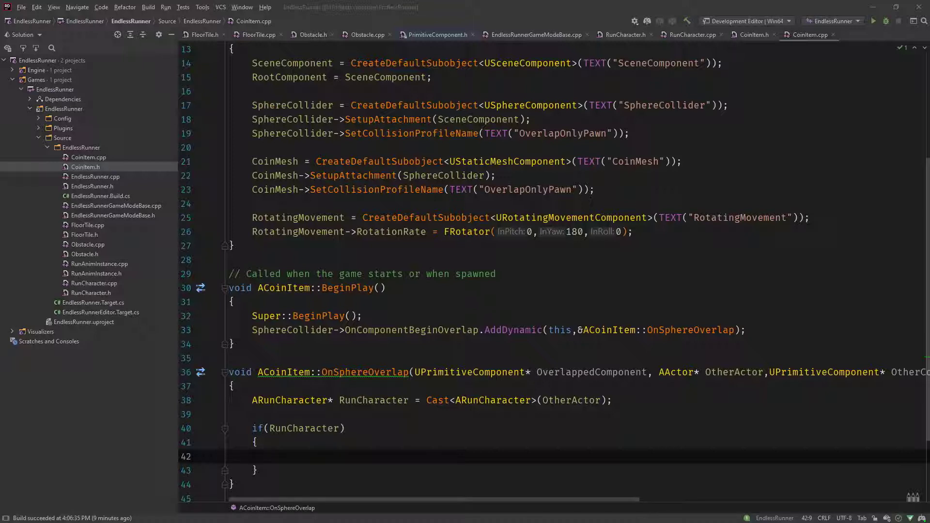
{"action": "left_click", "coordinate": [274, 457]}
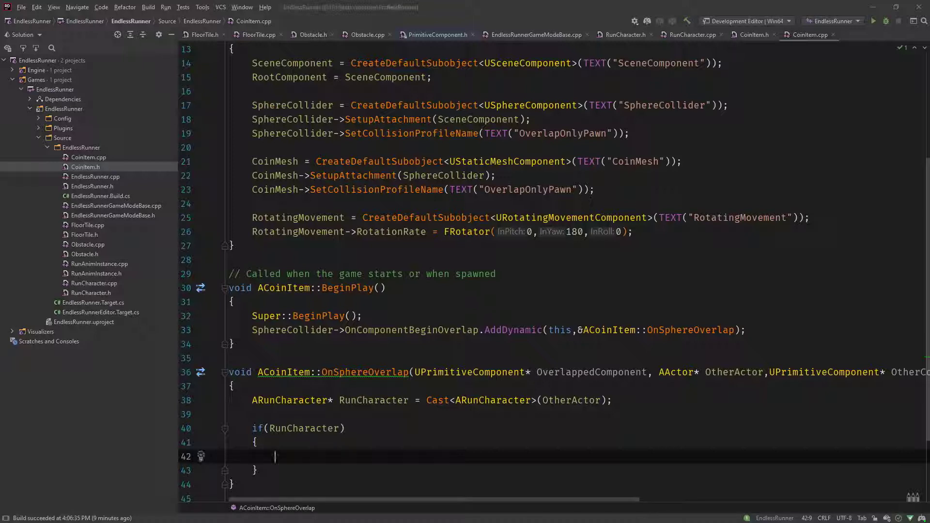
{"action": "type", "text": "RunCharacter-"}
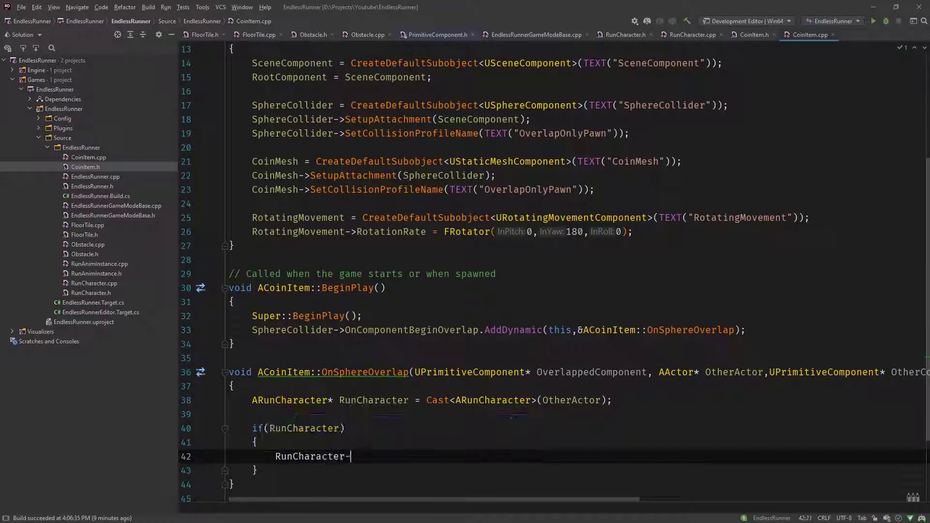
{"action": "type", "text": ">AddCoin"}
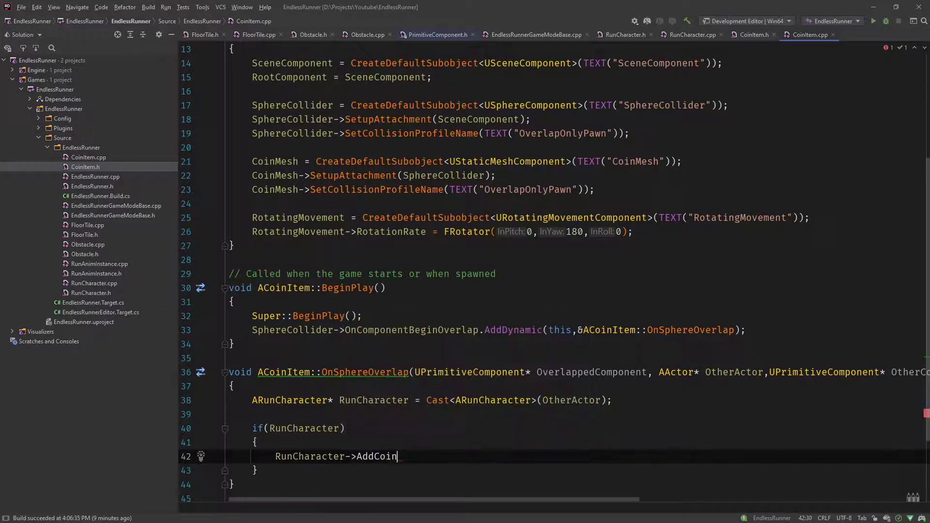
{"action": "type", "text": "()"}
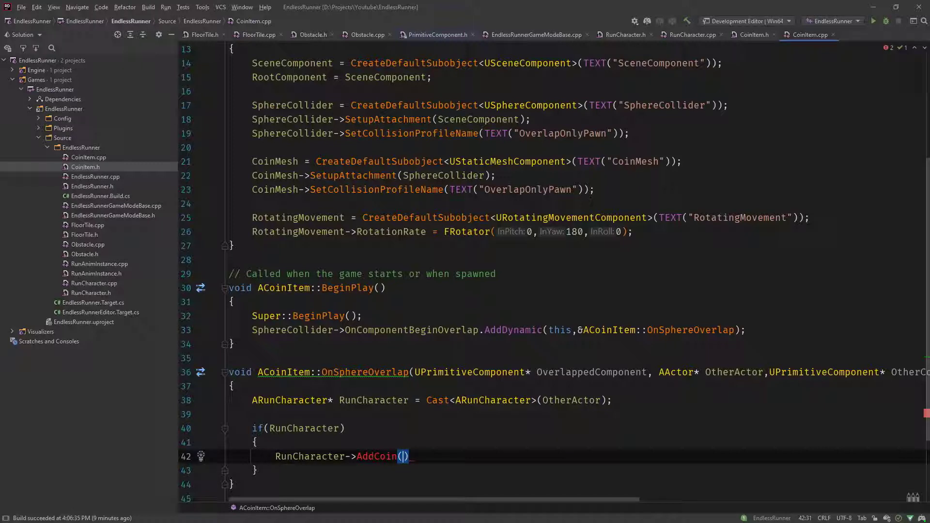
{"action": "type", "text": ";"}
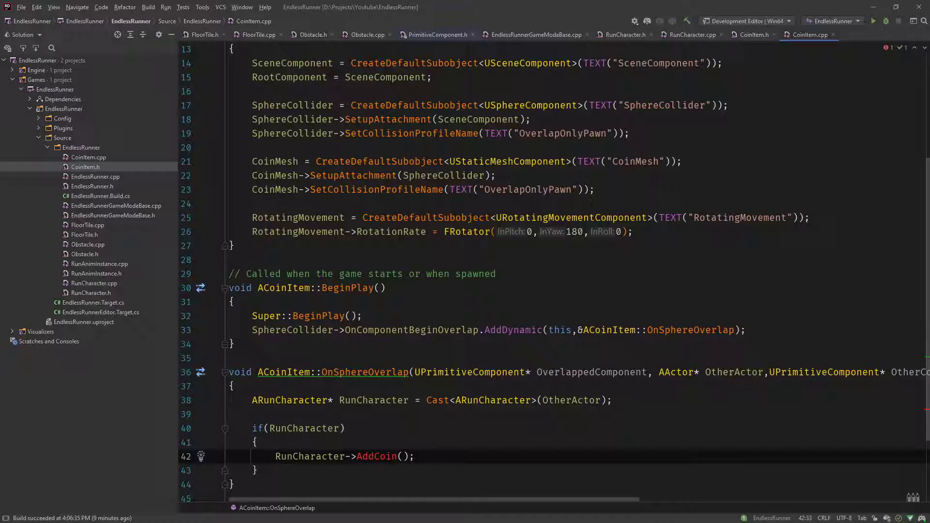
Declare a public UFUNCTION() void AddCoin(); in RunCharacter.h and generate its definition
{"action": "left_click", "coordinate": [624, 35]}
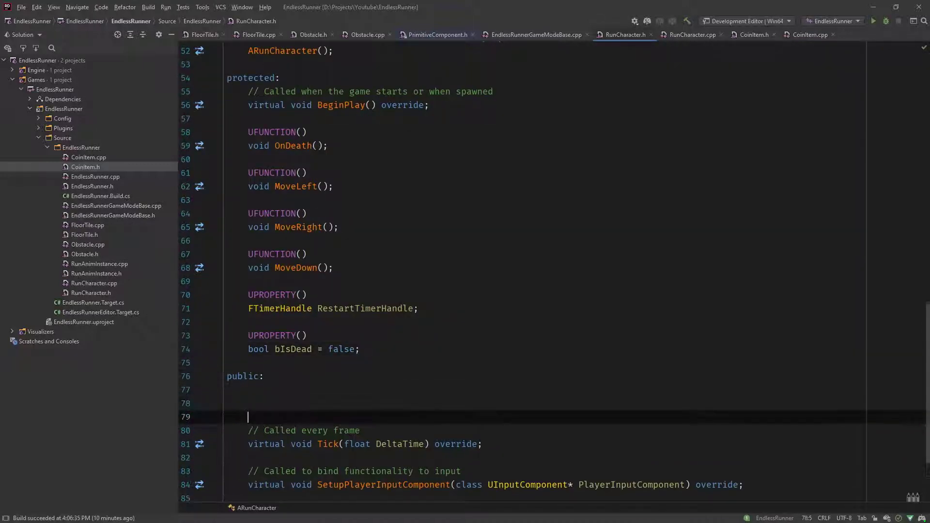
{"action": "type", "text": "UFUNCTION("}
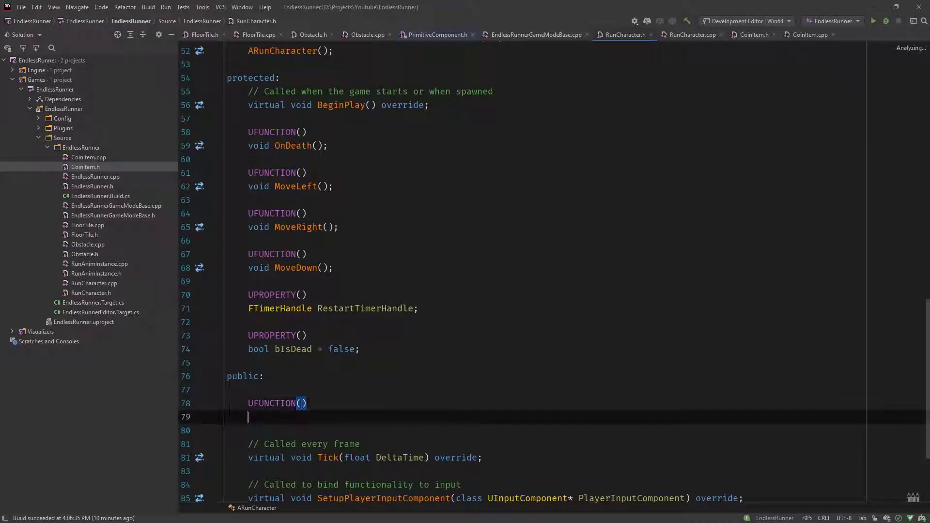
{"action": "type", "text": "void AddCoin("}
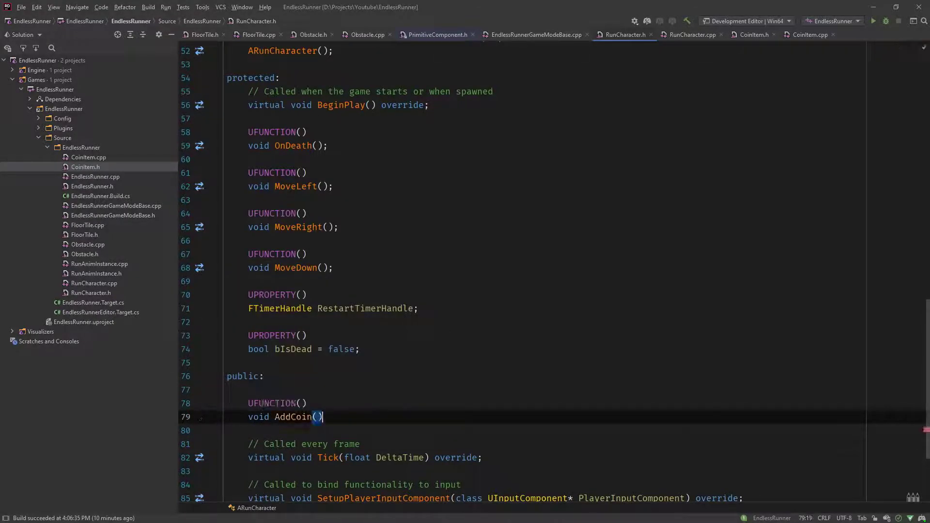
{"action": "type", "text": ";"}
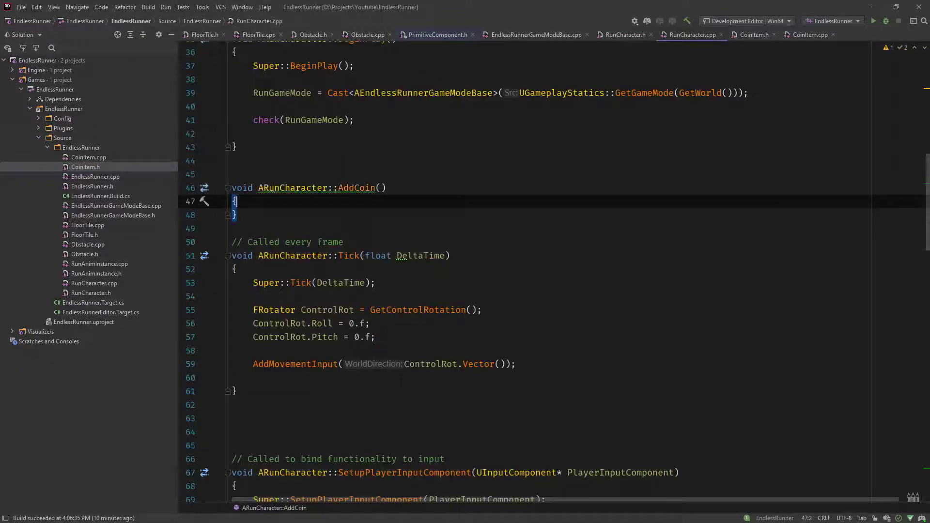
Make RunCharacter::AddCoin call RunGameMode->AddCoin();
{"action": "type", "text": "Ga"}
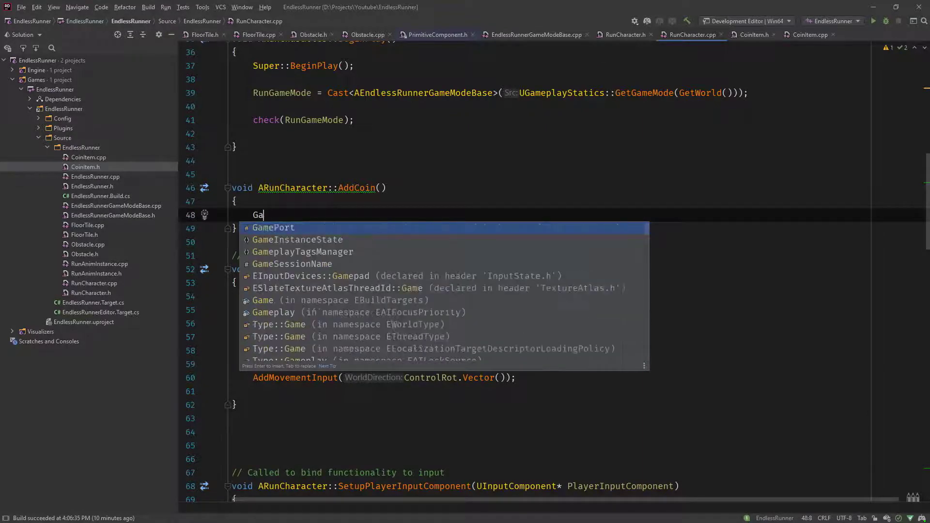
{"action": "type", "text": "RUn"}
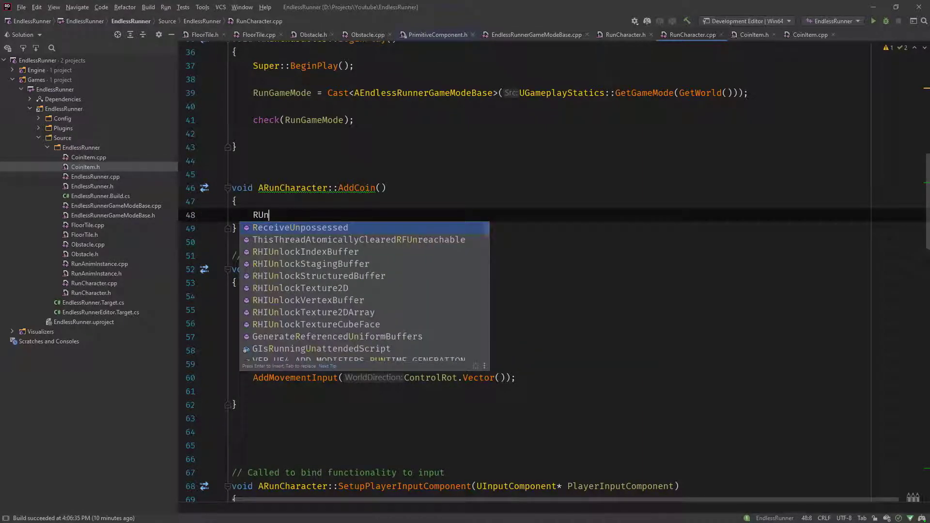
{"action": "type", "text": "GameMode."}
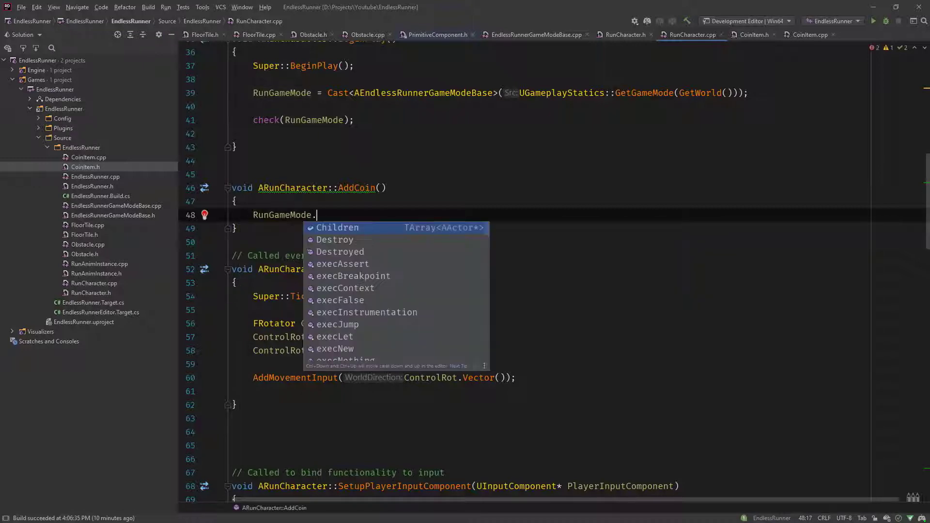
{"action": "type", "text": "AddCoin"}
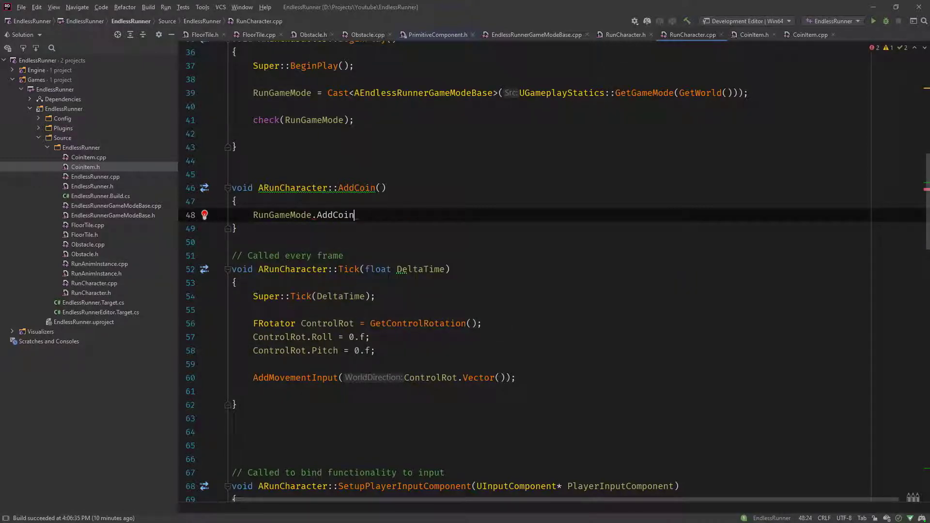
{"action": "type", "text": "();"}
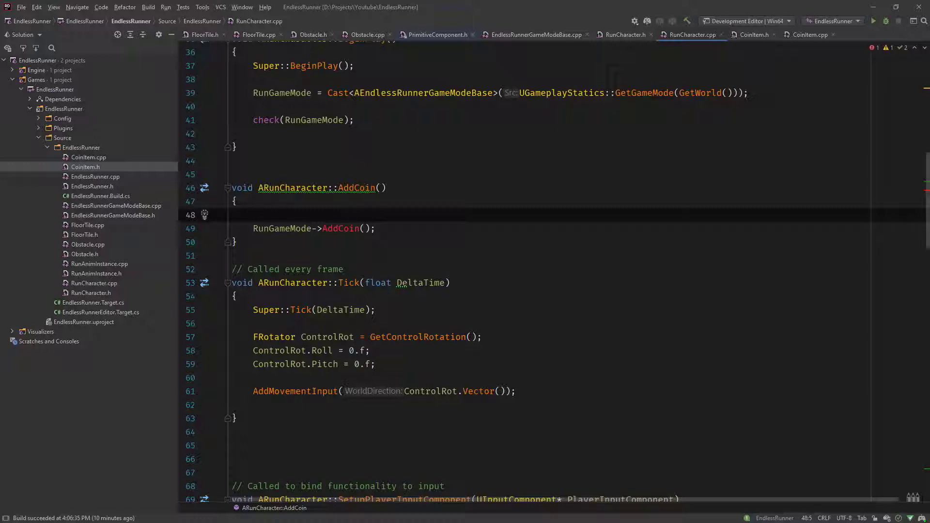
{"action": "left_click", "coordinate": [253, 215]}
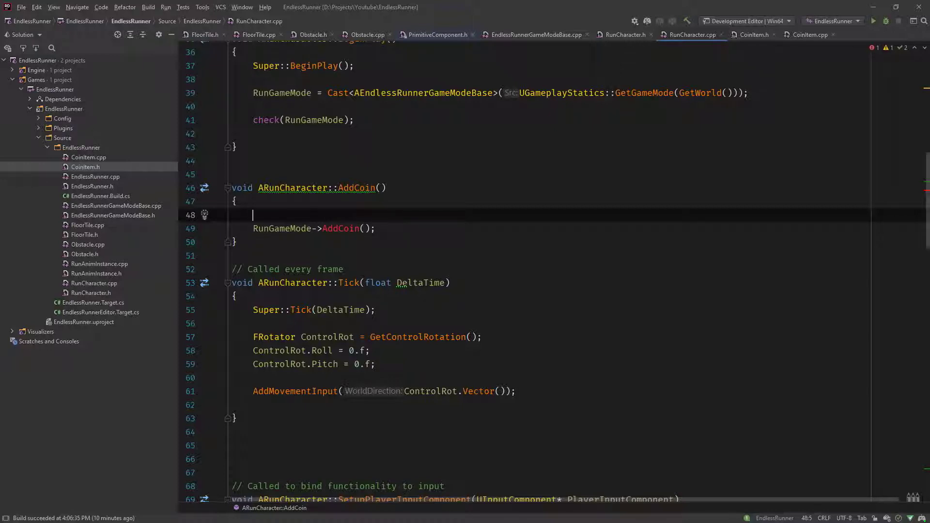
{"action": "key", "text": "Backspace"}
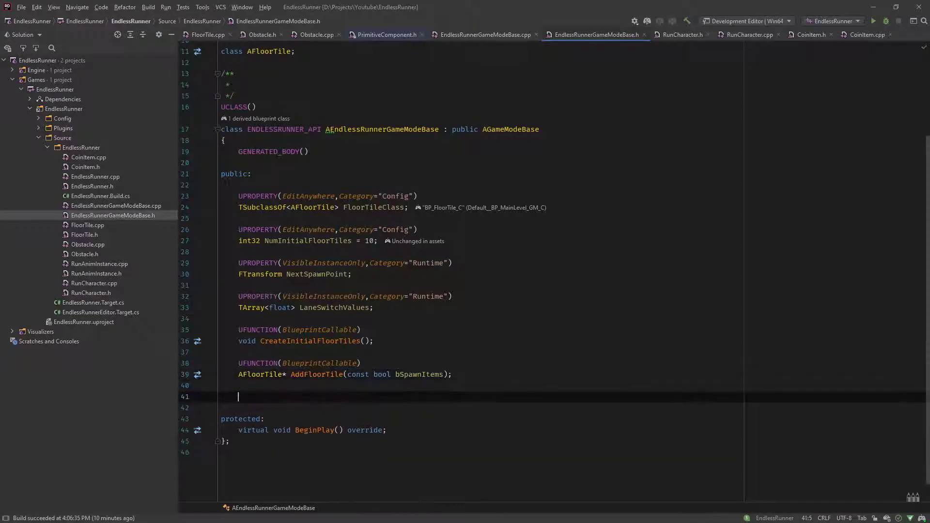
Declare UFUNCTION(BlueprintCallable) void AddCoin(); in EndlessRunnerGameModeBase.h and generate its empty definition
{"action": "type", "text": "UFUNCTION()"}
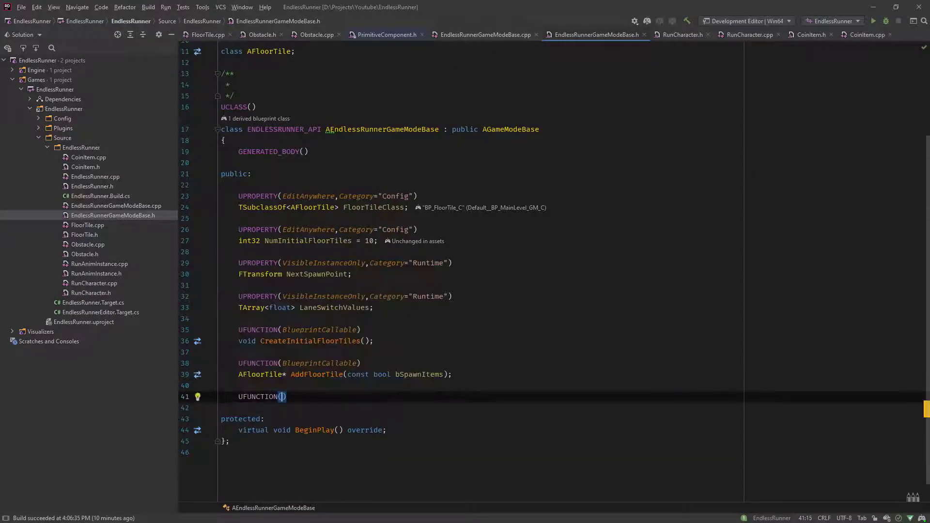
{"action": "type", "text": "BlueprintCallable"}
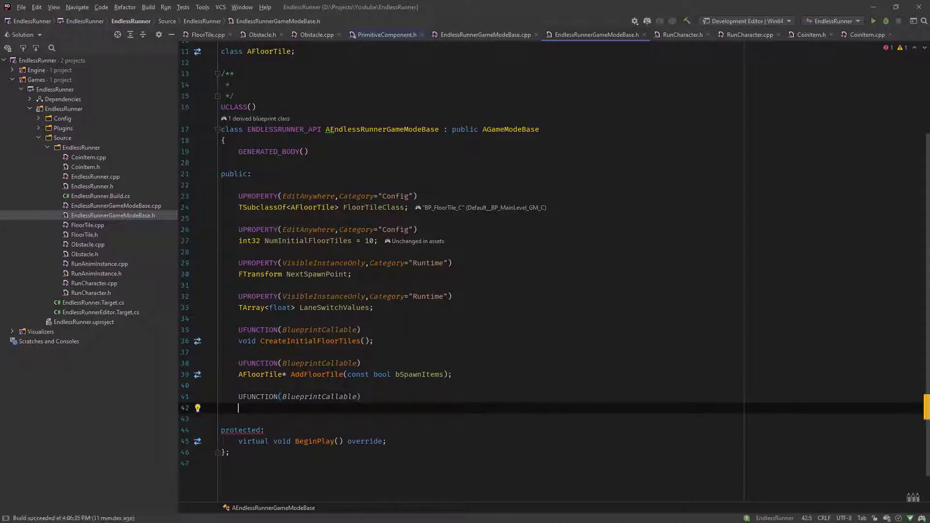
{"action": "type", "text": "boid"}
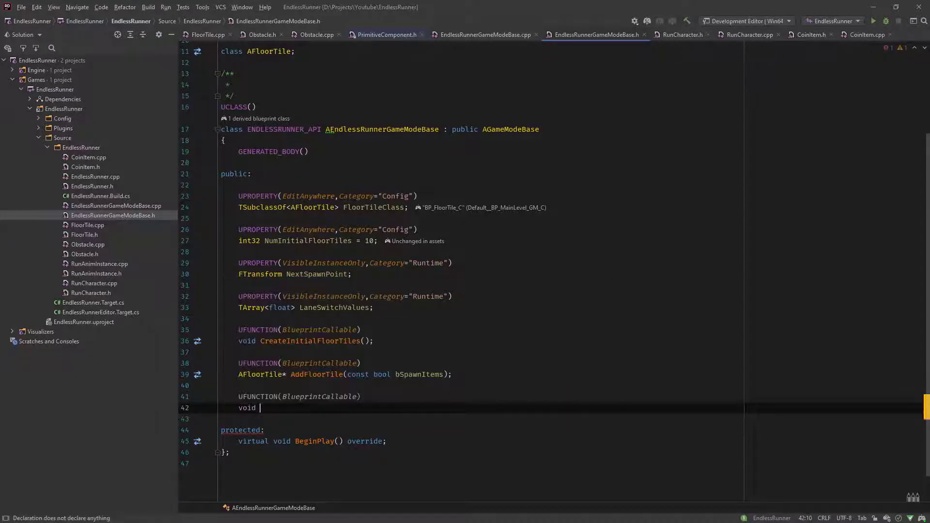
{"action": "type", "text": "AddCoin"}
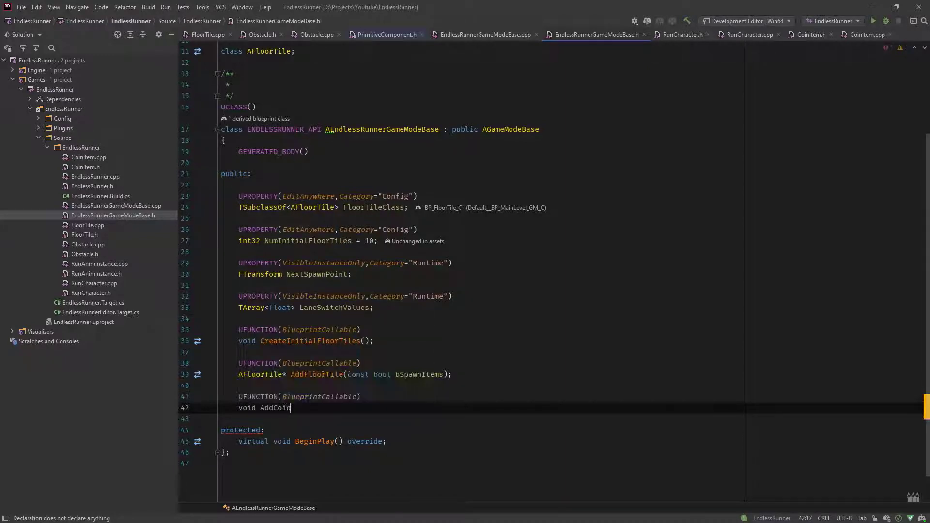
{"action": "type", "text": "();"}
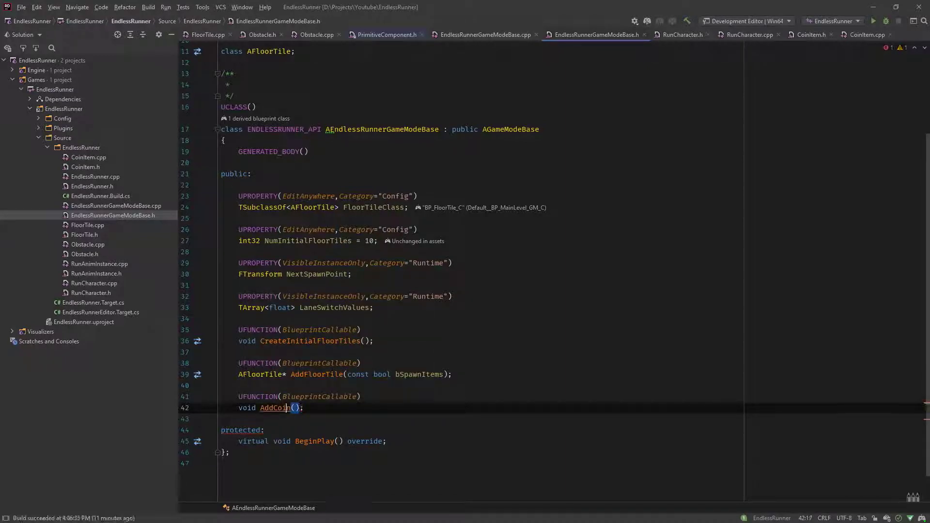
{"action": "left_click", "coordinate": [481, 35]}
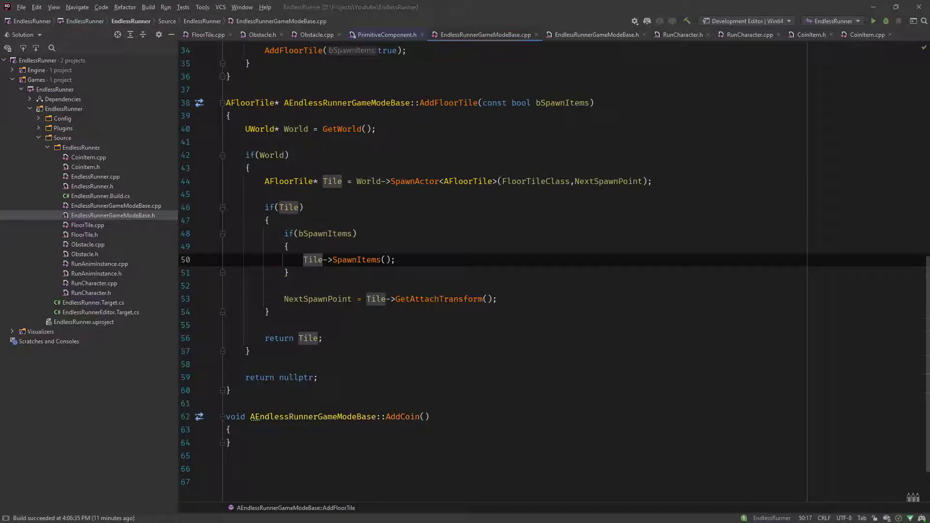
Declare UPROPERTY(VisibleAnywhere) int32 TotalCoins = 0; in EndlessRunnerGameModeBase.h
{"action": "left_click", "coordinate": [864, 34]}
{"action": "type", "text": "UPROPERTY("}
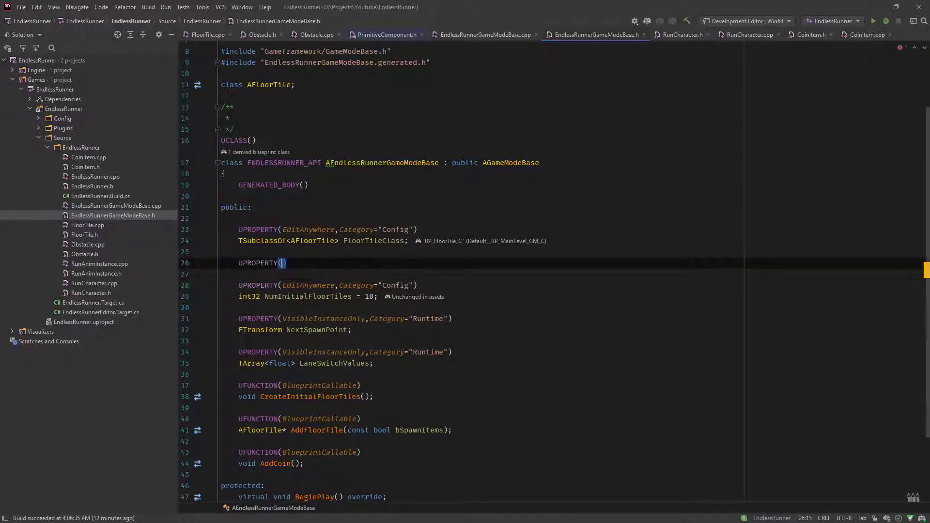
{"action": "type", "text": "VisibleAnywhere"}
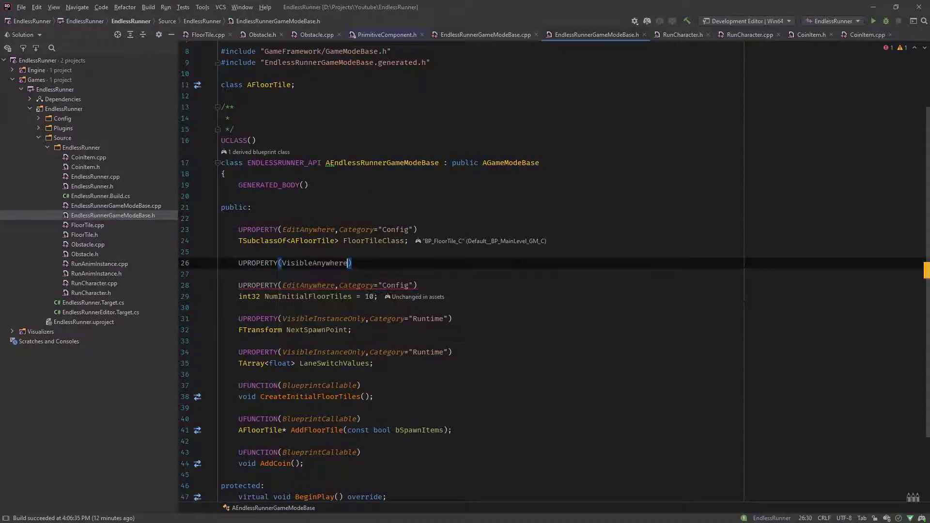
{"action": "type", "text": "int"}
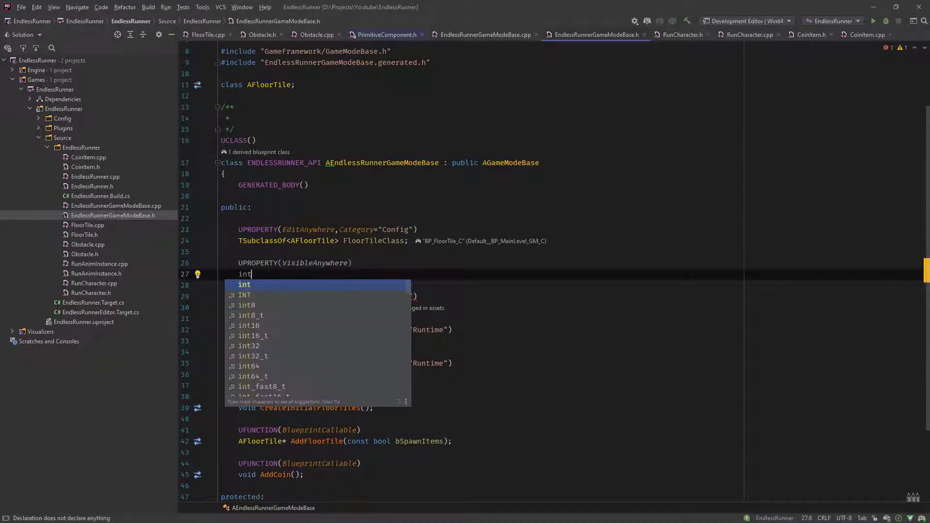
{"action": "type", "text": "32 Tot"}
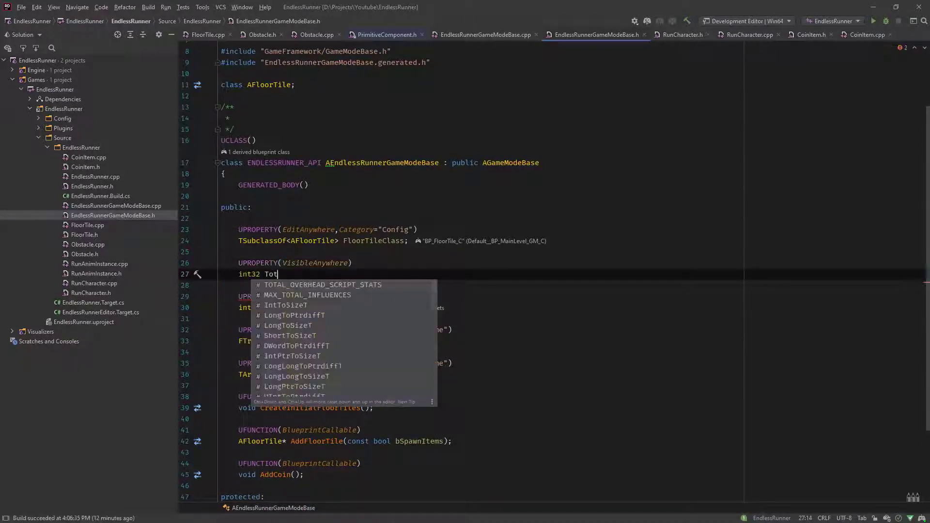
{"action": "type", "text": "alCoin"}
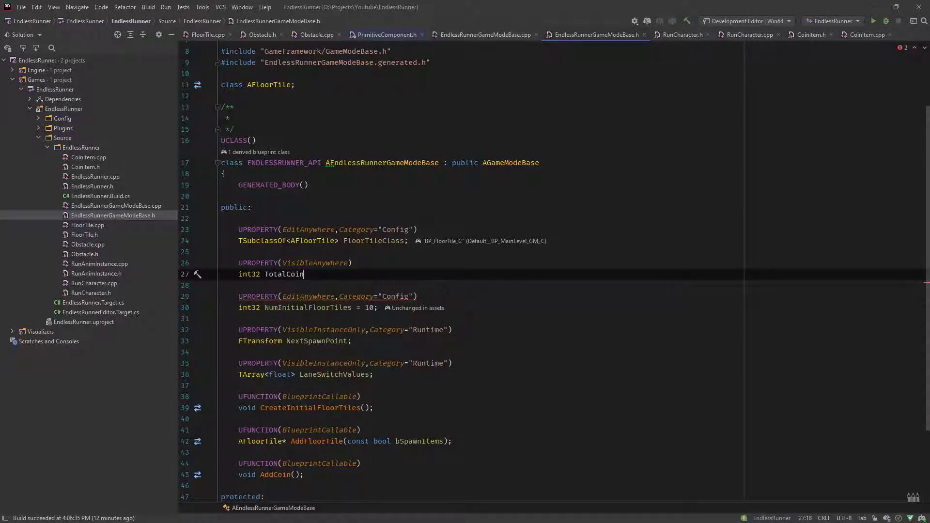
{"action": "type", "text": "s = 0"}
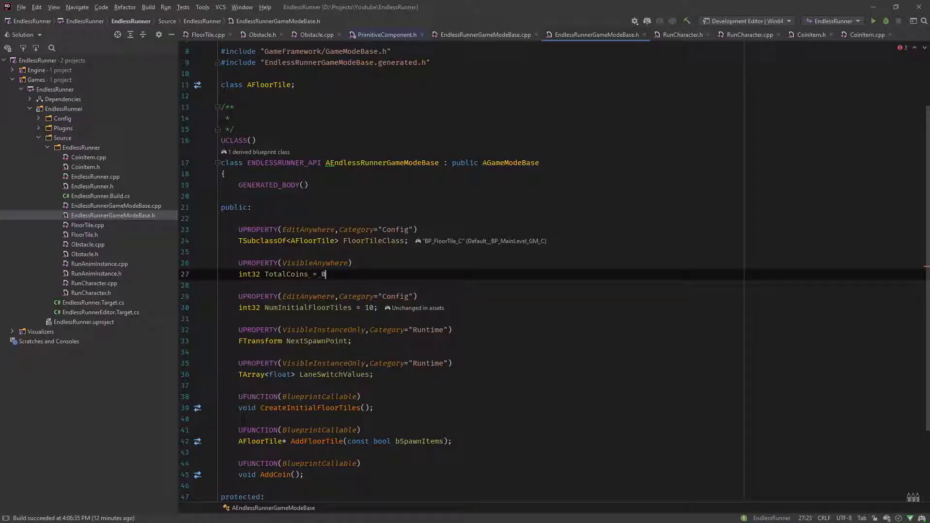
{"action": "type", "text": ";"}
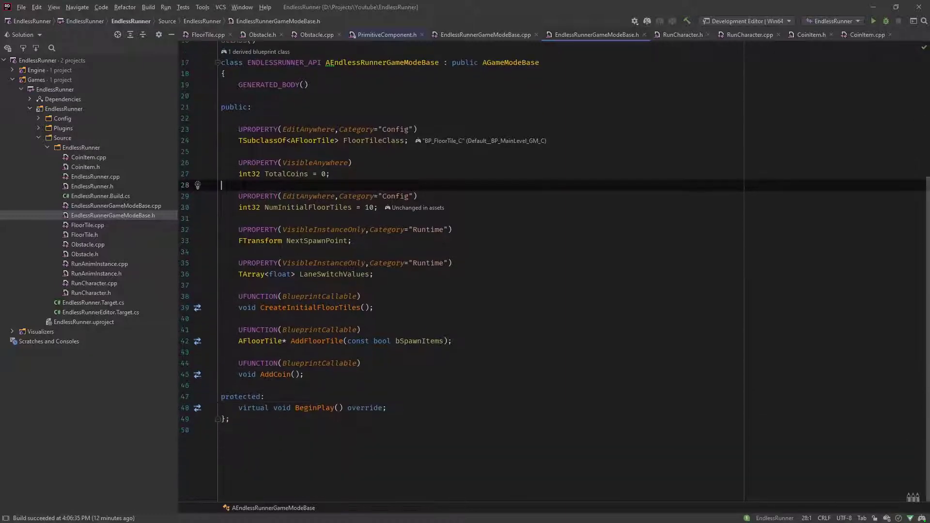
{"action": "left_click", "coordinate": [481, 35]}
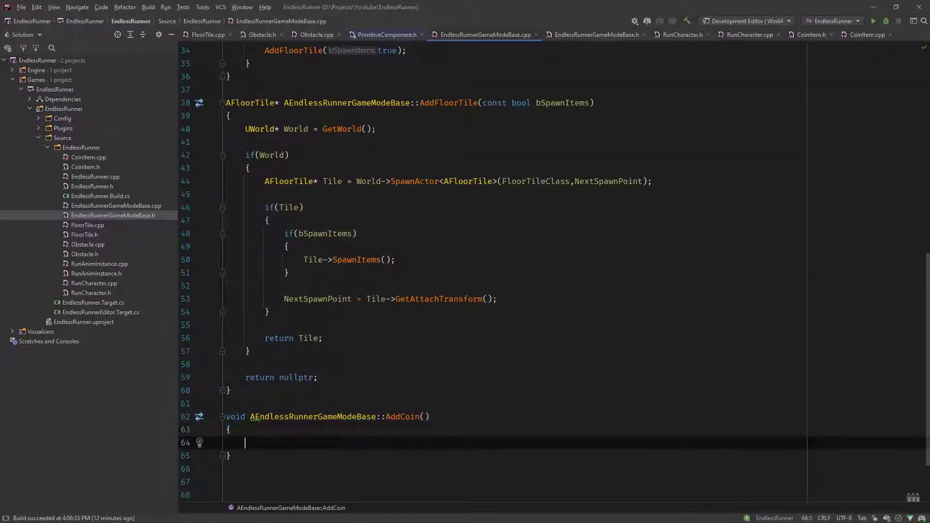
Make AddCoin increment TotalCoins by 1
{"action": "type", "text": "TotalCoins"}
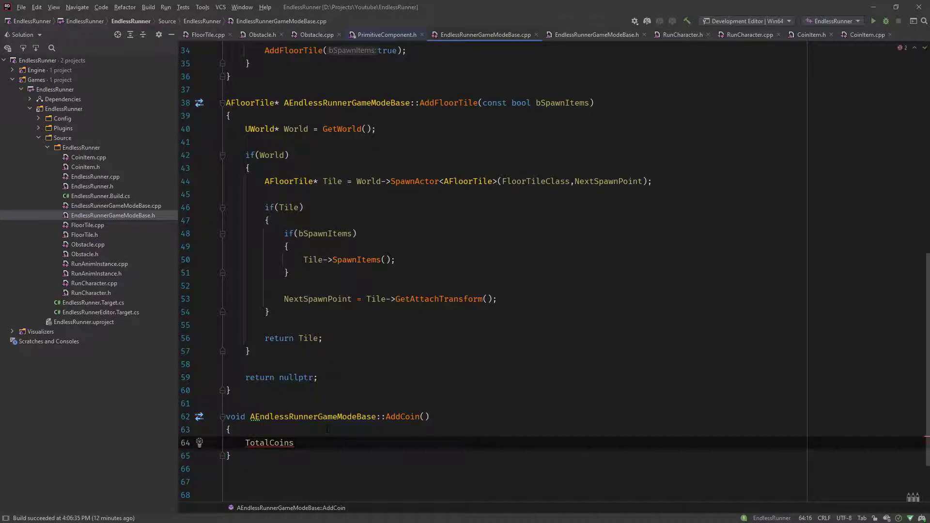
{"action": "type", "text": "+= 1;"}
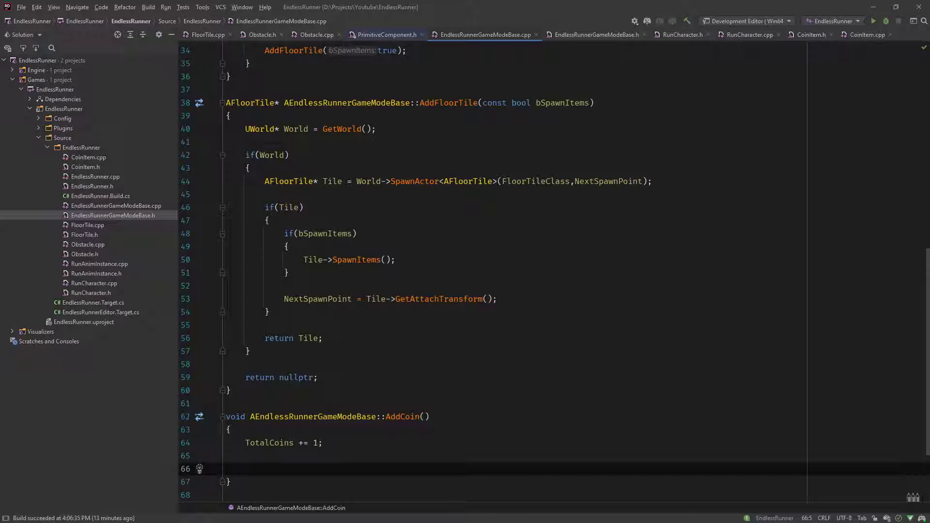
{"action": "left_click", "coordinate": [244, 469]}
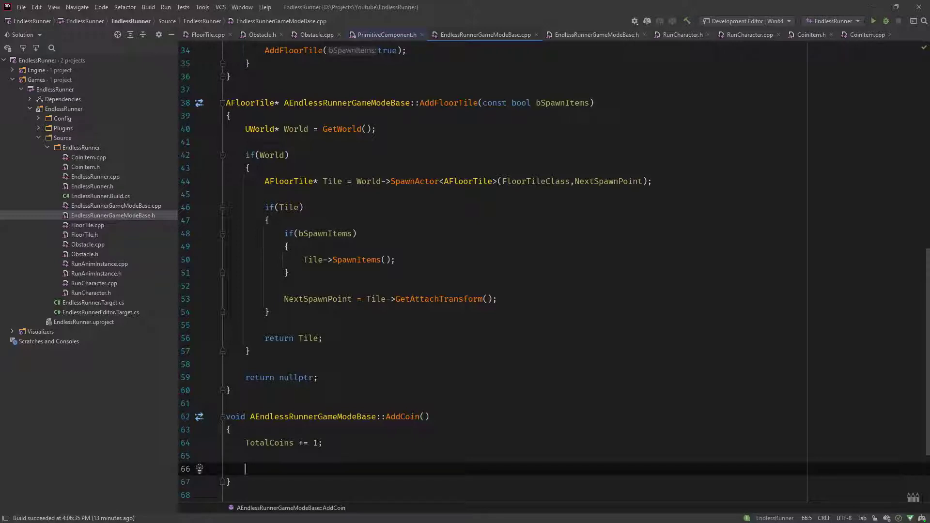
Log a warning UE_LOG(LogTemp,Warning,TEXT("TOTAL COINS: %d"),TotalCoins) after the increment
{"action": "type", "text": "UE_:"}
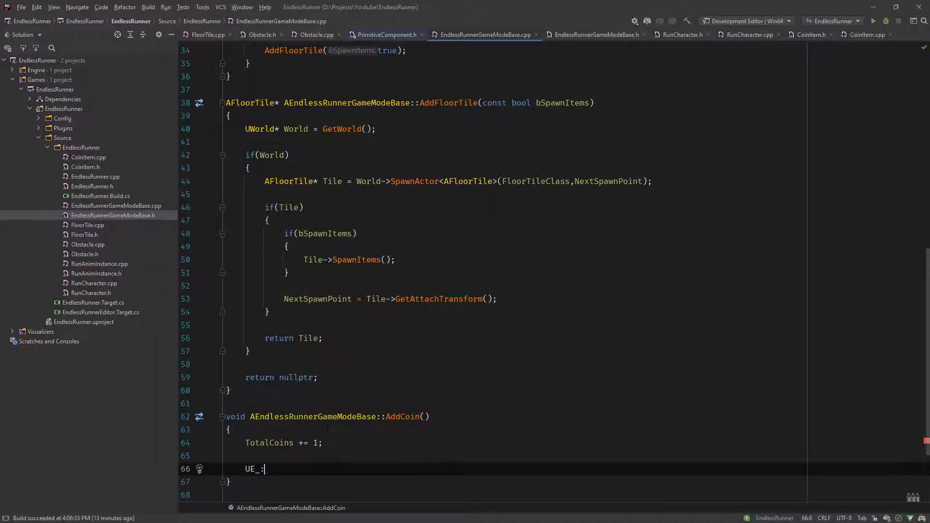
{"action": "type", "text": "LOG()"}
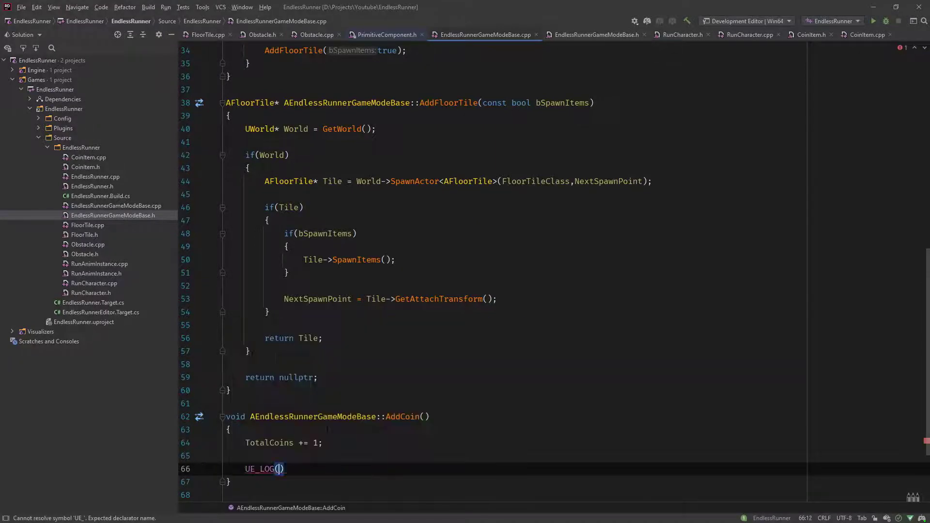
{"action": "type", "text": "LogTemp,War"}
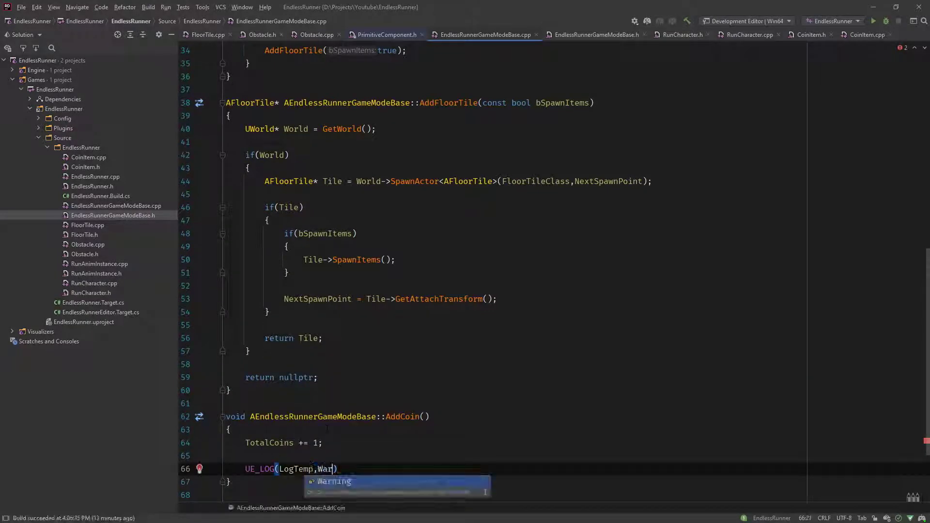
{"action": "type", "text": ",T"}
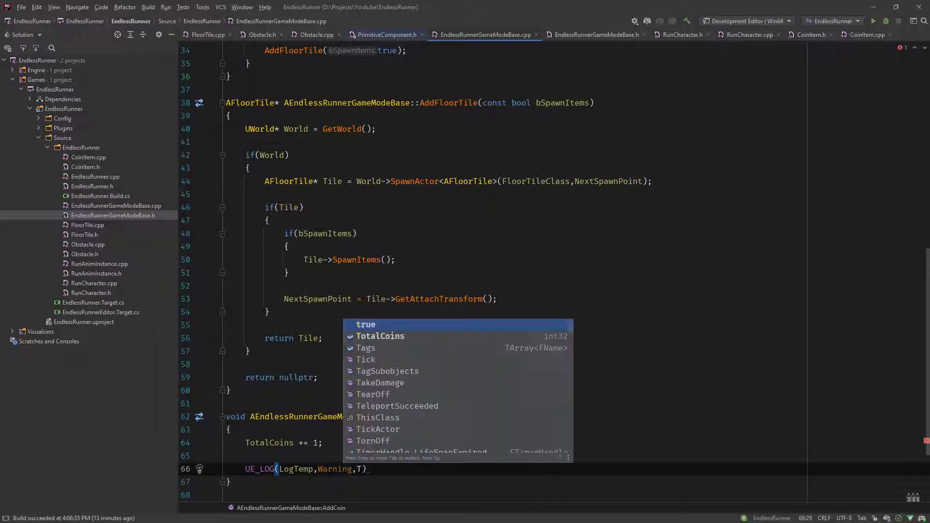
{"action": "type", "text": "EXT(\""}
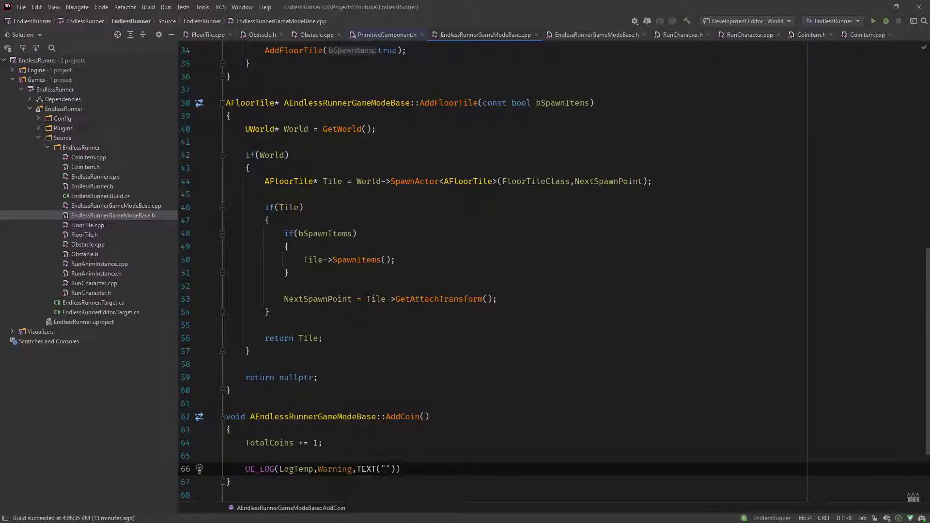
{"action": "type", "text": "TOTAL COT"}
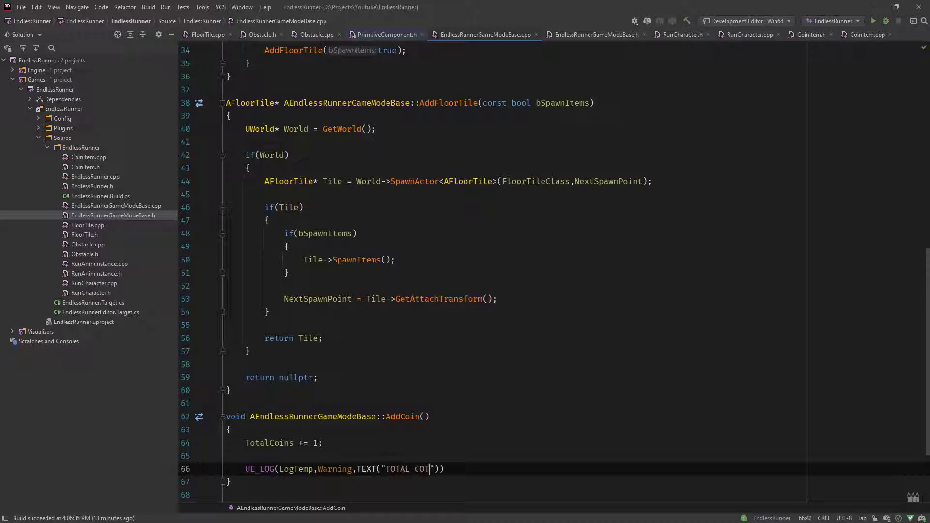
{"action": "type", "text": "INS:"}
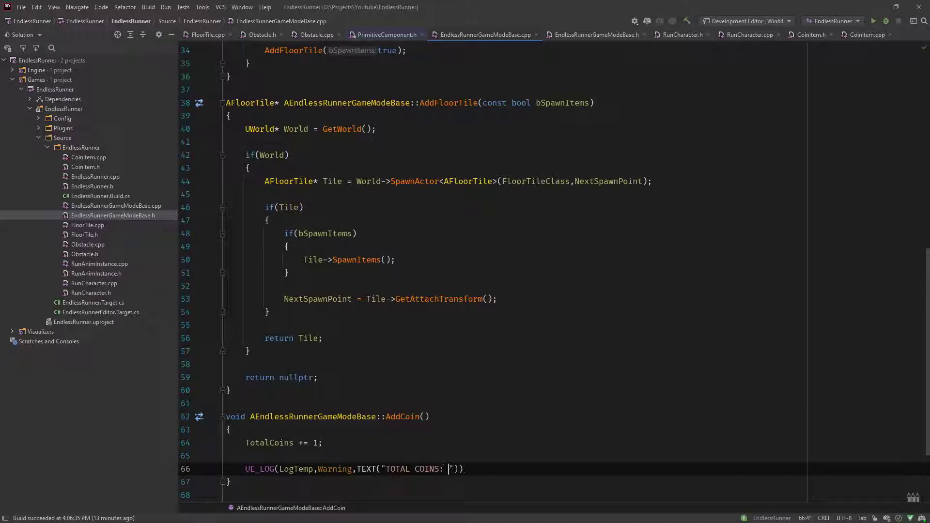
{"action": "type", "text": "%d"}
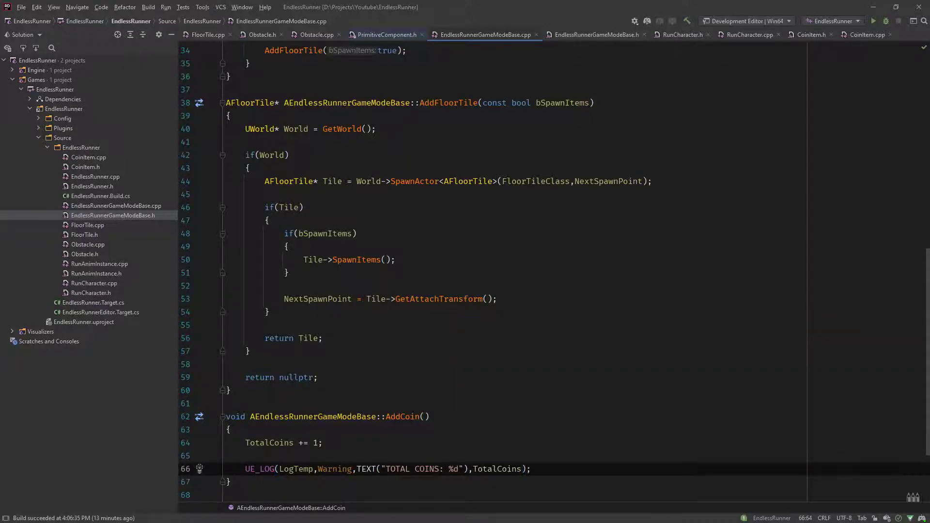
{"action": "left_click", "coordinate": [885, 20]}
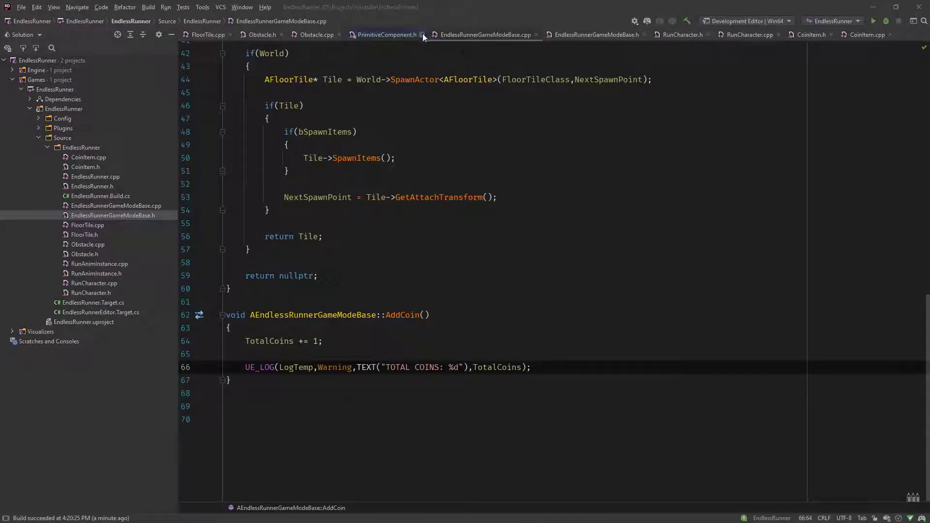
Forward-declare ACoinItem in FloorTile.h and remove the CoinItem.h include
{"action": "left_click", "coordinate": [423, 35]}
{"action": "type", "text": "class ACo"}
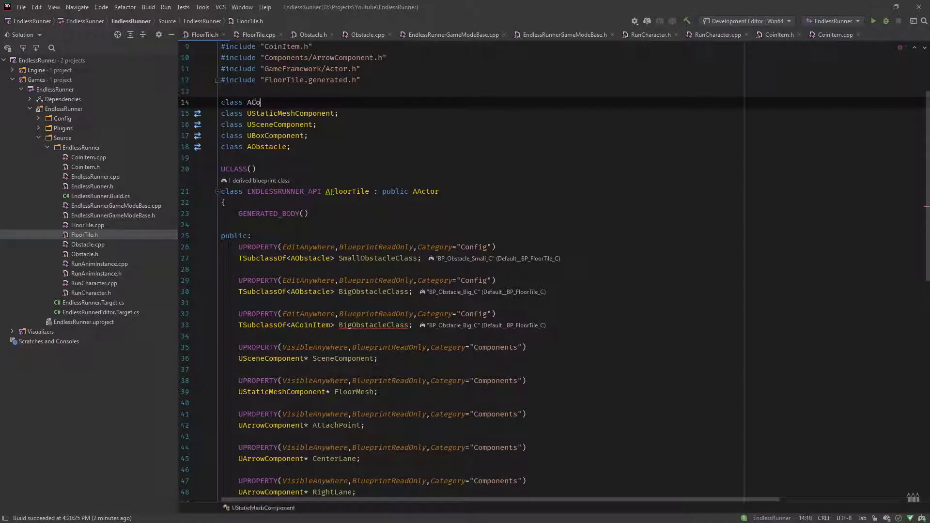
{"action": "type", "text": "inItem;"}
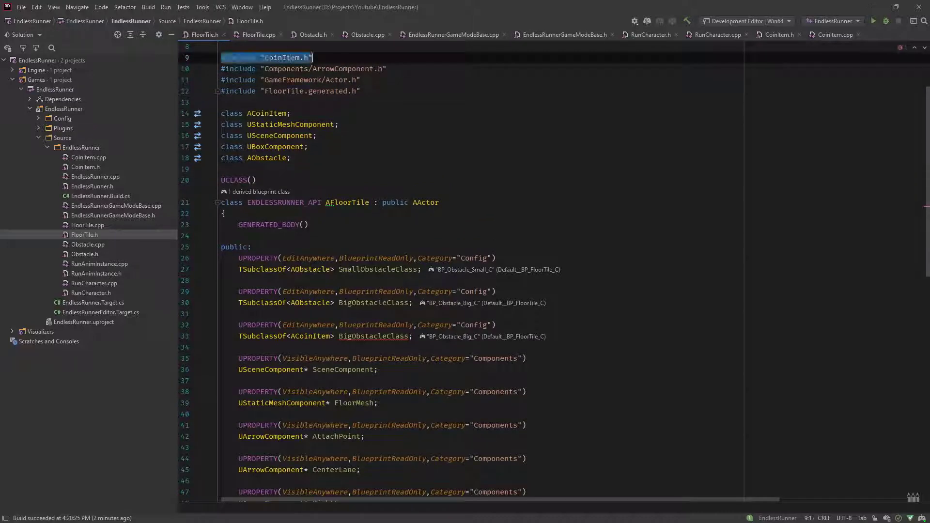
{"action": "key", "text": "Delete"}
{"action": "type", "text": "CointItem"}
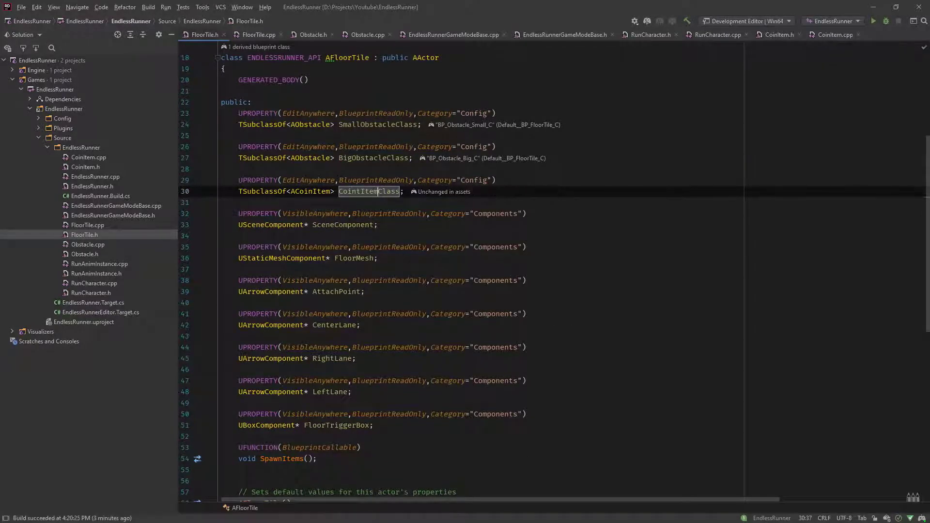
{"action": "scroll", "scroll_direction": "down", "scroll_amount": 3}
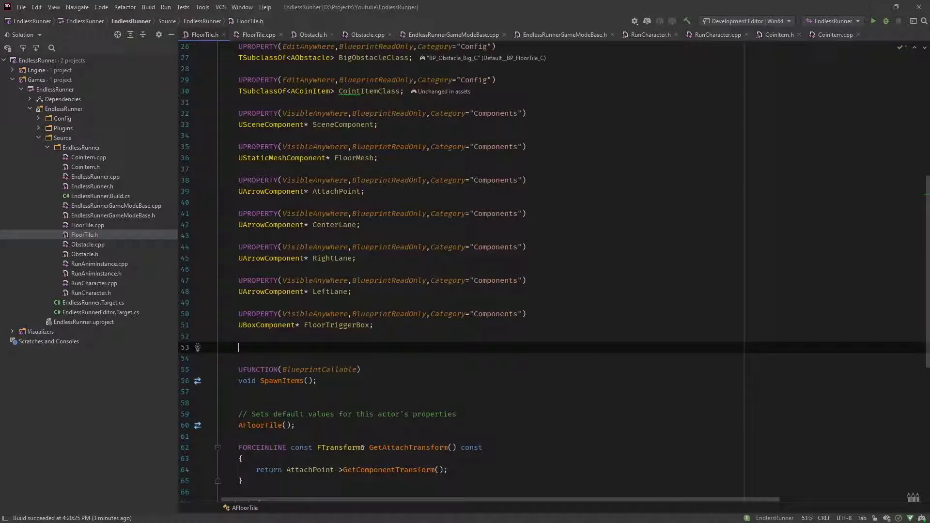
Declare UPROPERTY(EditAnywhere,BlueprintReadOnly,Category="Config") float SpawnPercent1 = 0.1f; in FloorTile.h
{"action": "type", "text": "UPROPERTY("}
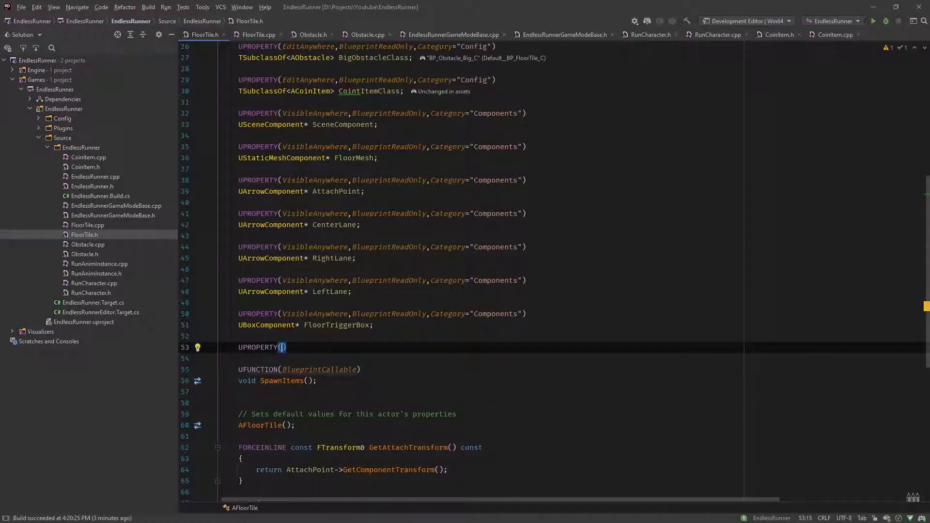
{"action": "type", "text": "E"}
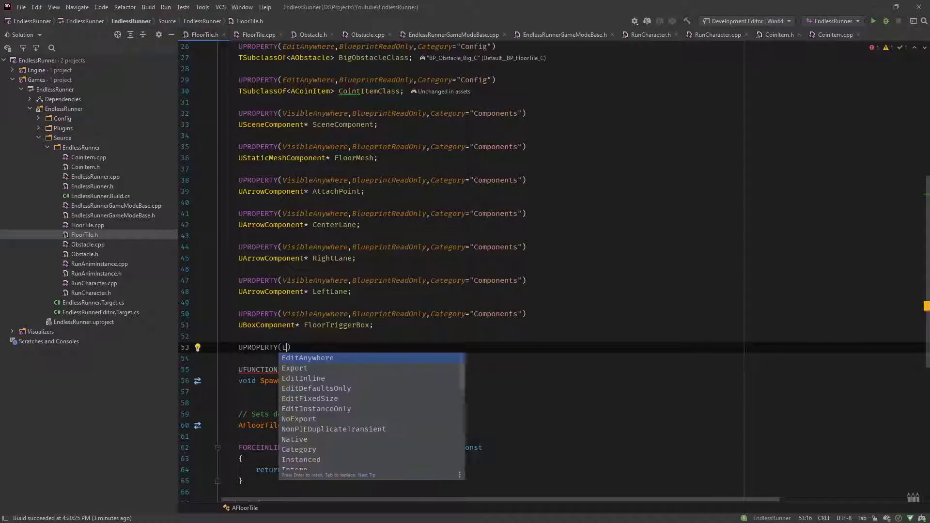
{"action": "type", "text": "ditAnywhere,BlueprintReadOnly,"}
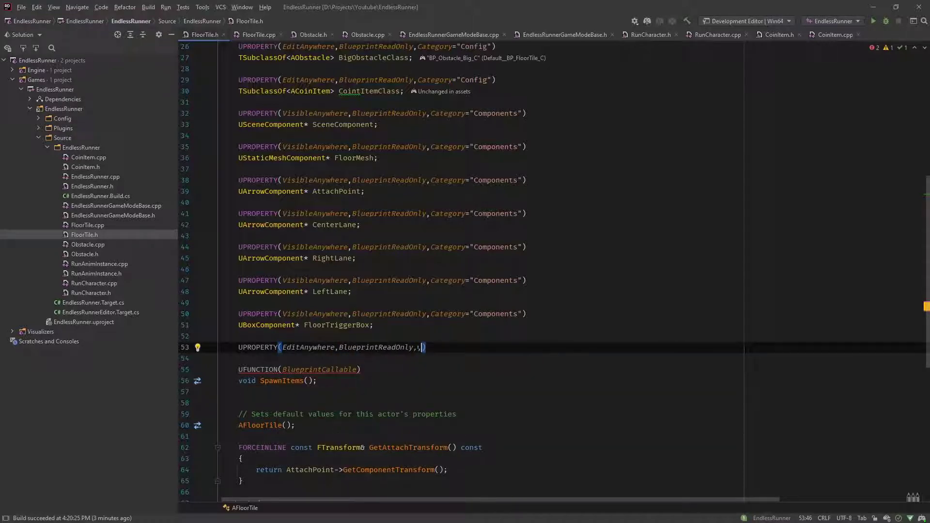
{"action": "type", "text": "Category=\"Config"}
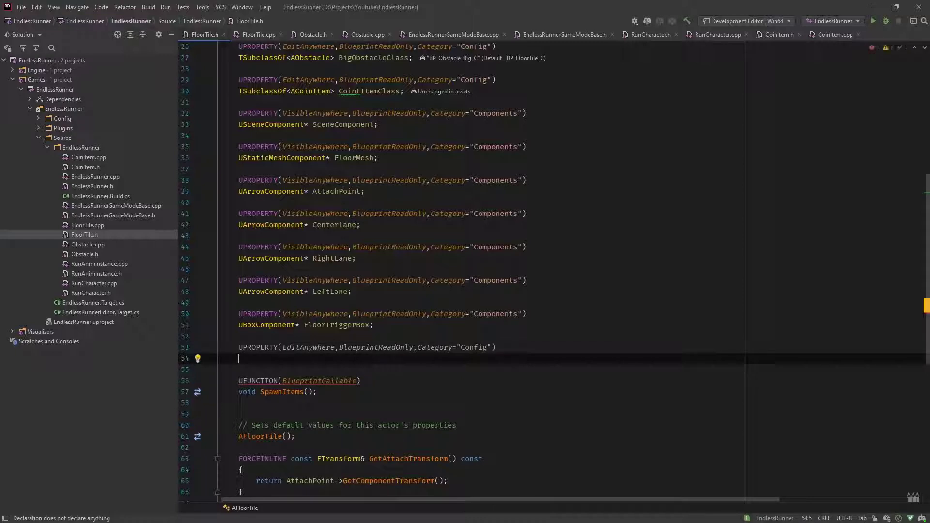
{"action": "type", "text": "float Spawn"}
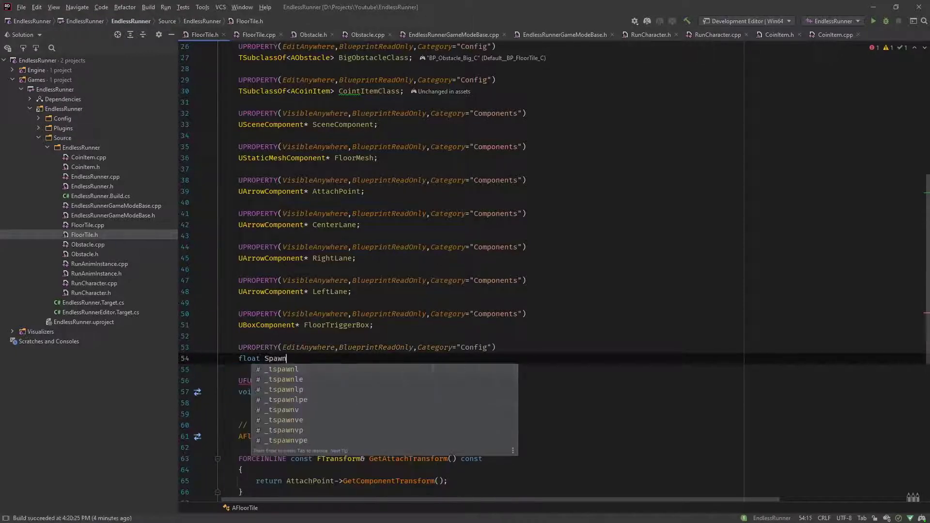
{"action": "type", "text": "Percent"}
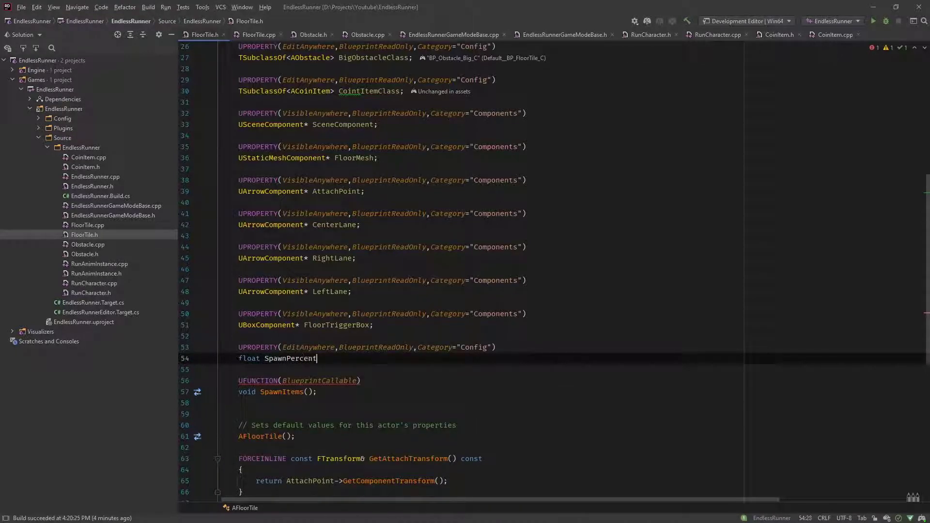
{"action": "type", "text": "1 = 0."}
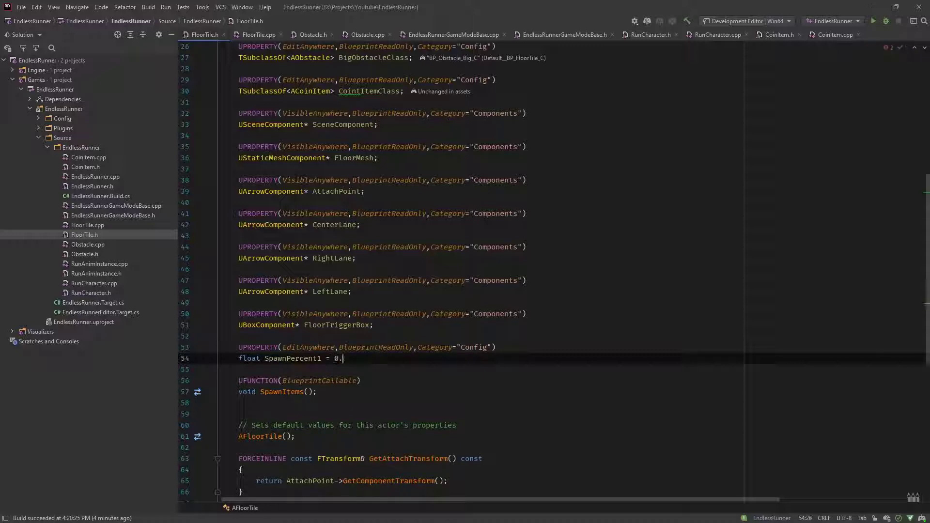
{"action": "type", "text": "1f;"}
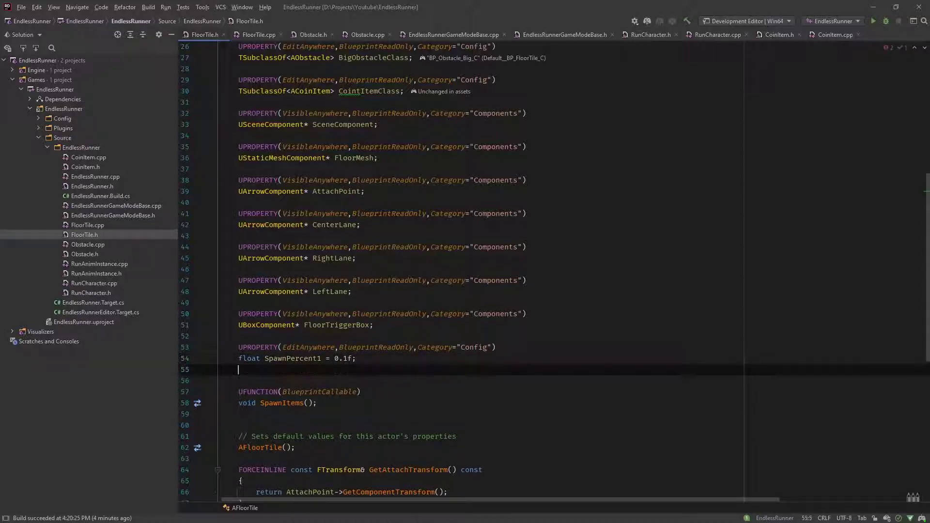
{"action": "key", "text": "enter"}
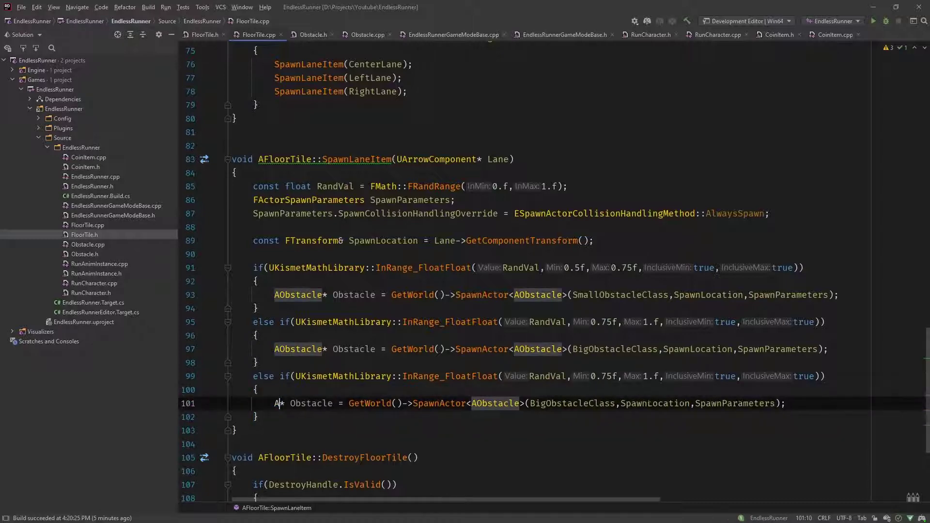
Name the property CointItemClass and add #include "CoinItem.h" to FloorTile.cpp
{"action": "type", "text": "CointItem"}
{"action": "type", "text": "#"}
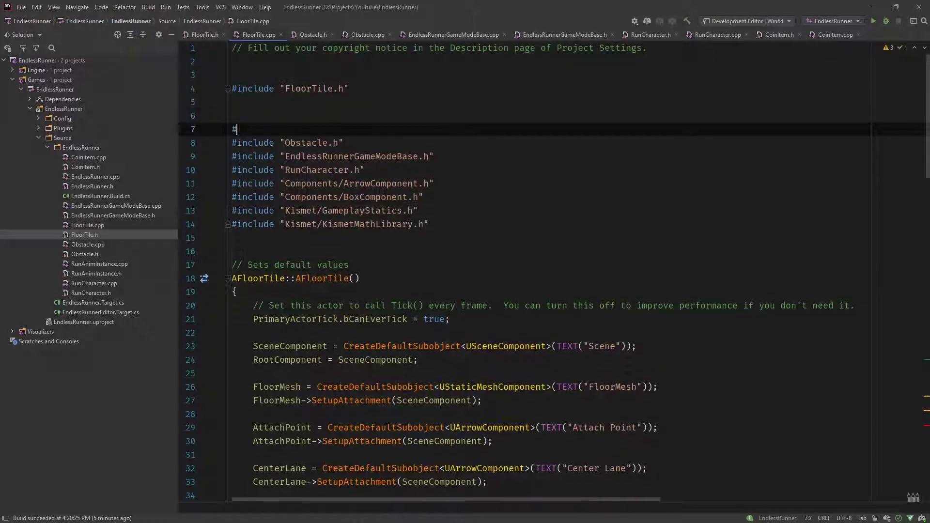
{"action": "type", "text": "include \""}
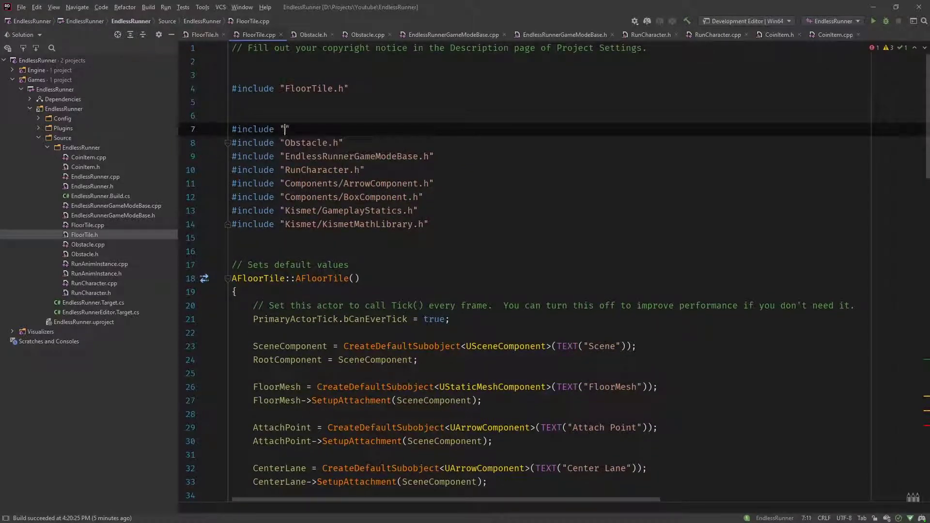
{"action": "type", "text": "Cpo"}
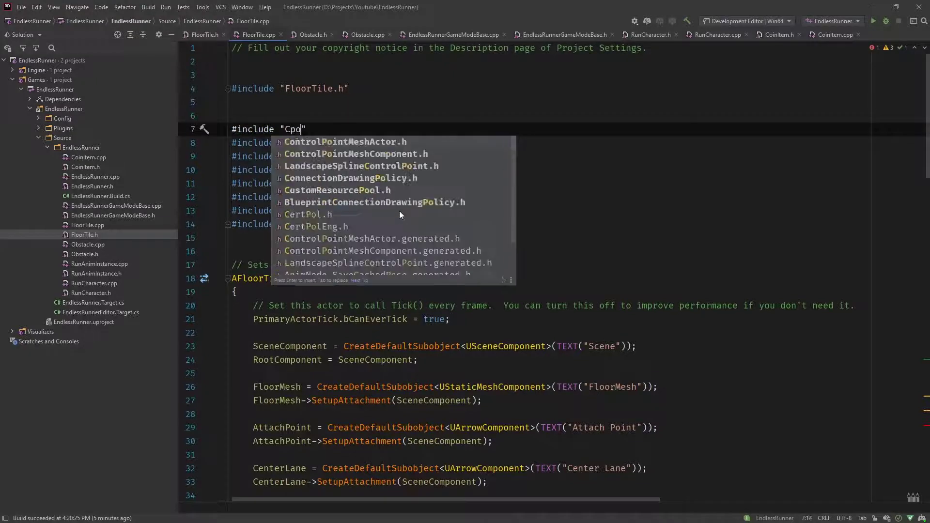
{"action": "type", "text": "oin"}
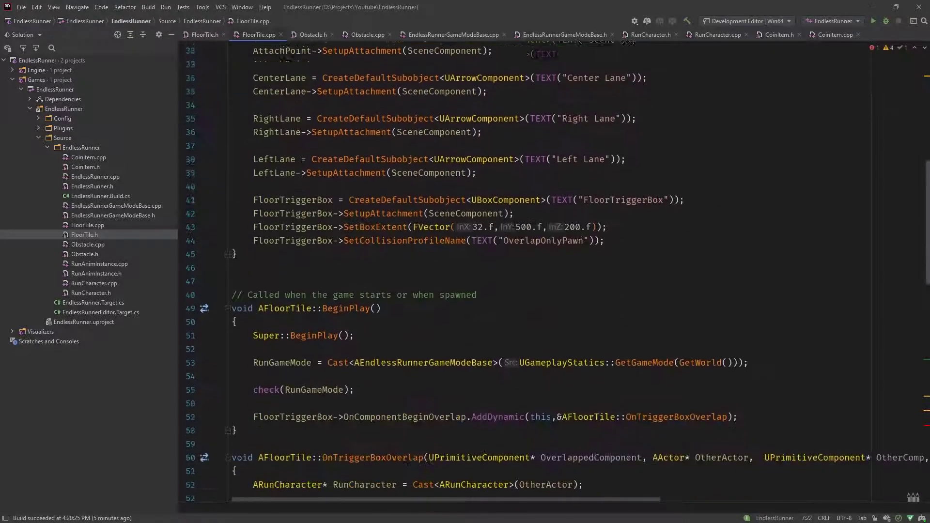
Change the third spawn branch to ACoinItem* Coin = GetWorld()->SpawnActor<ACoinItem>(...)
{"action": "scroll", "scroll_direction": "down", "scroll_amount": 3}
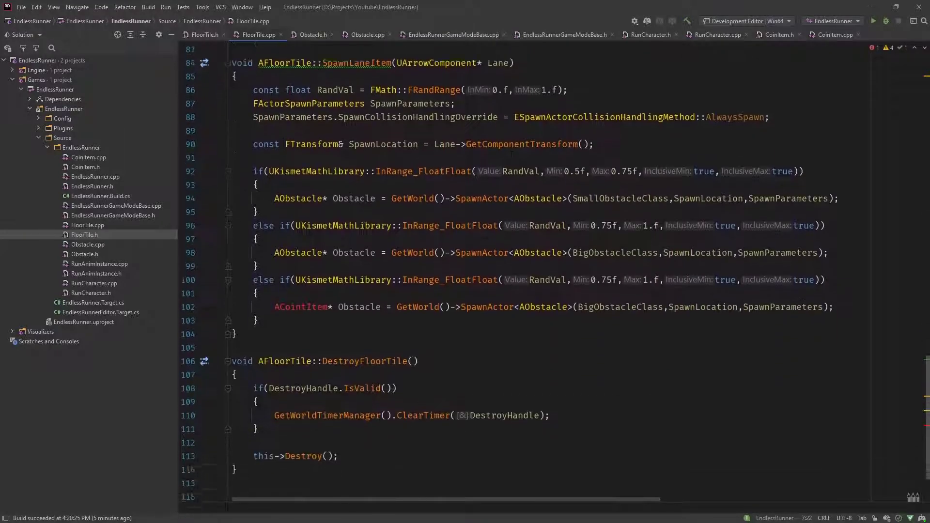
{"action": "double_click", "coordinate": [352, 238]}
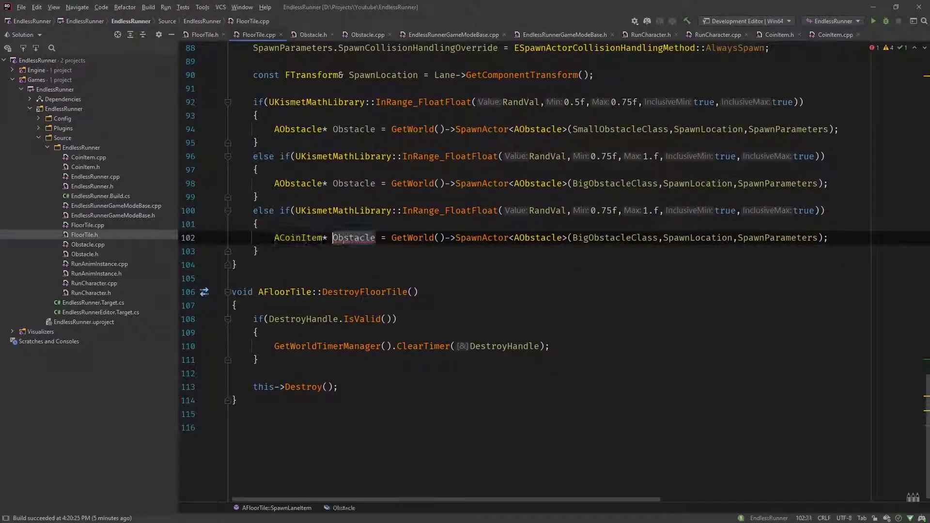
{"action": "type", "text": "Coin"}
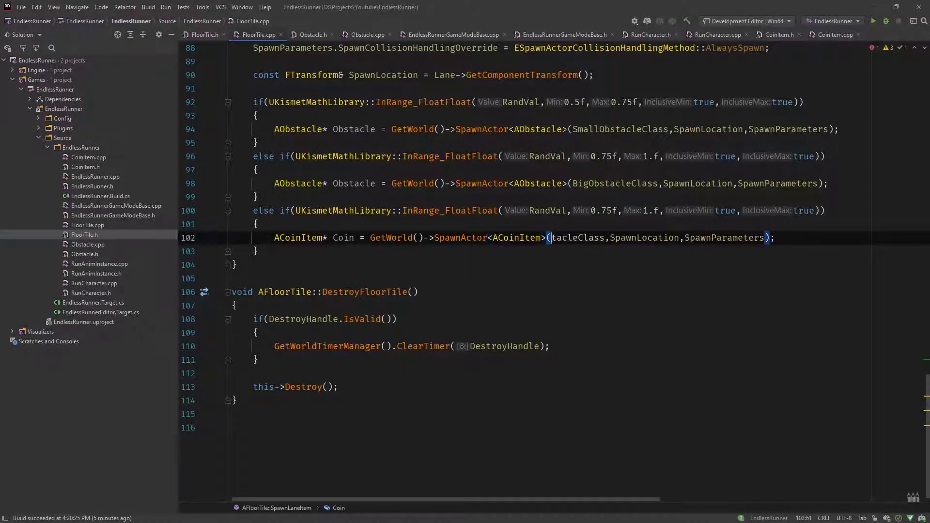
{"action": "type", "text": "CointItem"}
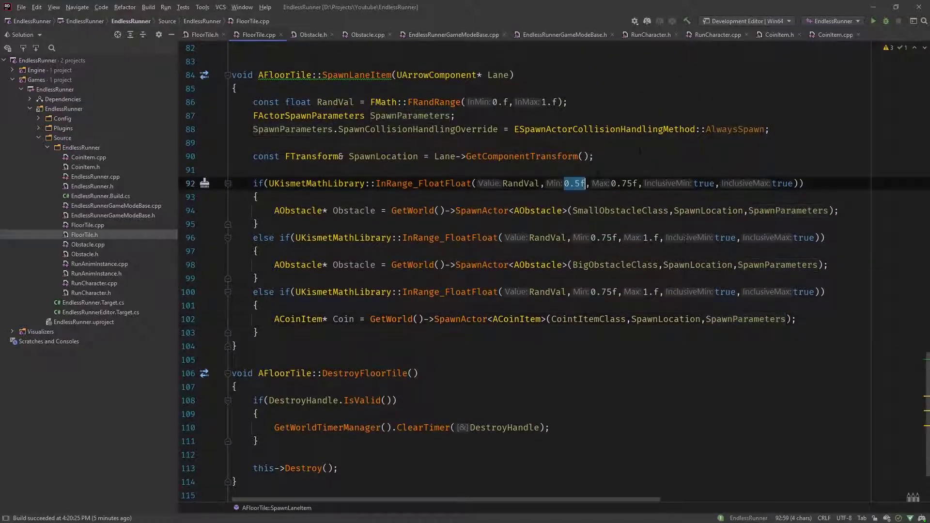
Replace the InRange Min/Max literals with SpawnPercent1 and SpawnPercent2 and declare SpawnPercent2/3
{"action": "type", "text": "SpawnPercent1"}
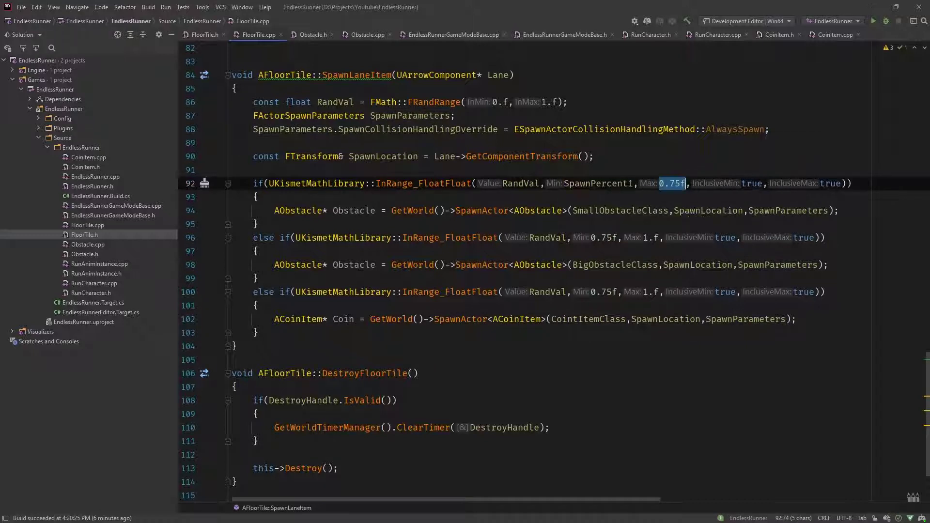
{"action": "type", "text": "SpawnPercent2"}
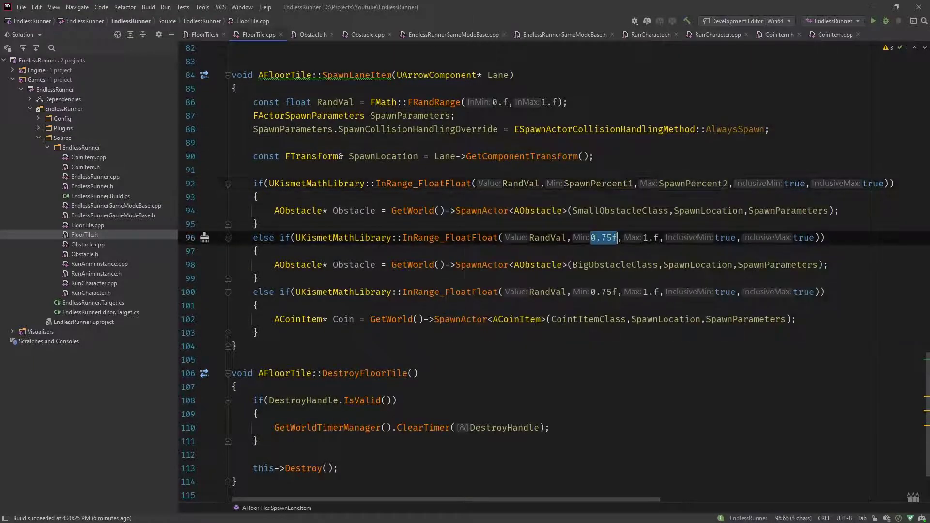
{"action": "type", "text": "SpawnPercent2"}
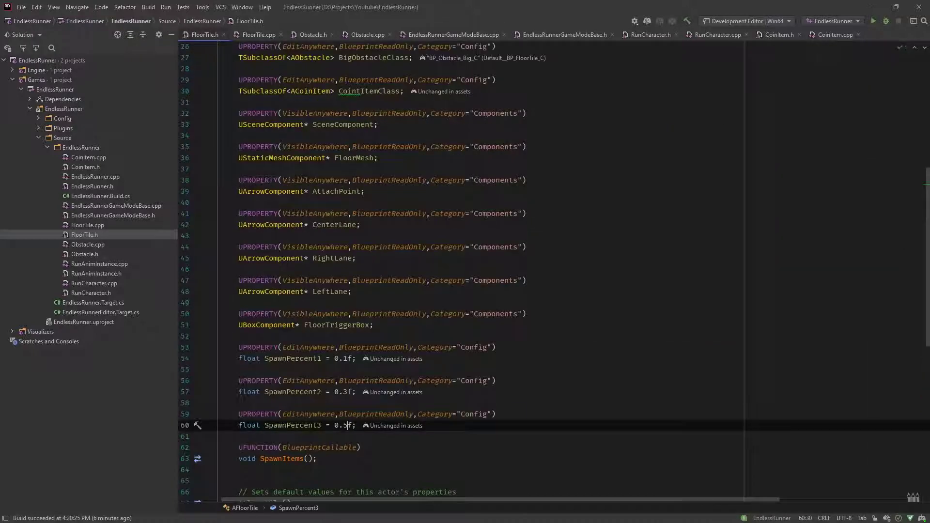
{"action": "scroll", "scroll_direction": "down", "scroll_amount": 3}
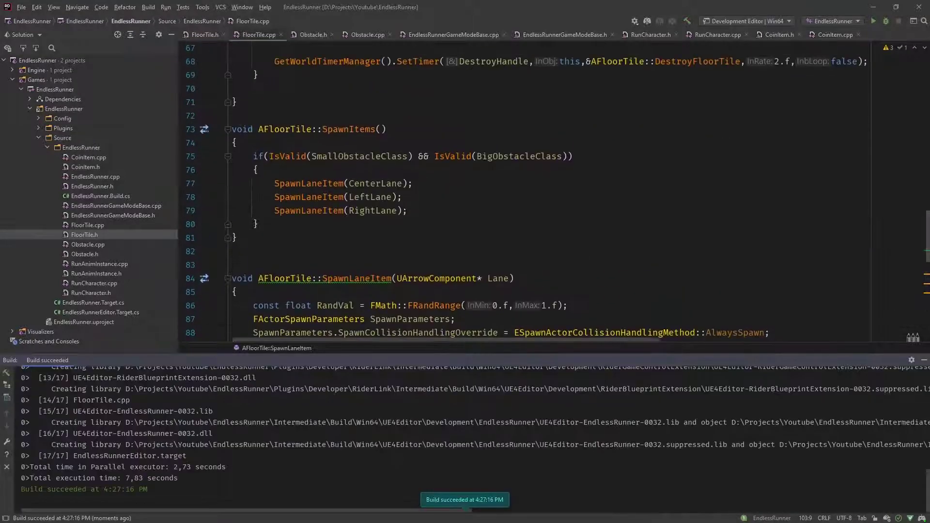
Replace the duplicated IsValid(BigObstacleClass) in SpawnItems with && IsValid(CointItemClass)
{"action": "type", "text": "&& IsValid(BigObstacleClass"}
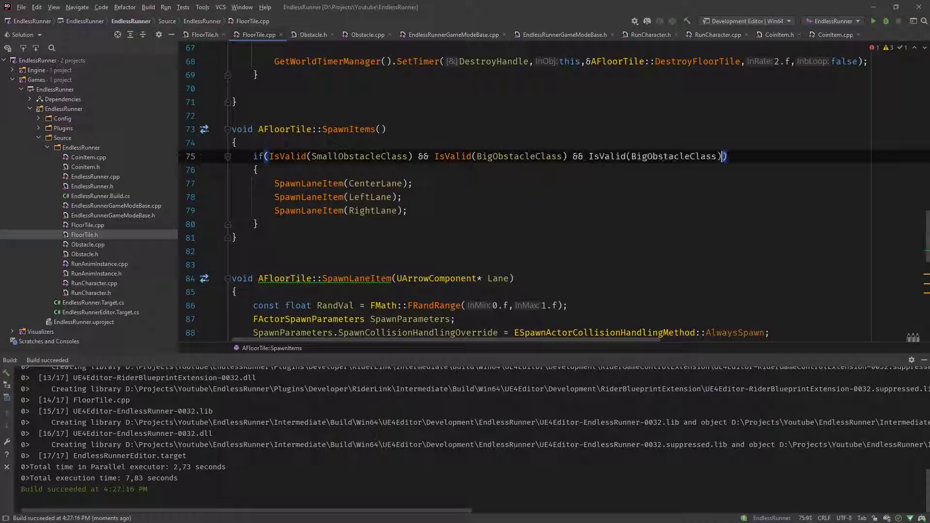
{"action": "type", "text": "CointItem"}
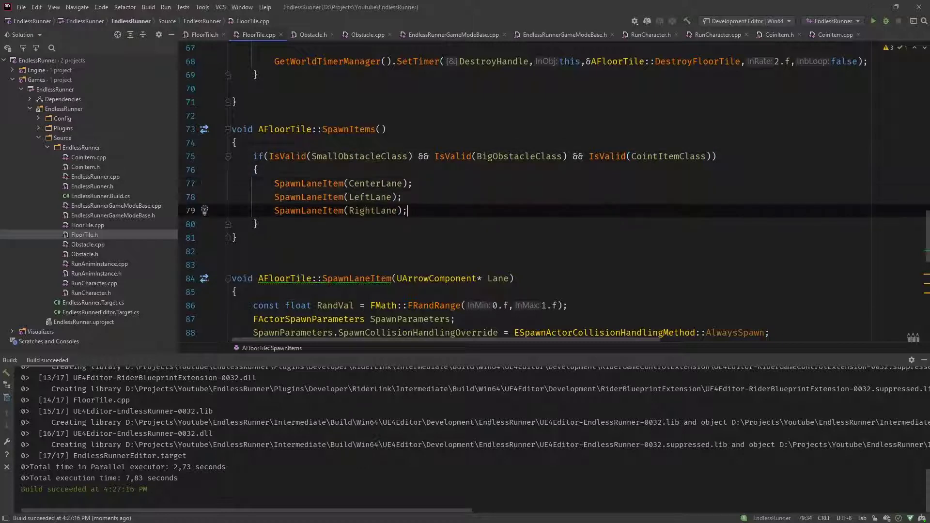
{"action": "left_click", "coordinate": [885, 20]}
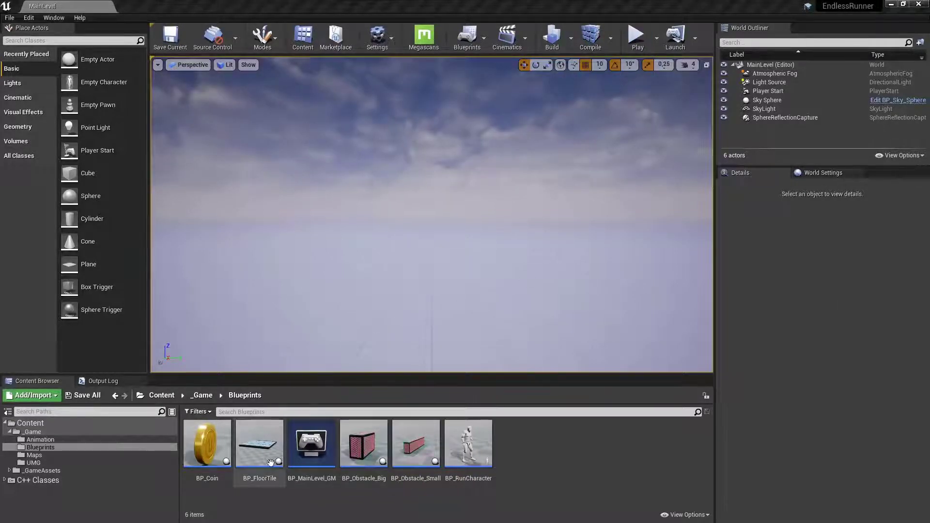
Set BP_FloorTile's Coin Item Class in its full blueprint defaults
{"action": "double_click", "coordinate": [260, 443]}
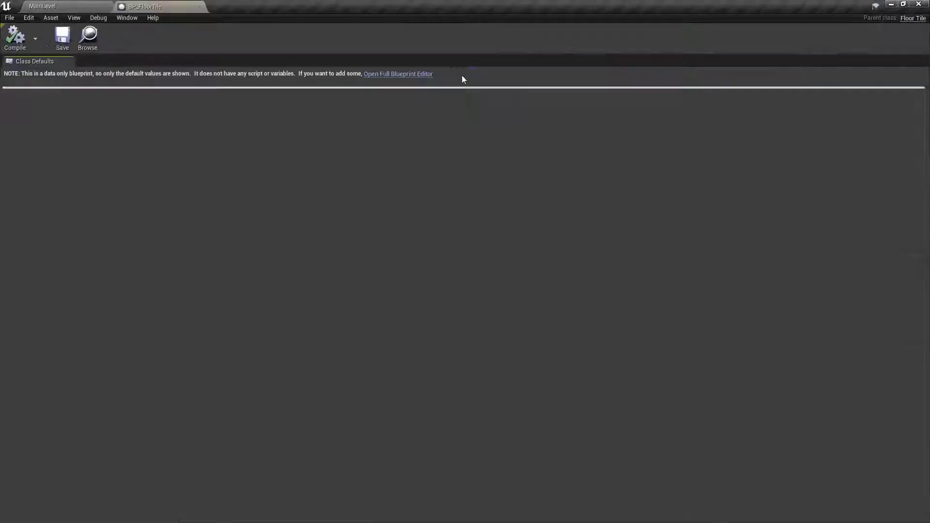
{"action": "left_click", "coordinate": [398, 73]}
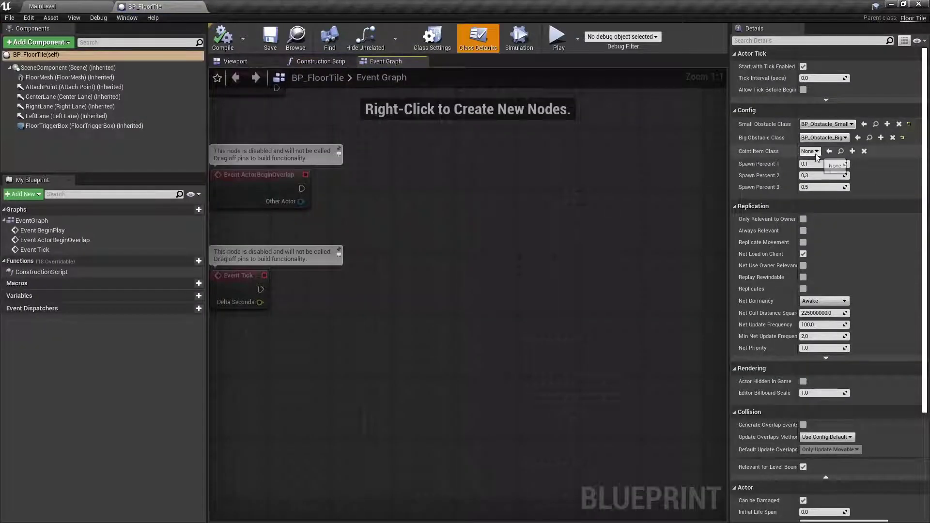
{"action": "left_click", "coordinate": [810, 152]}
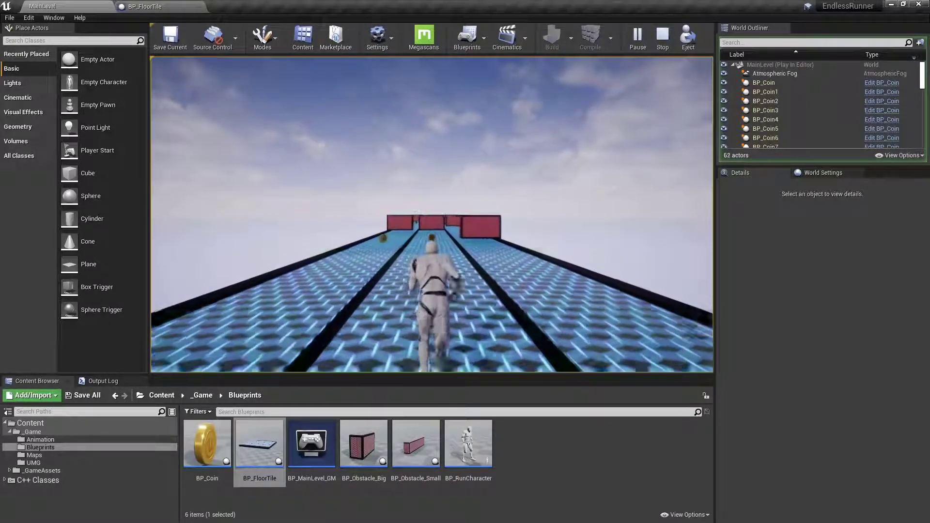
Stop the play-test, clear the Output Log, play again to watch TOTAL COINS climb, then stop
{"action": "left_click", "coordinate": [662, 37]}
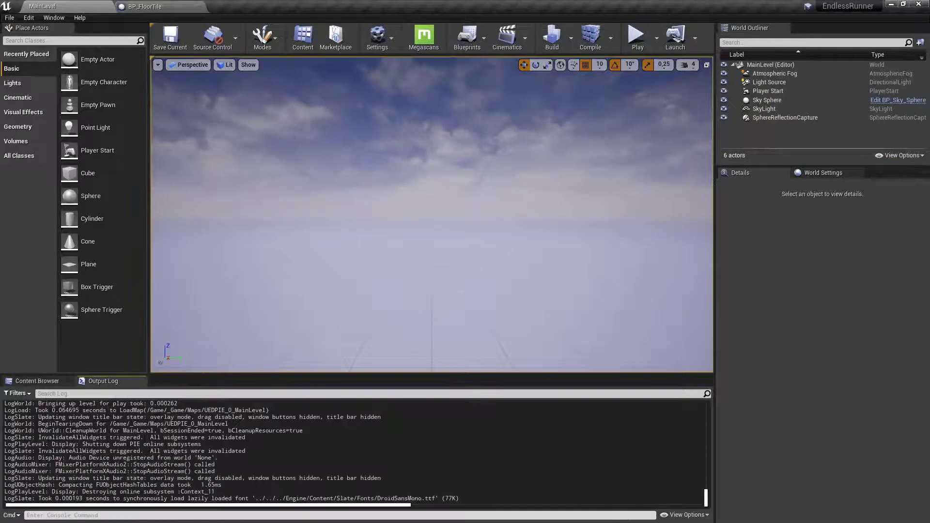
{"action": "left_click", "coordinate": [636, 34]}
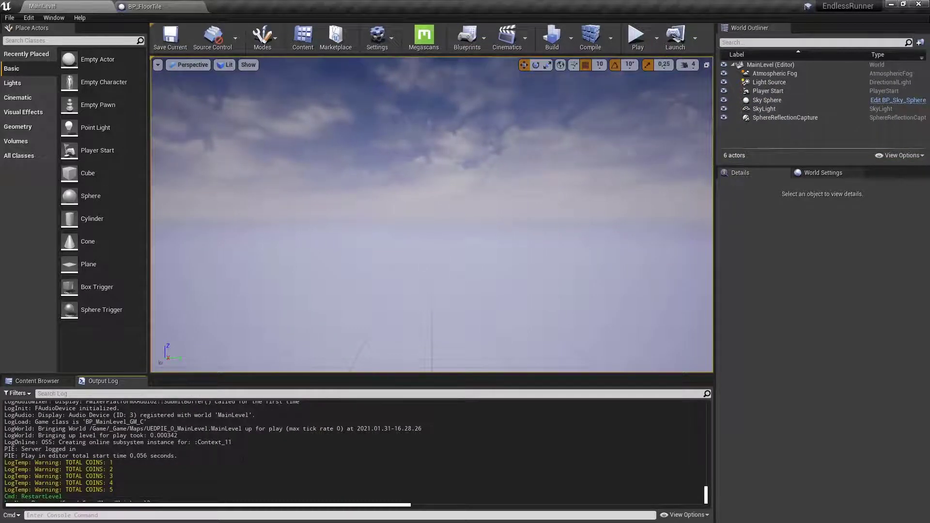
{"action": "right_click", "coordinate": [288, 458]}
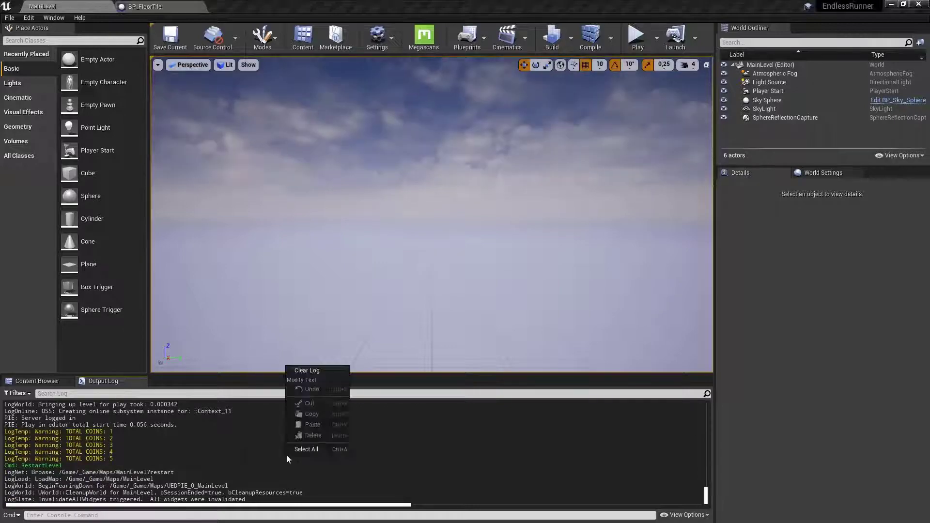
{"action": "left_click", "coordinate": [636, 36]}
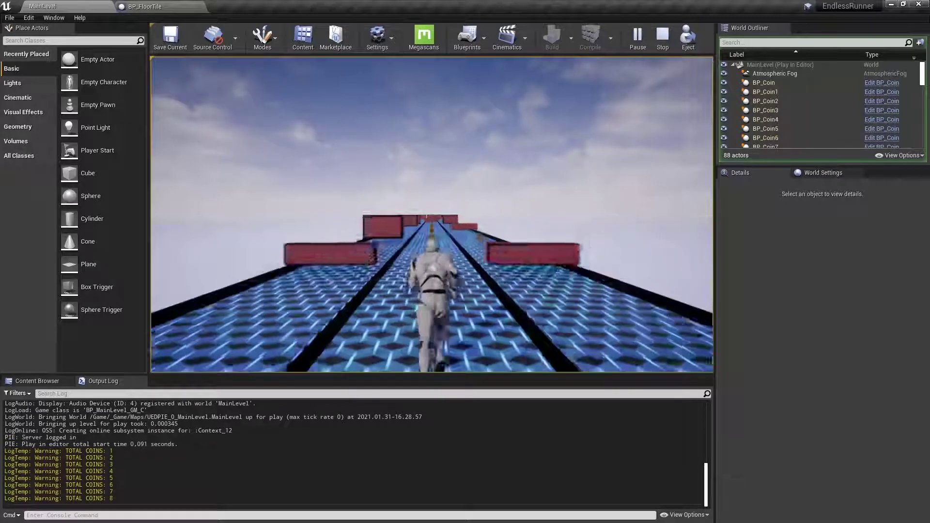
{"action": "left_click", "coordinate": [662, 38]}
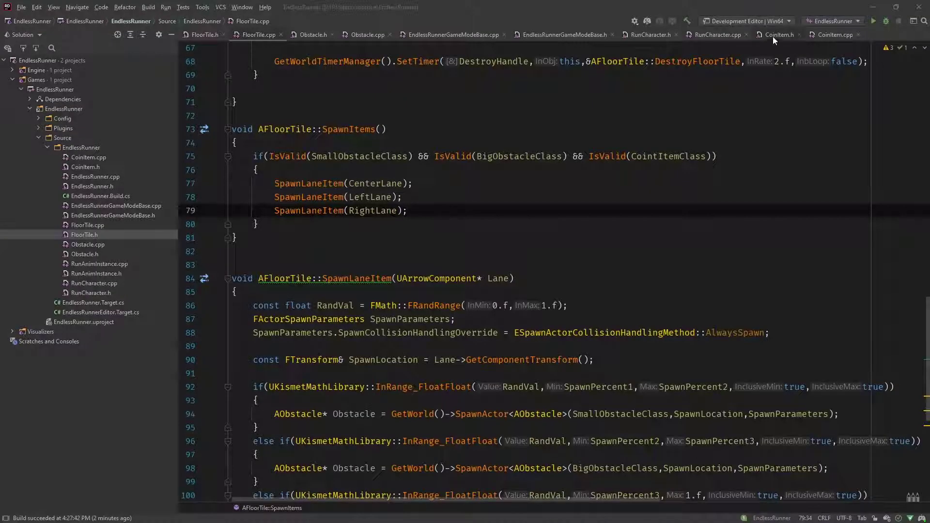
In CoinItem.cpp OnSphereOverlap, add if(OverlapSound){ UGameplayStatics::PlaySoundAtLocation(GetWorld(),OverlapSound,GetActorLocation()); } before Destroy
{"action": "left_click", "coordinate": [835, 35]}
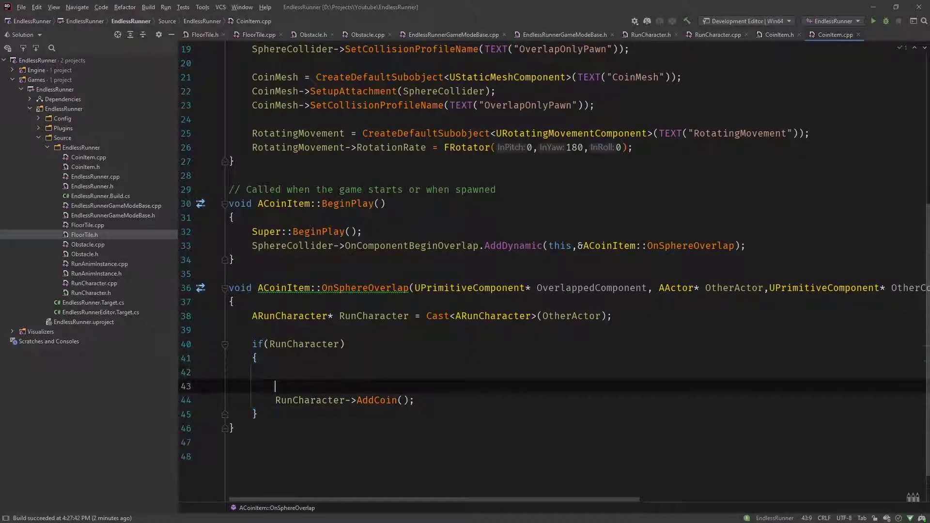
{"action": "type", "text": "if"}
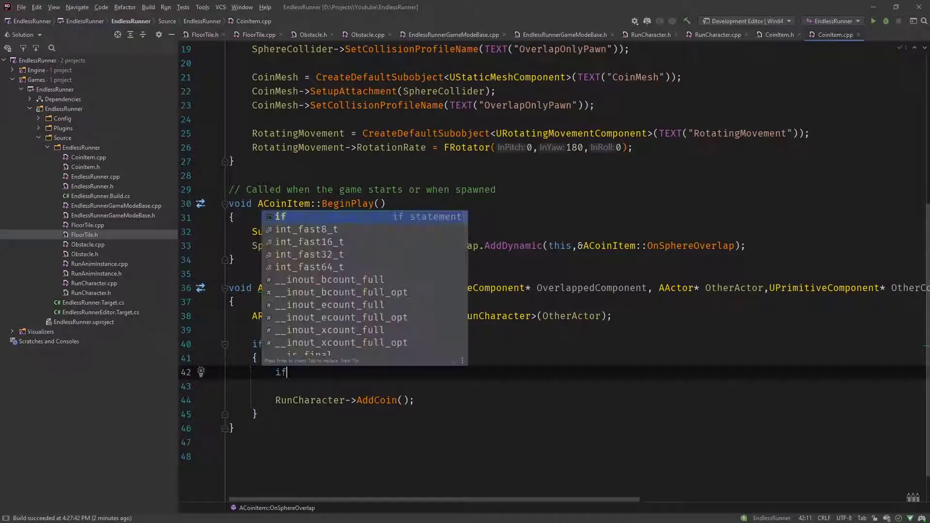
{"action": "type", "text": "(OverlapSound"}
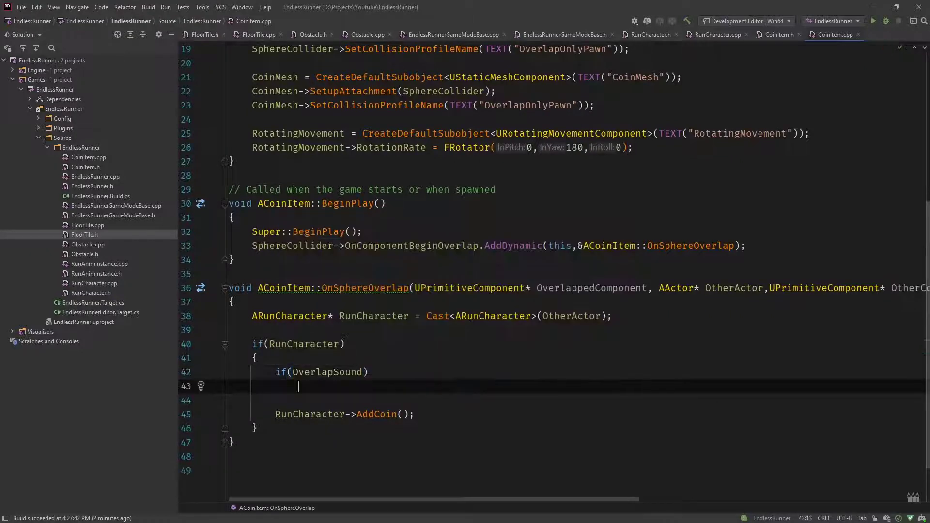
{"action": "type", "text": "{"}
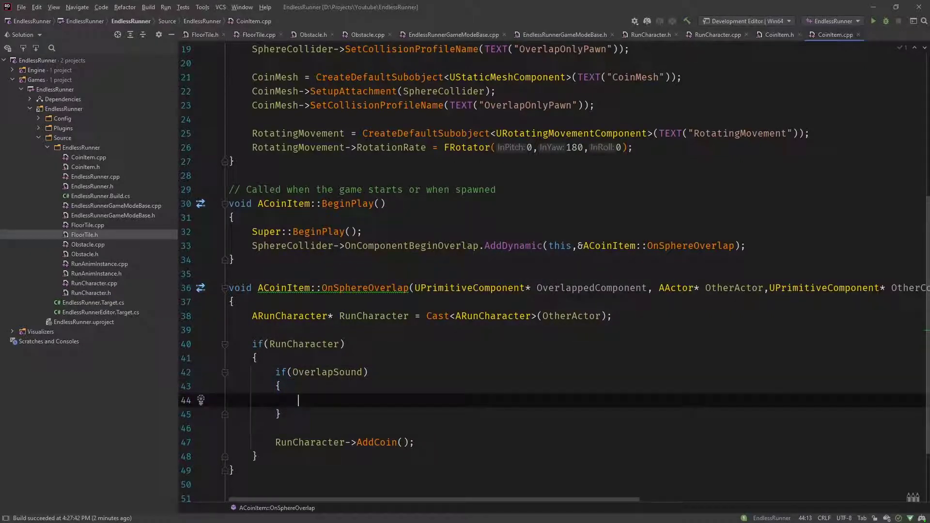
{"action": "type", "text": "UG"}
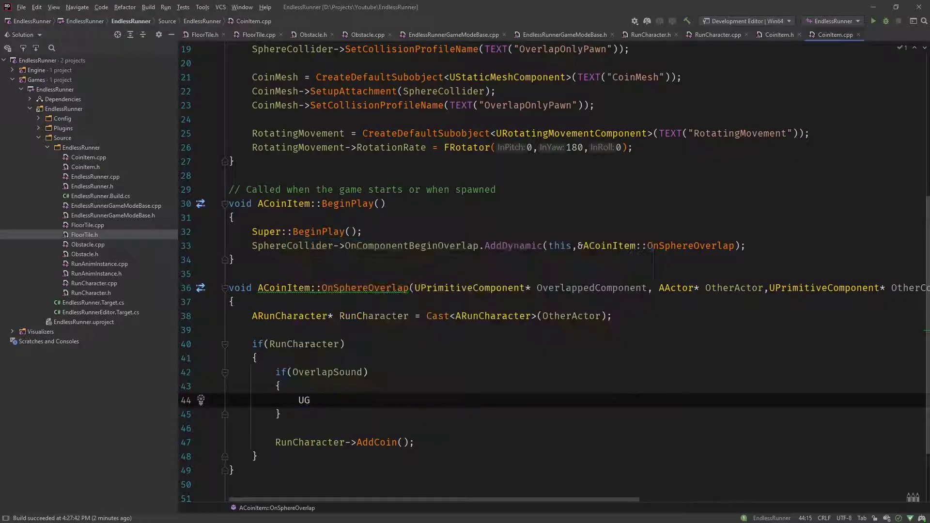
{"action": "type", "text": "ameplayStatics::PlaySoundAtLocation("}
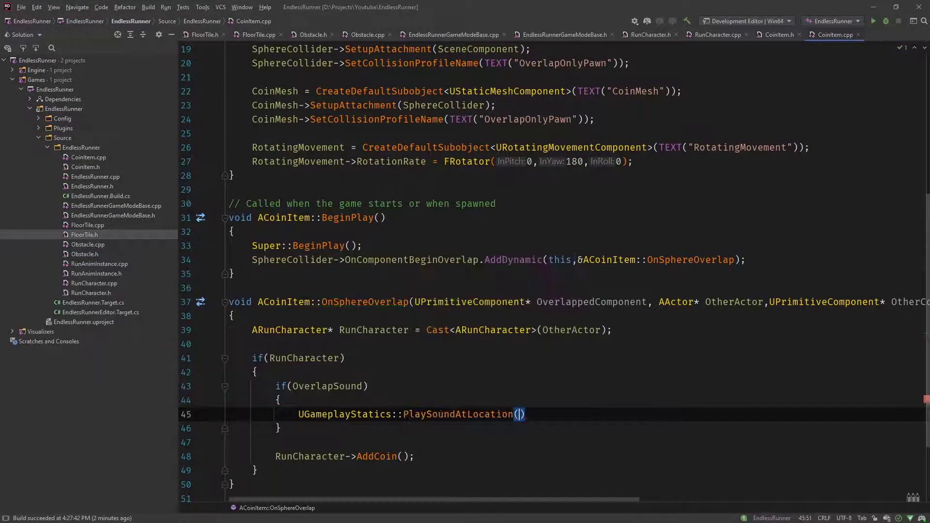
{"action": "type", "text": "W"}
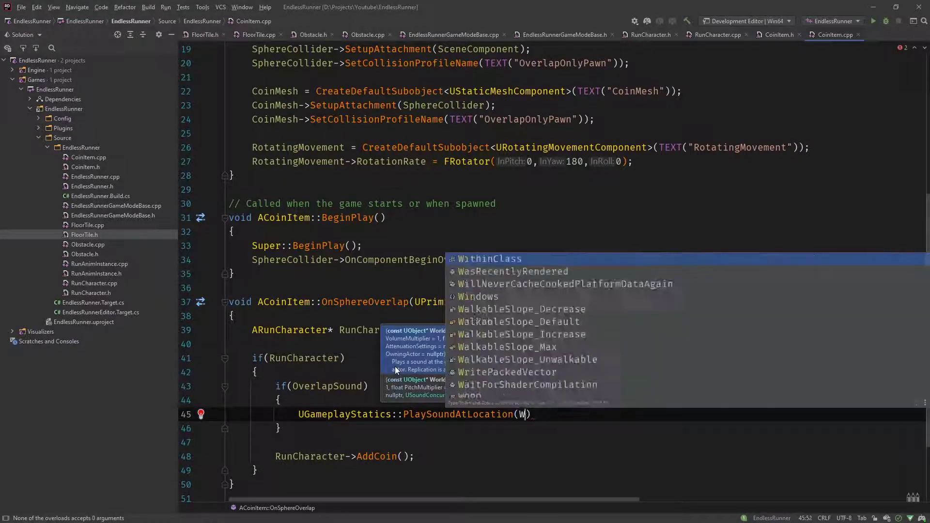
{"action": "type", "text": "GetWorld"}
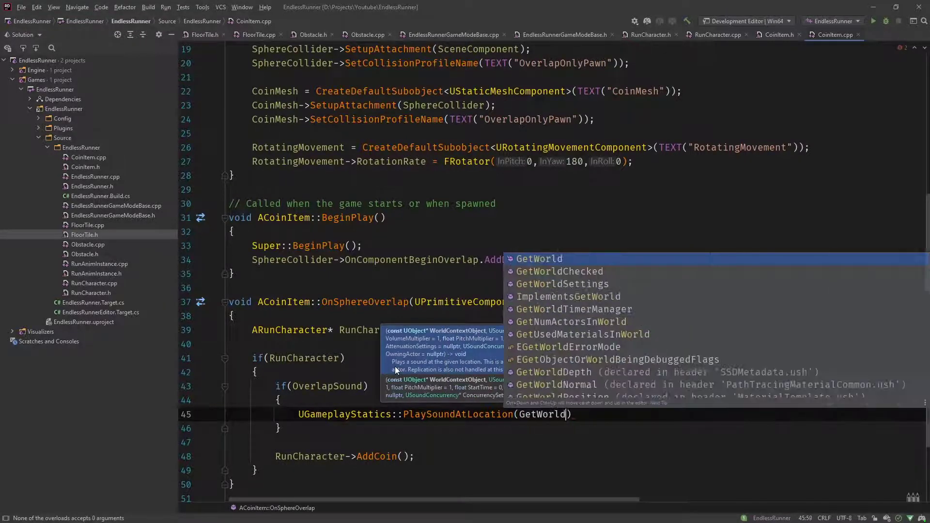
{"action": "type", "text": "(),OverlapSound,Get"}
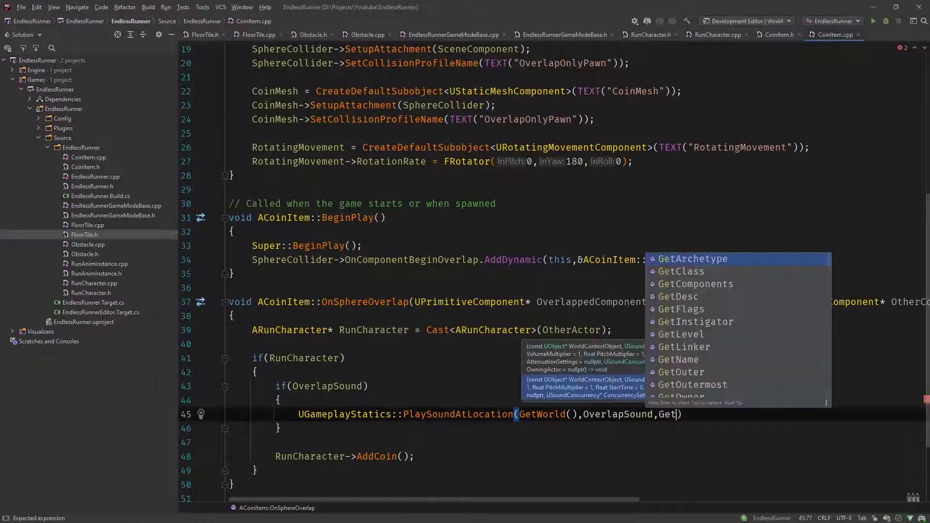
{"action": "type", "text": "ActorLocation("}
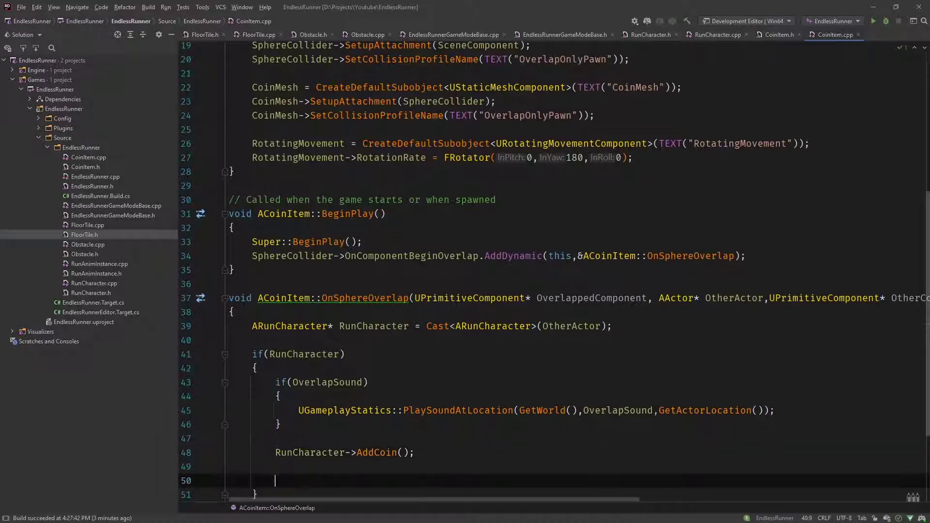
{"action": "type", "text": "Destro"}
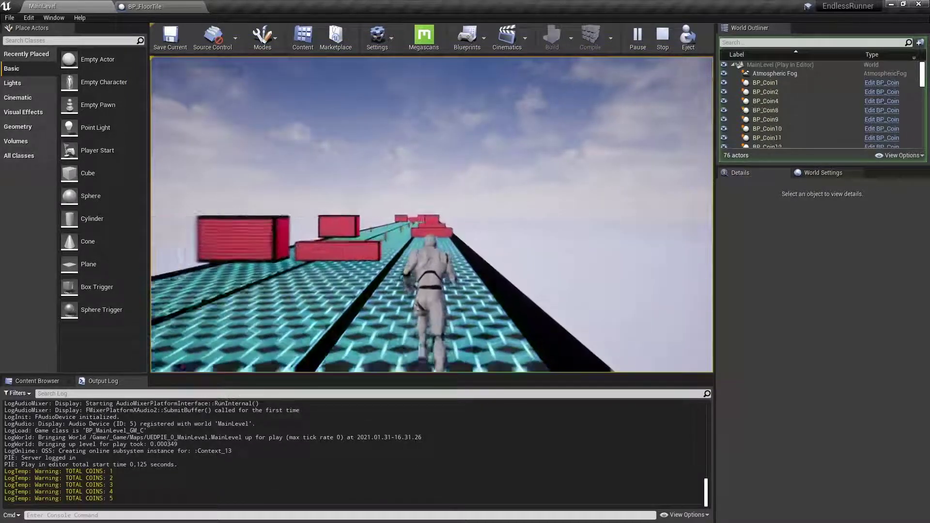
Stop the play-test and select BP_Coin's empty Overlap Sound field in Class Defaults
{"action": "left_click", "coordinate": [662, 36]}
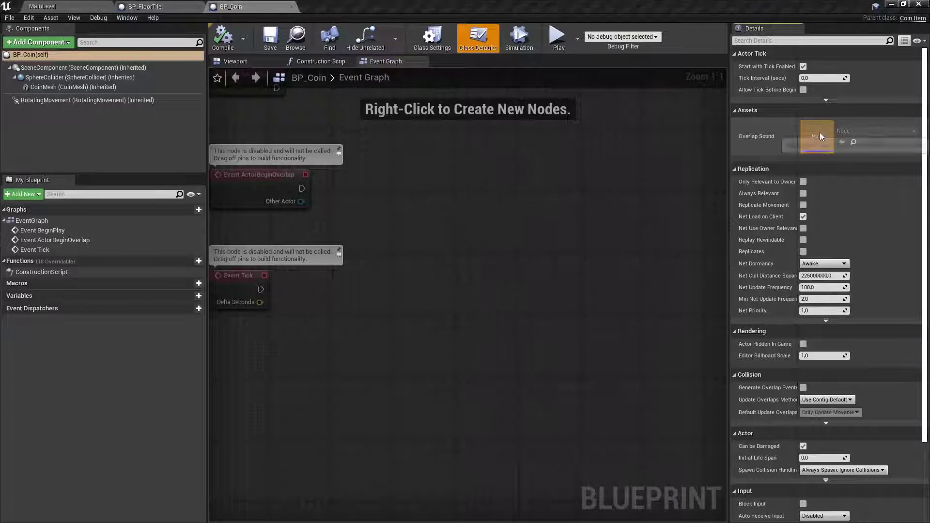
{"action": "left_click", "coordinate": [817, 136]}
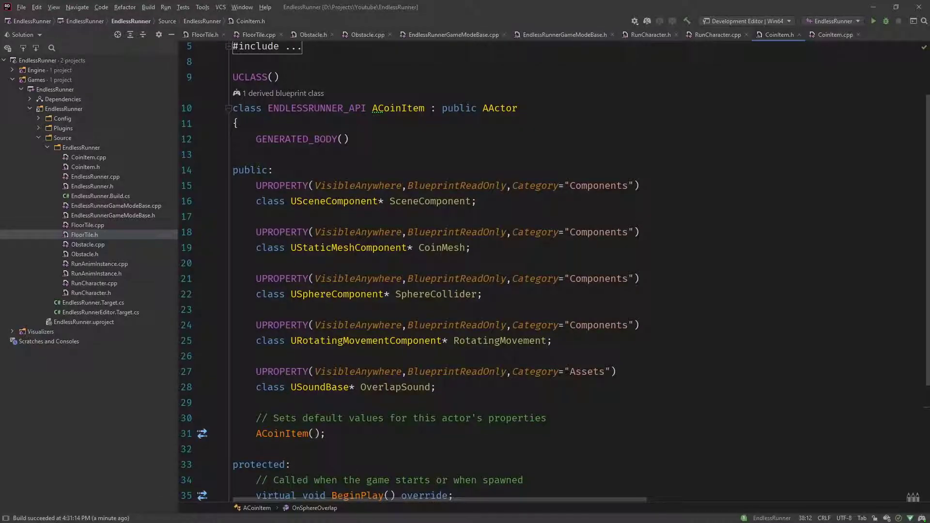
Change OverlapSound's UPROPERTY specifier from VisibleAnywhere to EditAnywhere in CoinItem.h
{"action": "double_click", "coordinate": [357, 371]}
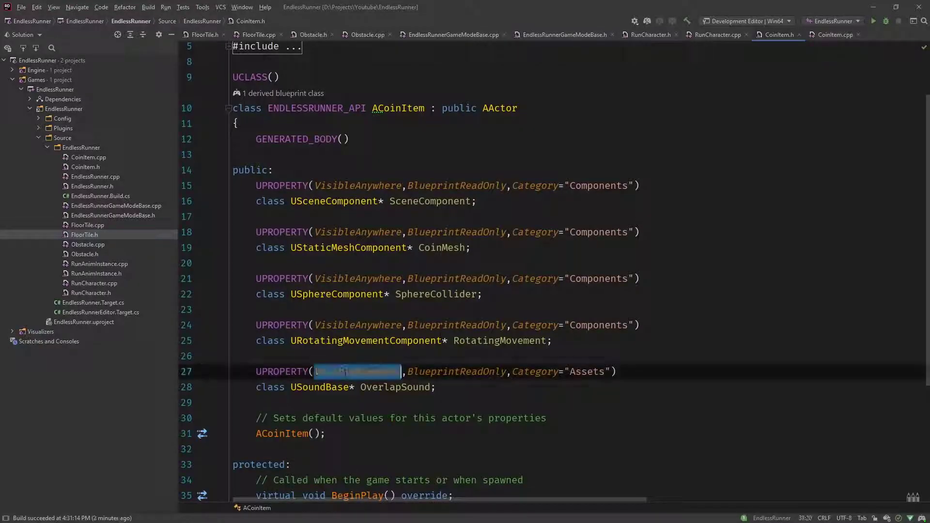
{"action": "type", "text": "Edi"}
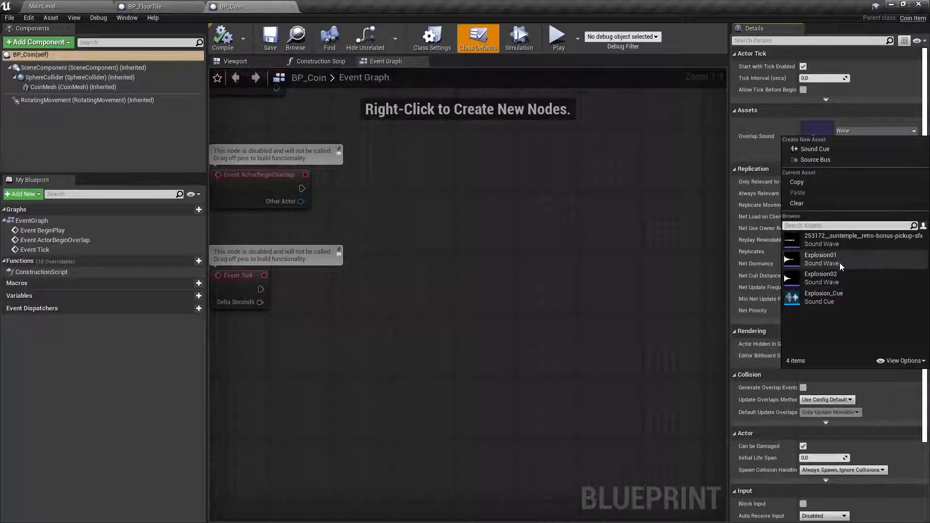
Choose the retro-bonus-pickup-sfx Sound Wave as BP_Coin's Overlap Sound
{"action": "left_click", "coordinate": [860, 240]}
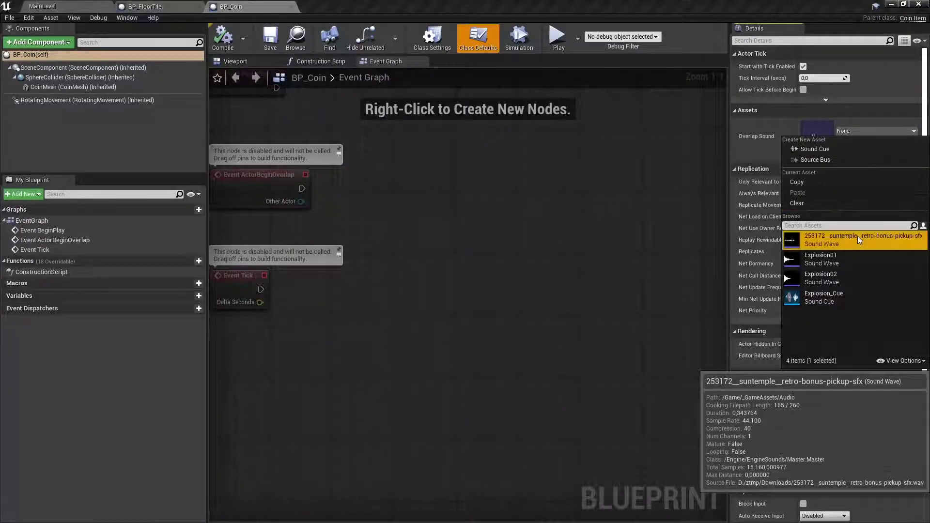